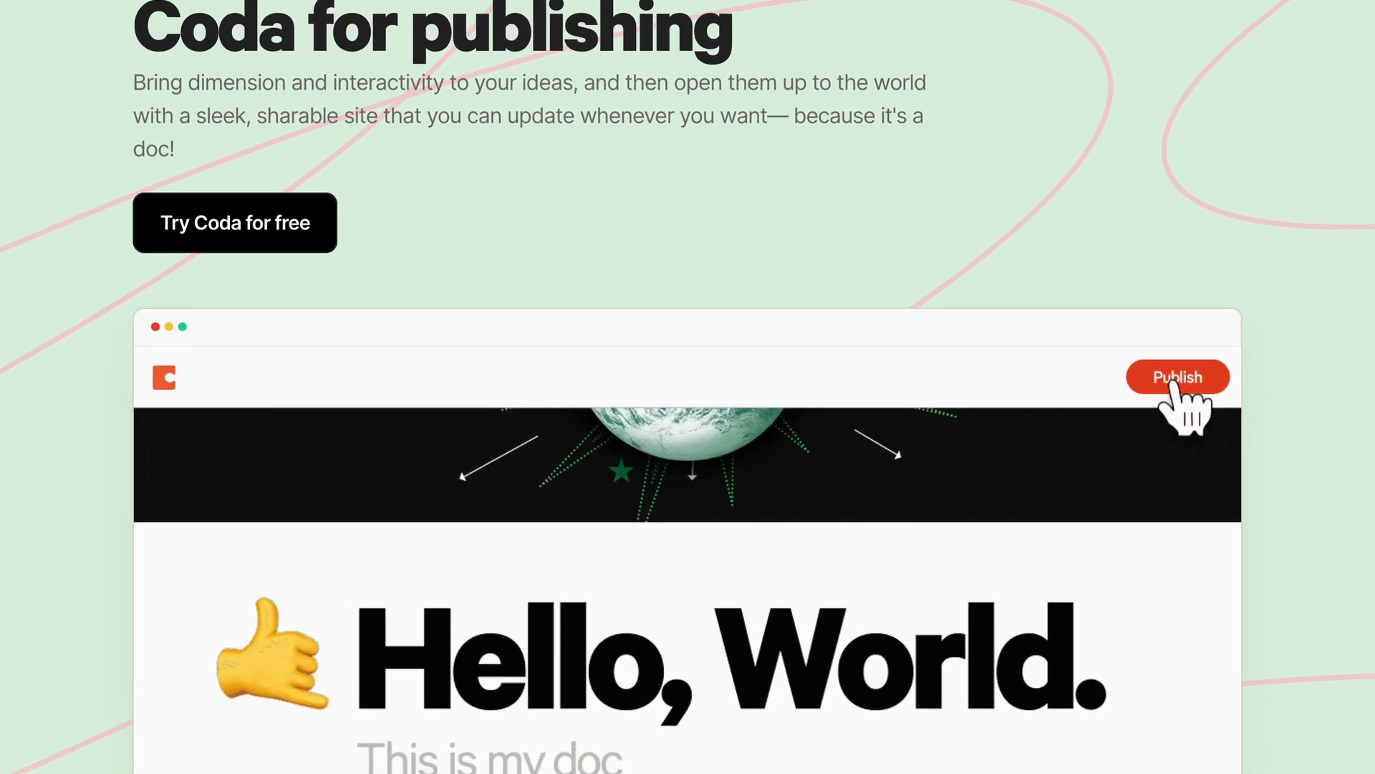
Switch the Product board to its calendar view, then open the Notion vs Coda blog post
{"action": "scroll", "scroll_direction": "down", "scroll_amount": 3}
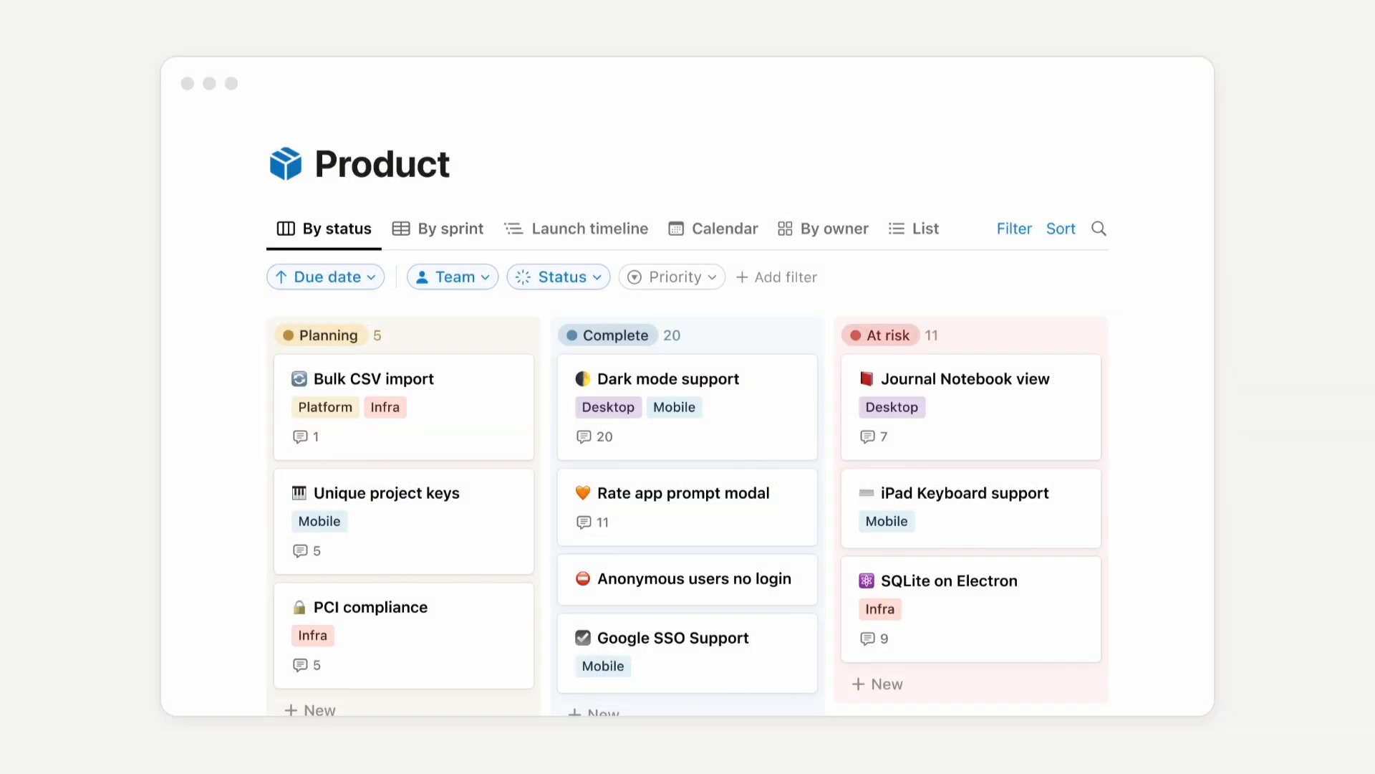
{"action": "left_click", "coordinate": [724, 228]}
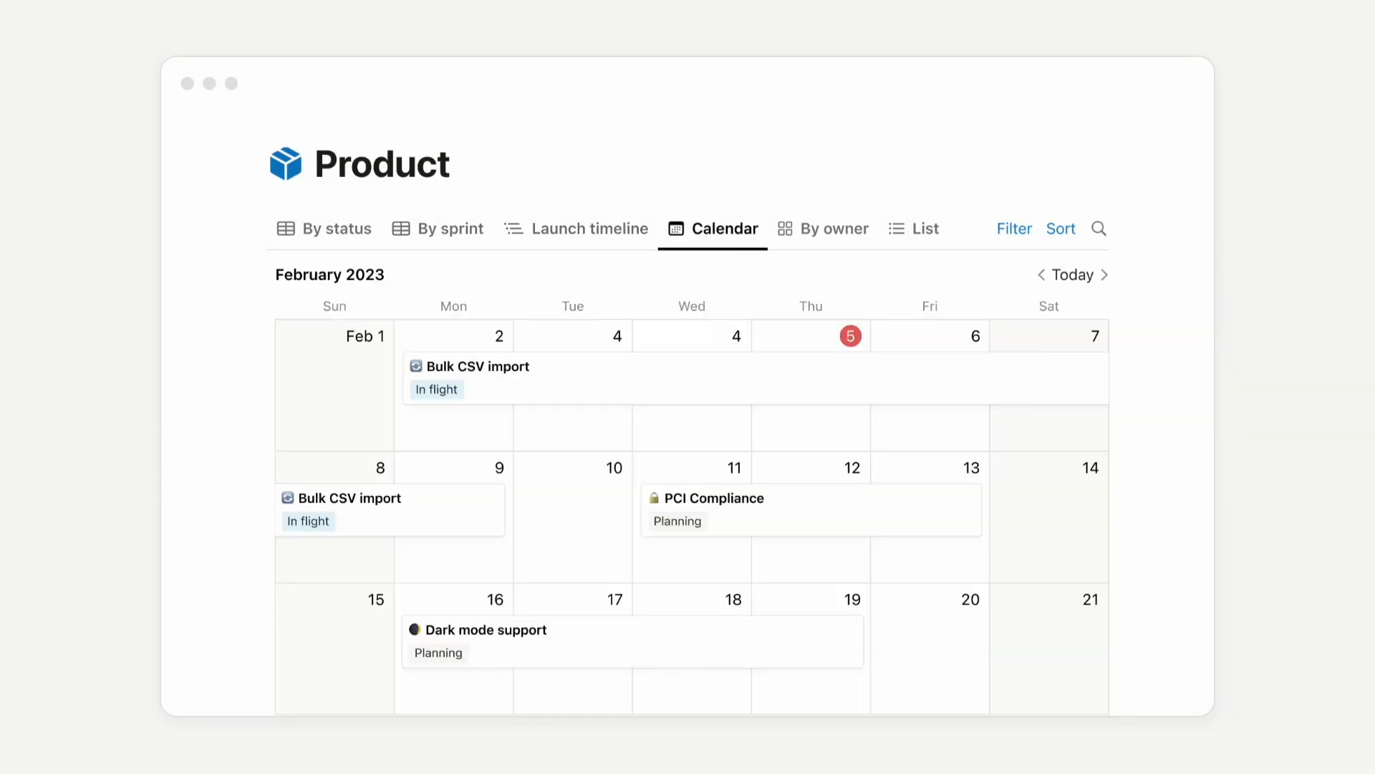
{"action": "left_click", "coordinate": [925, 227]}
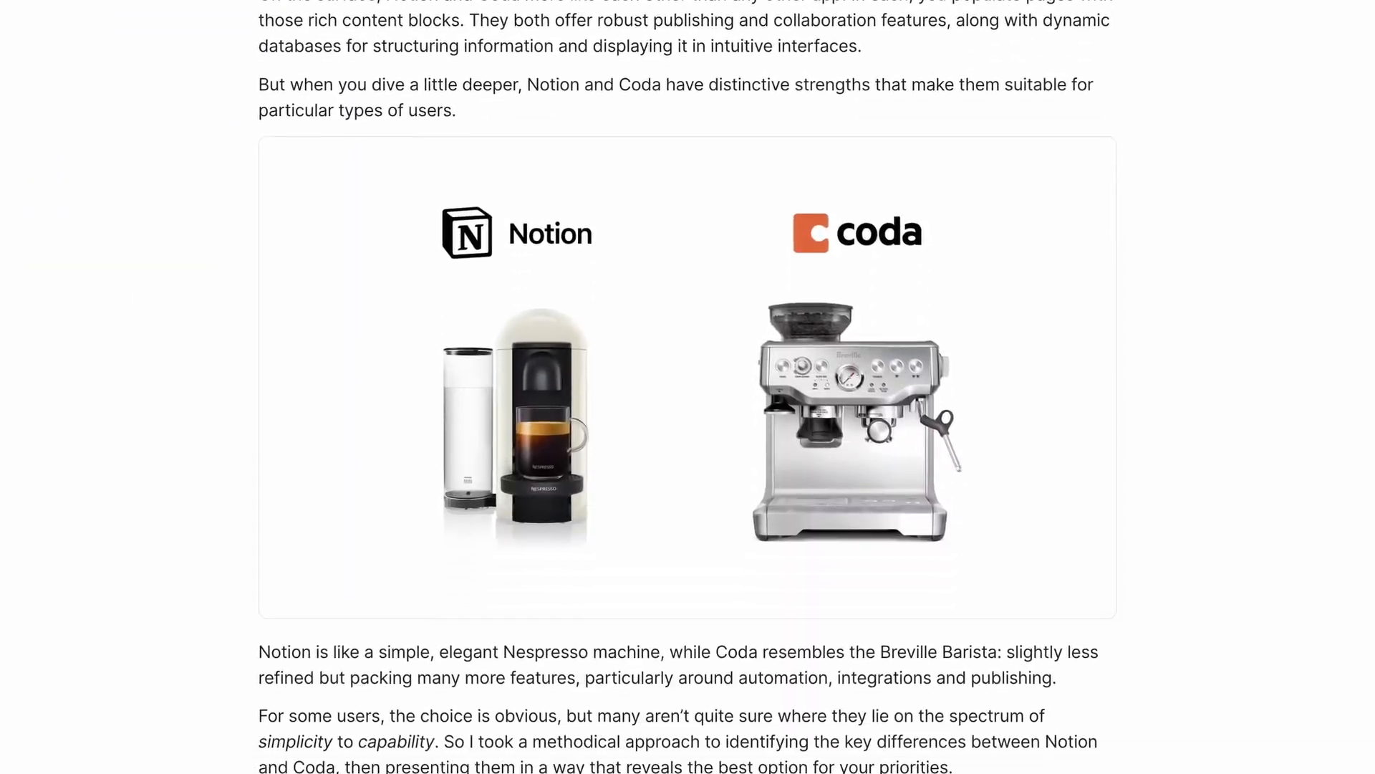
Scroll past the Formulas, Automations and Integrations comparison cards to the Loggerhead HQ dashboard
{"action": "scroll", "scroll_direction": "down", "scroll_amount": 3}
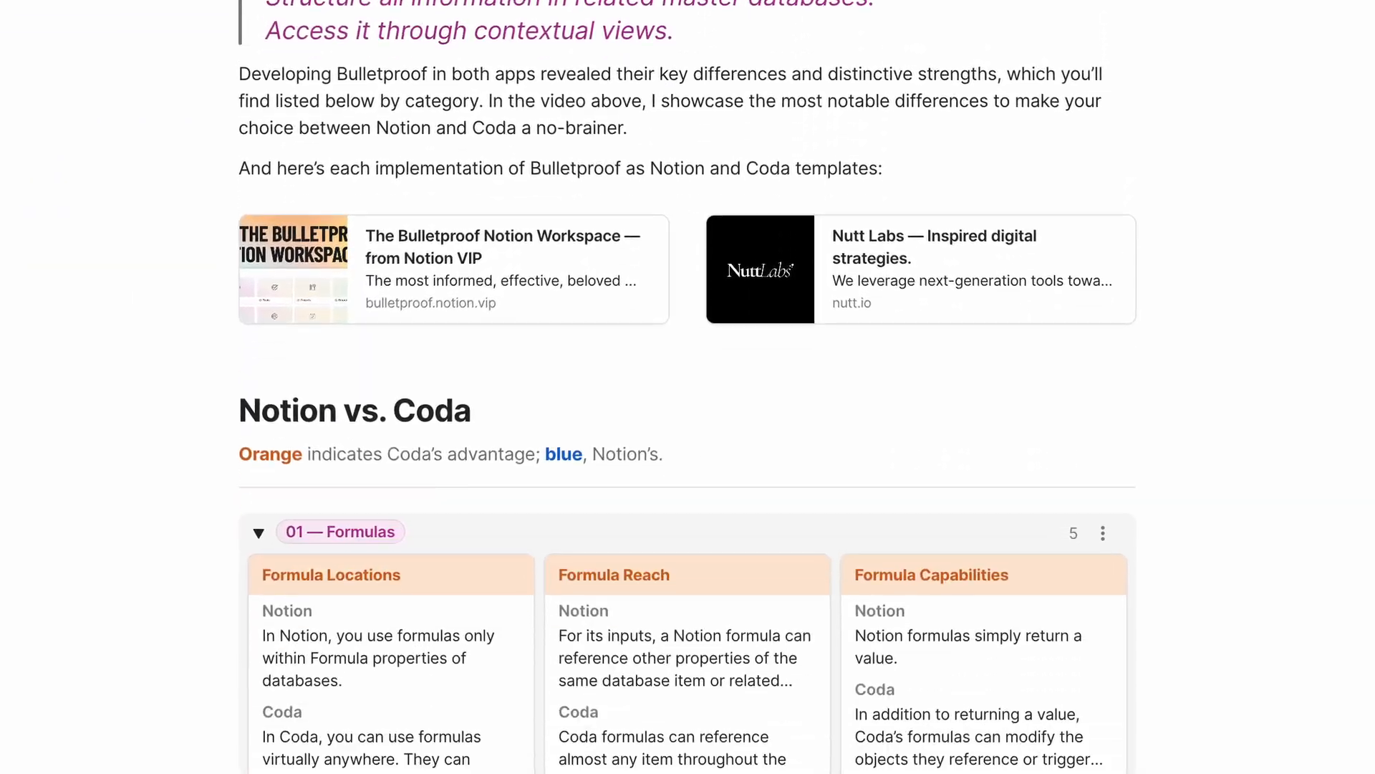
{"action": "scroll", "scroll_direction": "down", "scroll_amount": 3}
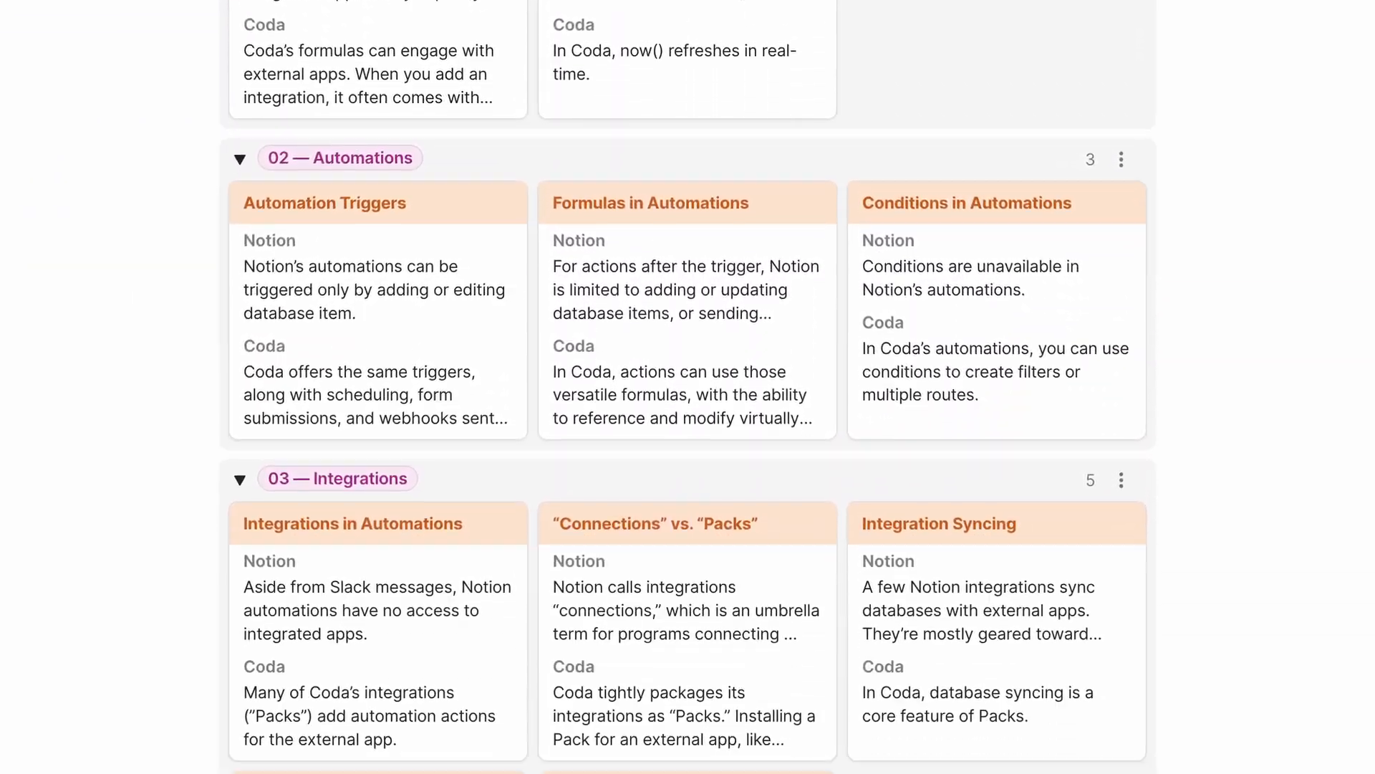
{"action": "scroll", "scroll_direction": "down", "scroll_amount": 3}
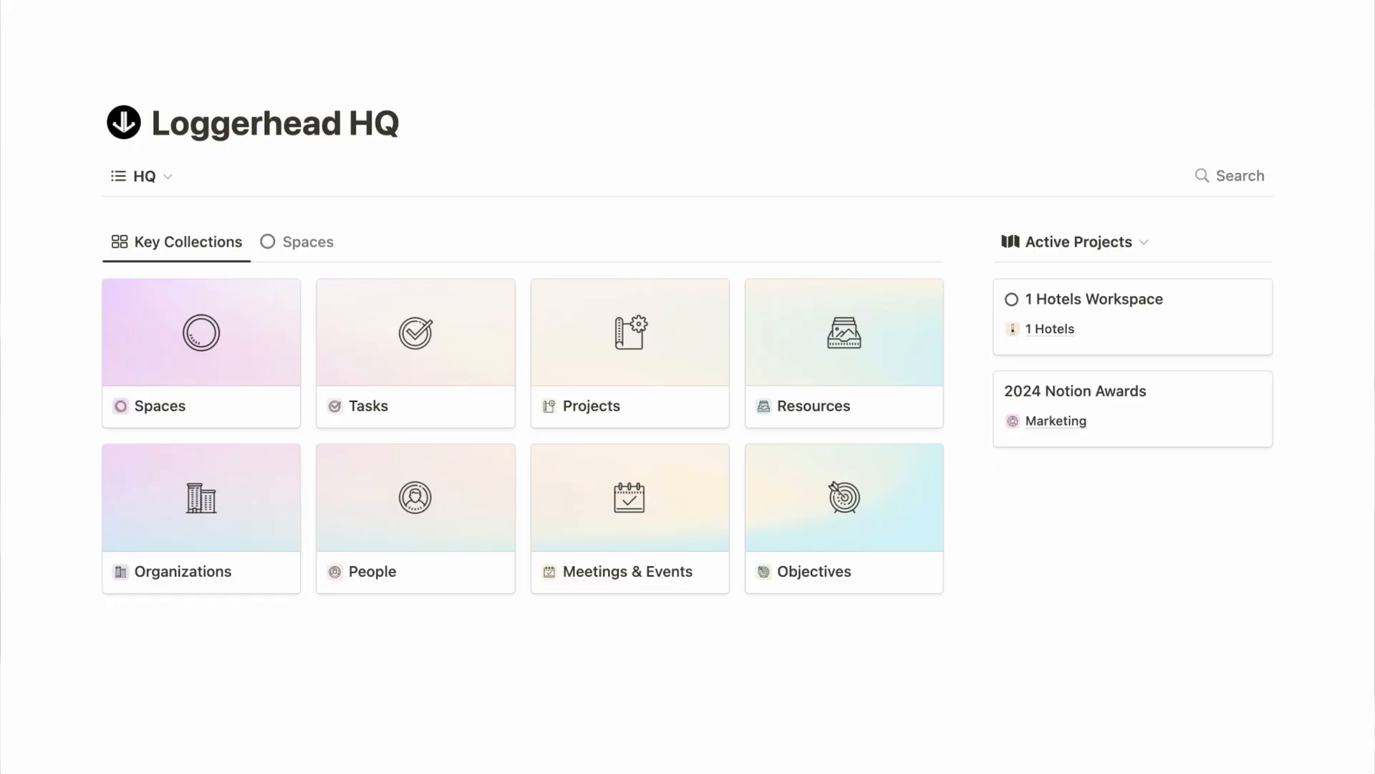
Scroll the Loggerhead HQ page toward the Transactions This Month table
{"action": "scroll", "scroll_direction": "down", "scroll_amount": 3}
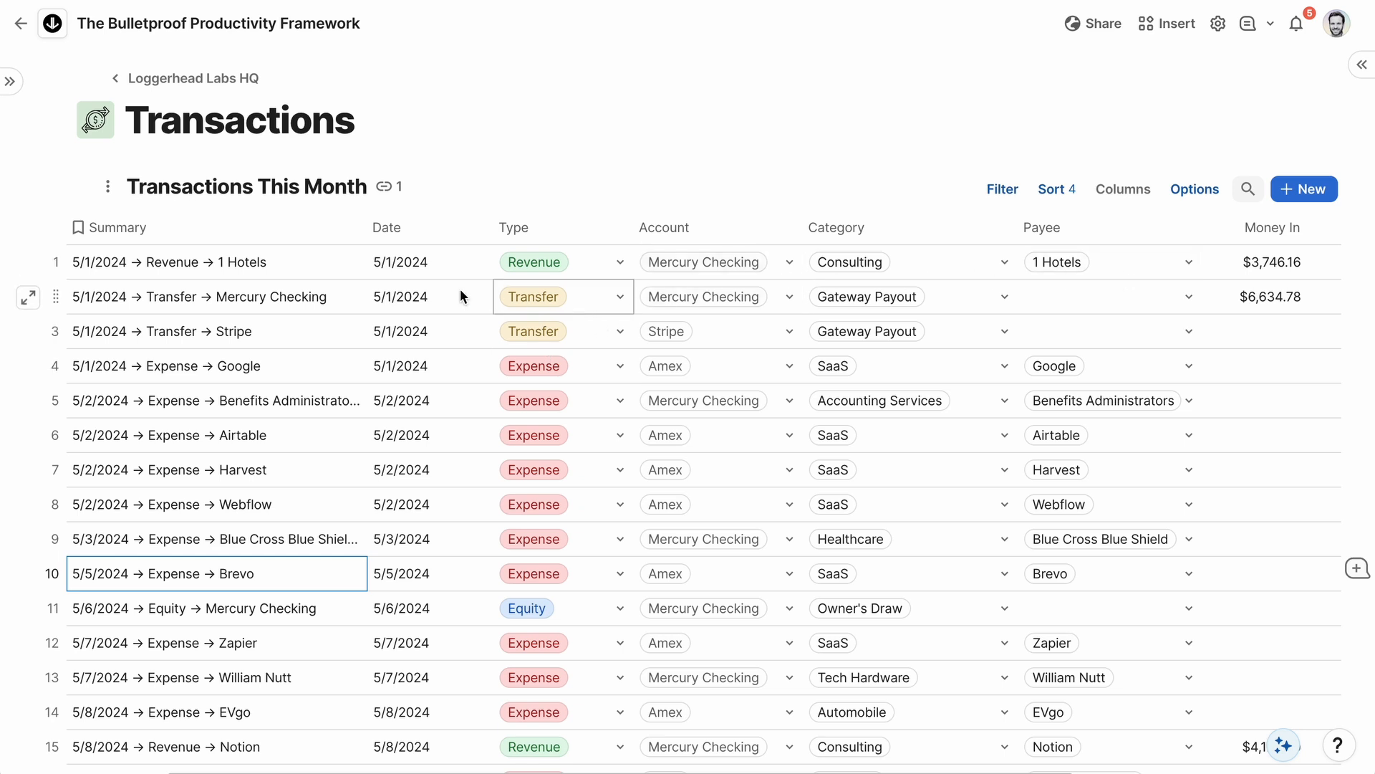
Inspect the Summary cell of the first row, the 1 Hotels revenue transaction
{"action": "left_click", "coordinate": [215, 261]}
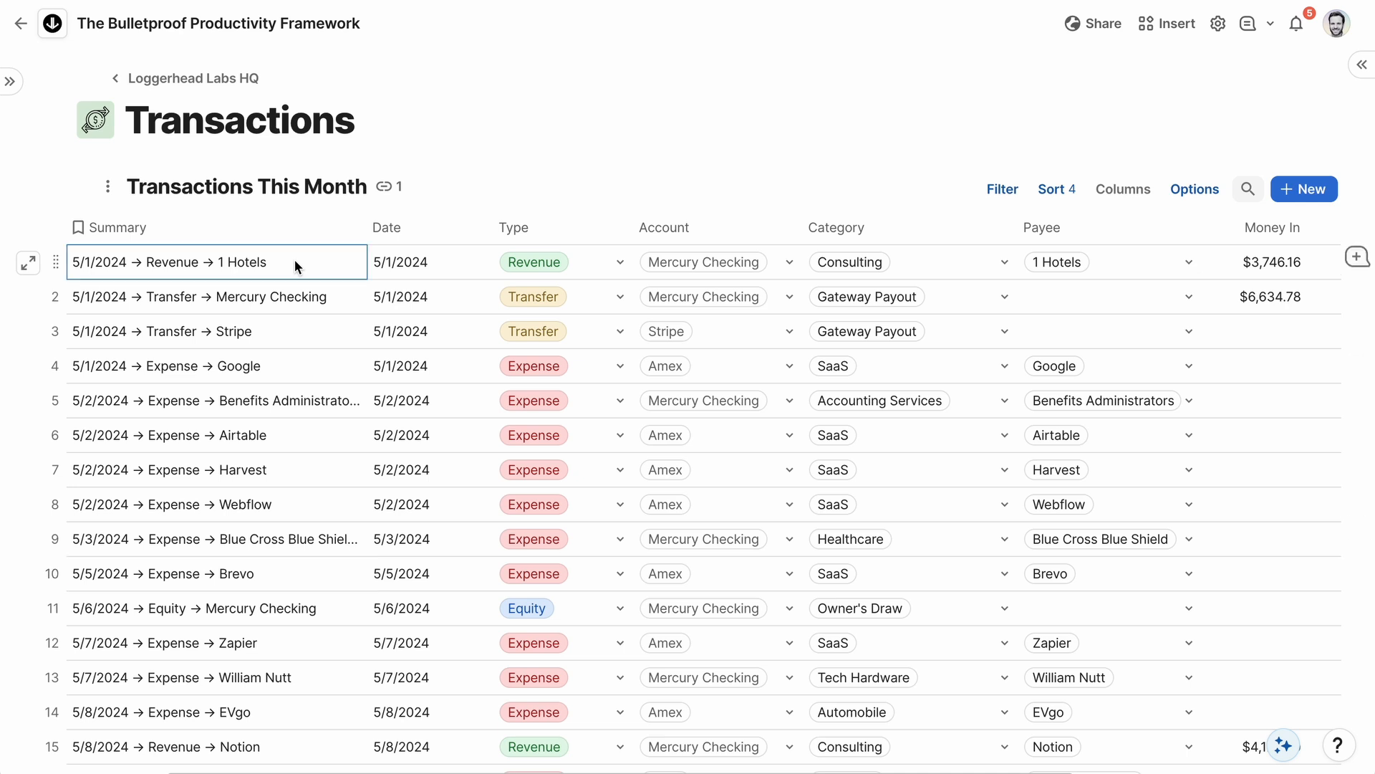
{"action": "left_click", "coordinate": [114, 227]}
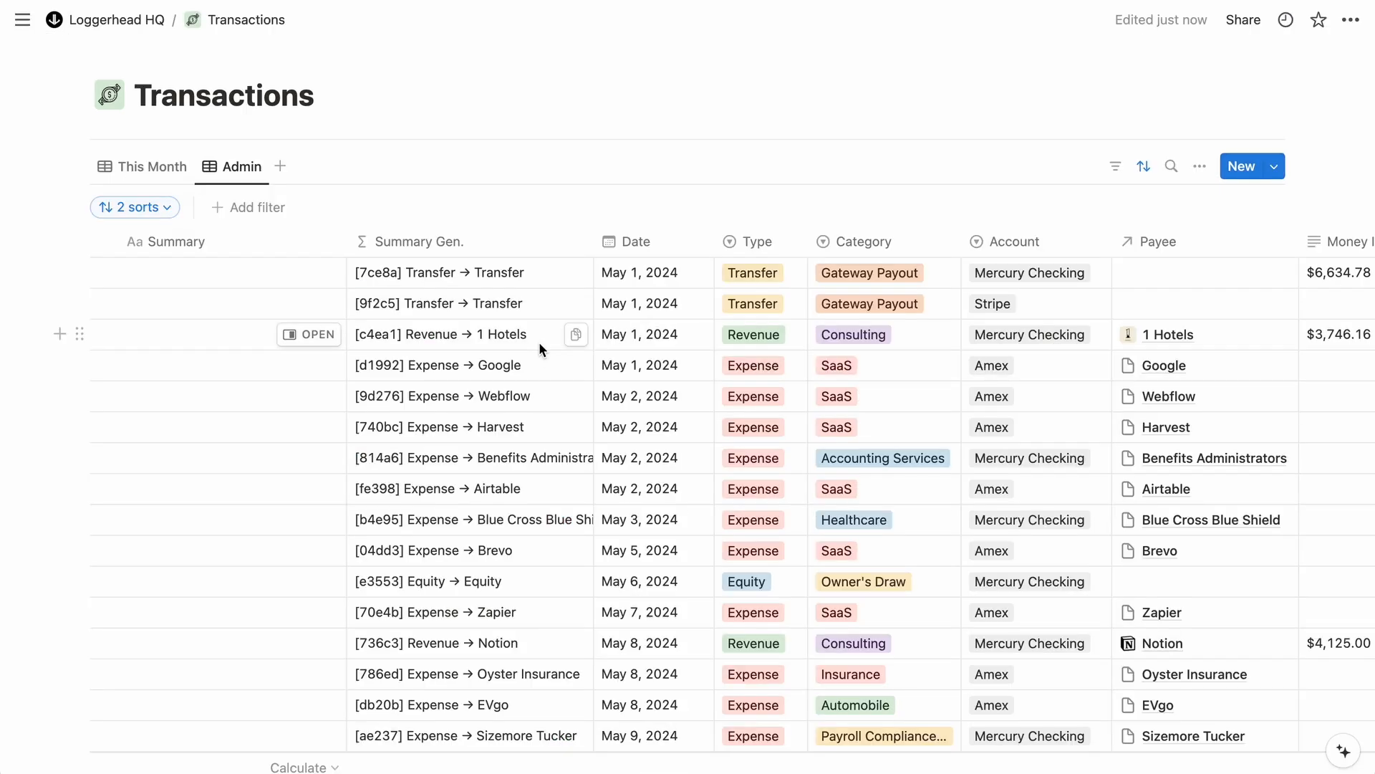
View the first transfer's Summary Gen. cell in the Transactions Admin view
{"action": "left_click", "coordinate": [438, 272]}
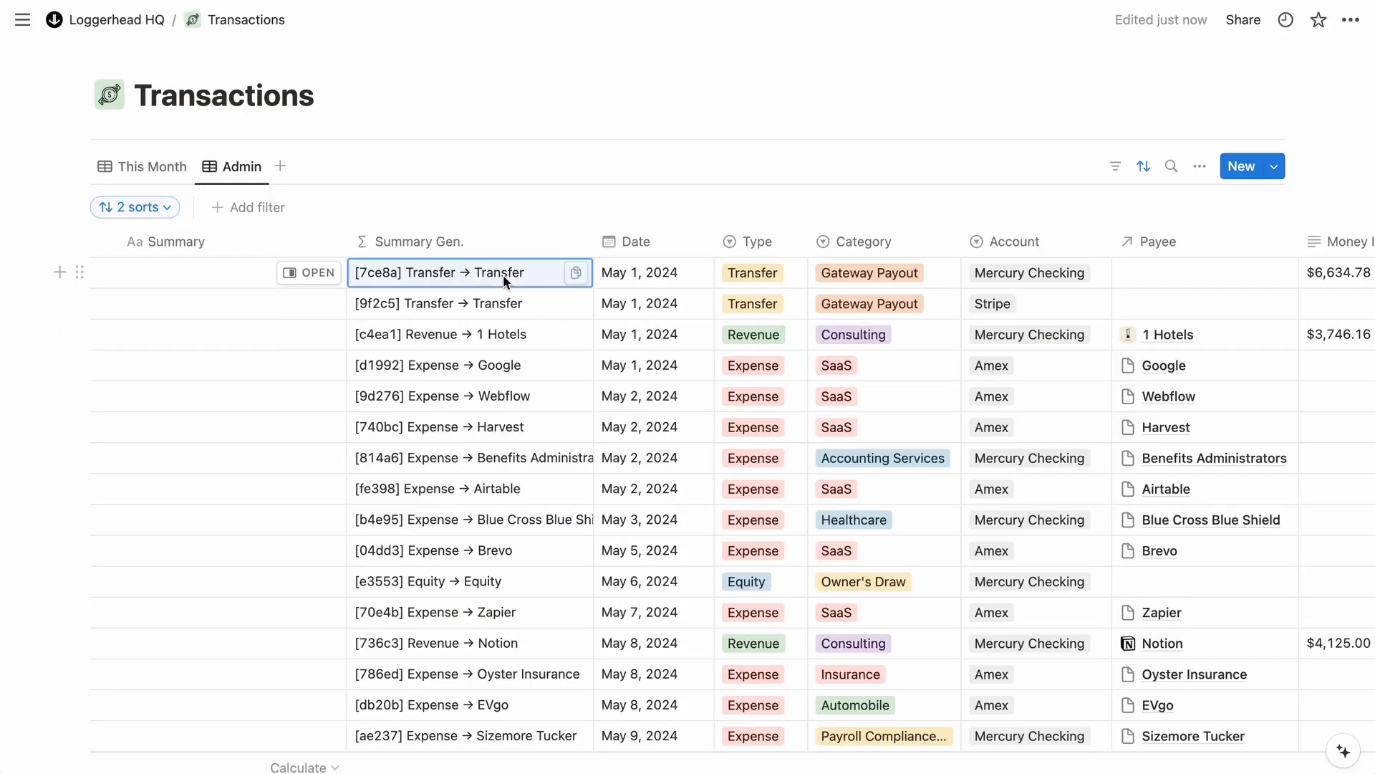
{"action": "left_click", "coordinate": [223, 273]}
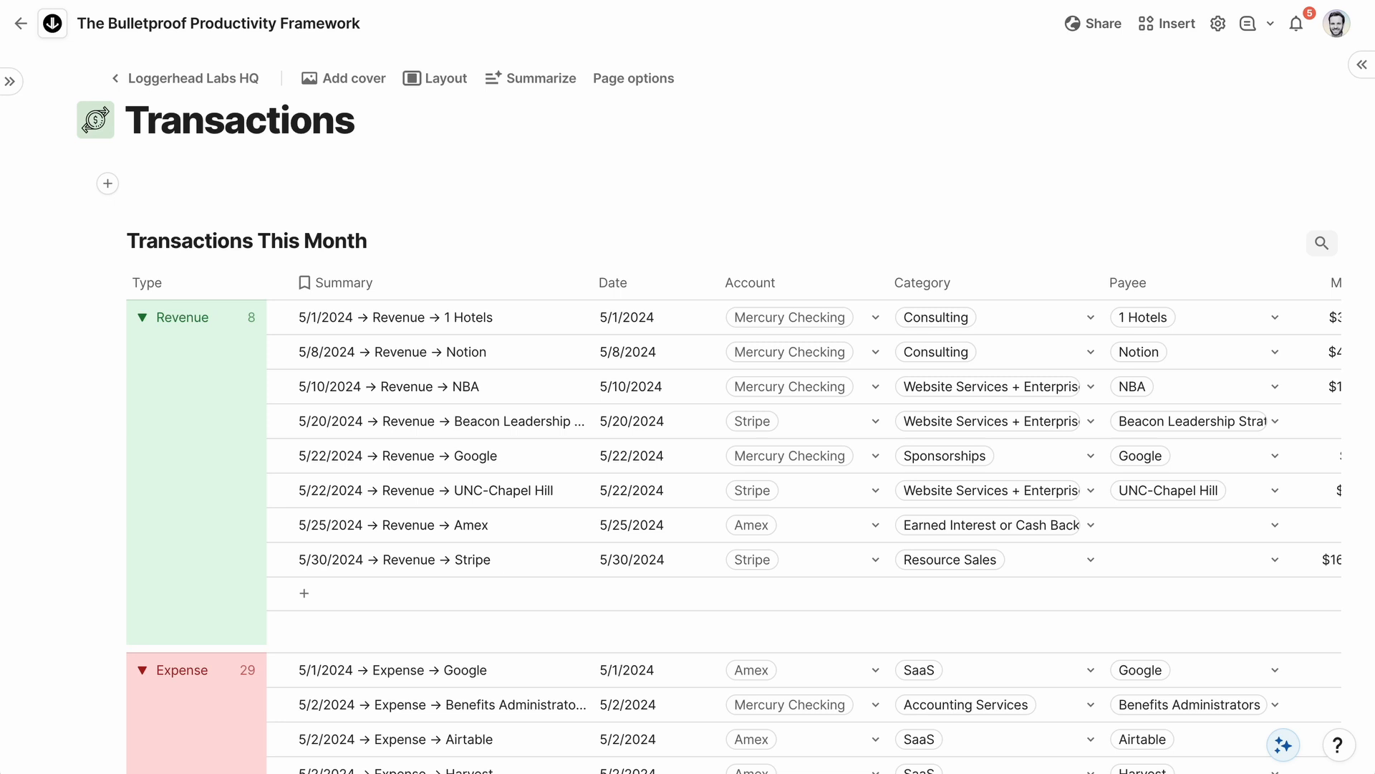
Write 'This month's projected expenses total' with a Transactions This Month.filter(Type = "Expense") formula
{"action": "type", "text": "This month’s projected"}
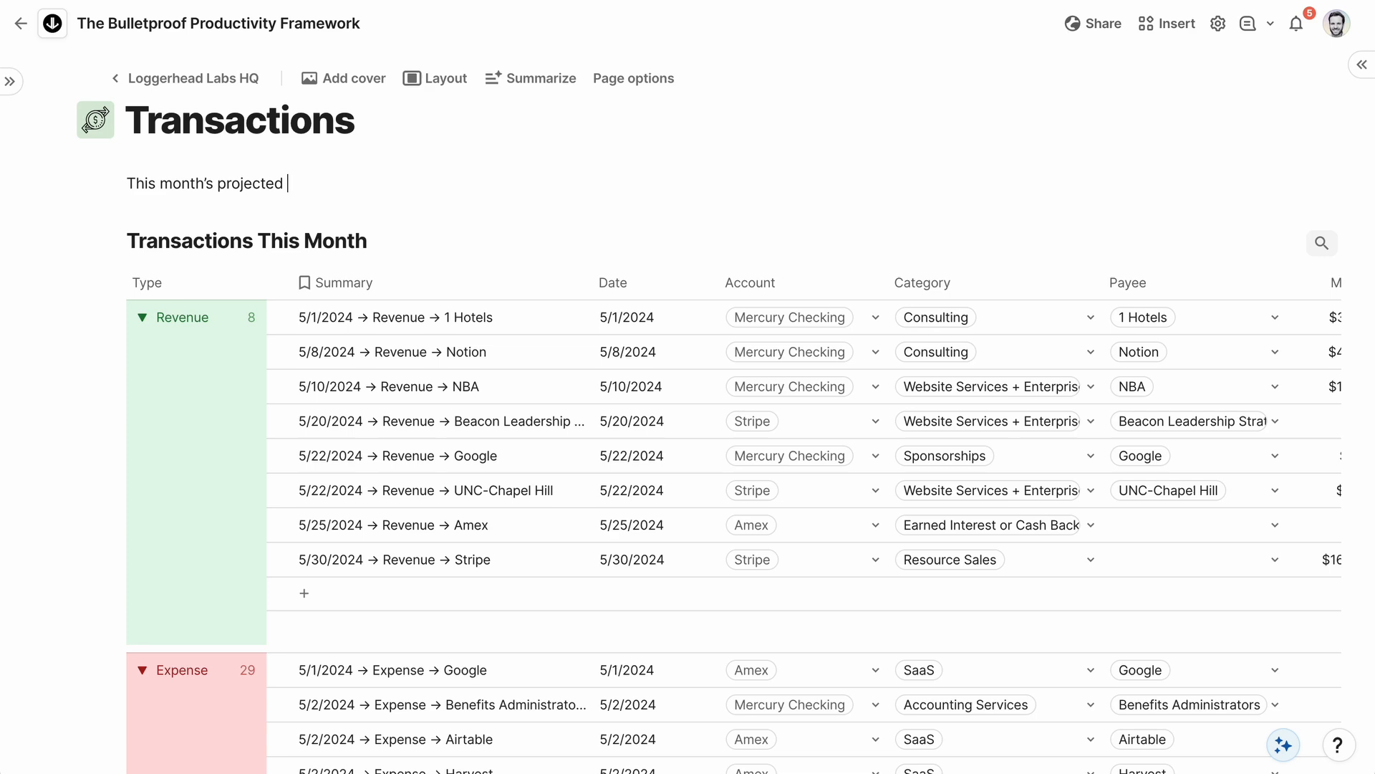
{"action": "type", "text": "expenses total"}
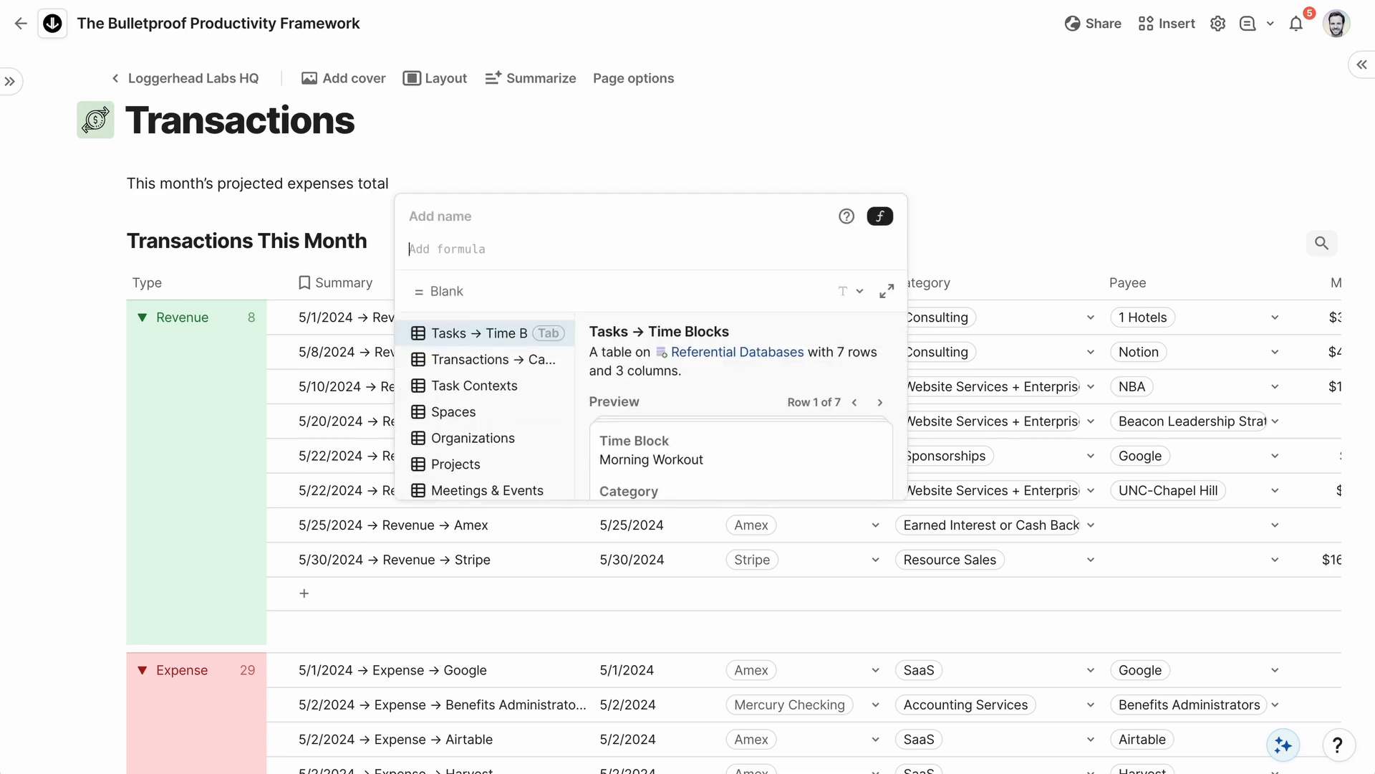
{"action": "left_click", "coordinate": [488, 359]}
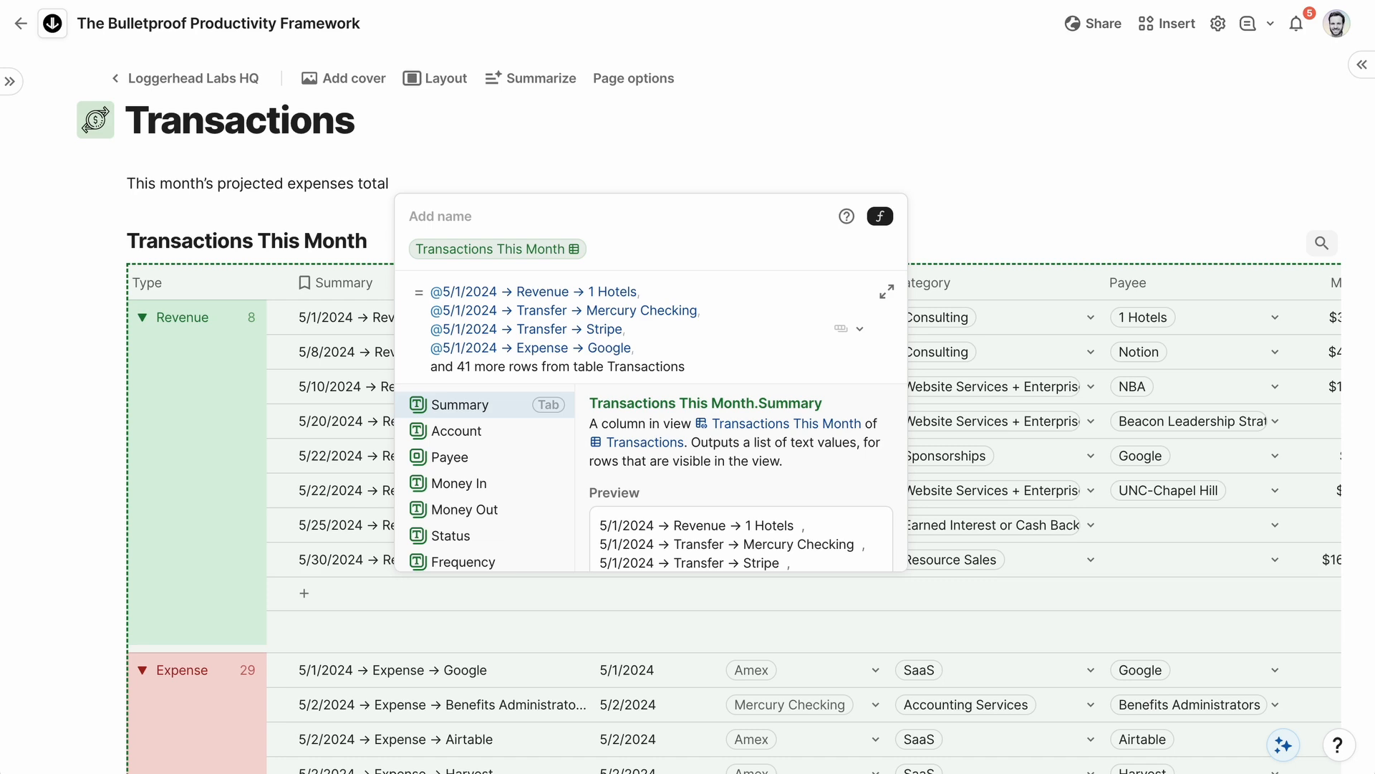
{"action": "type", "text": ".filter(Type = \"Expense\")"}
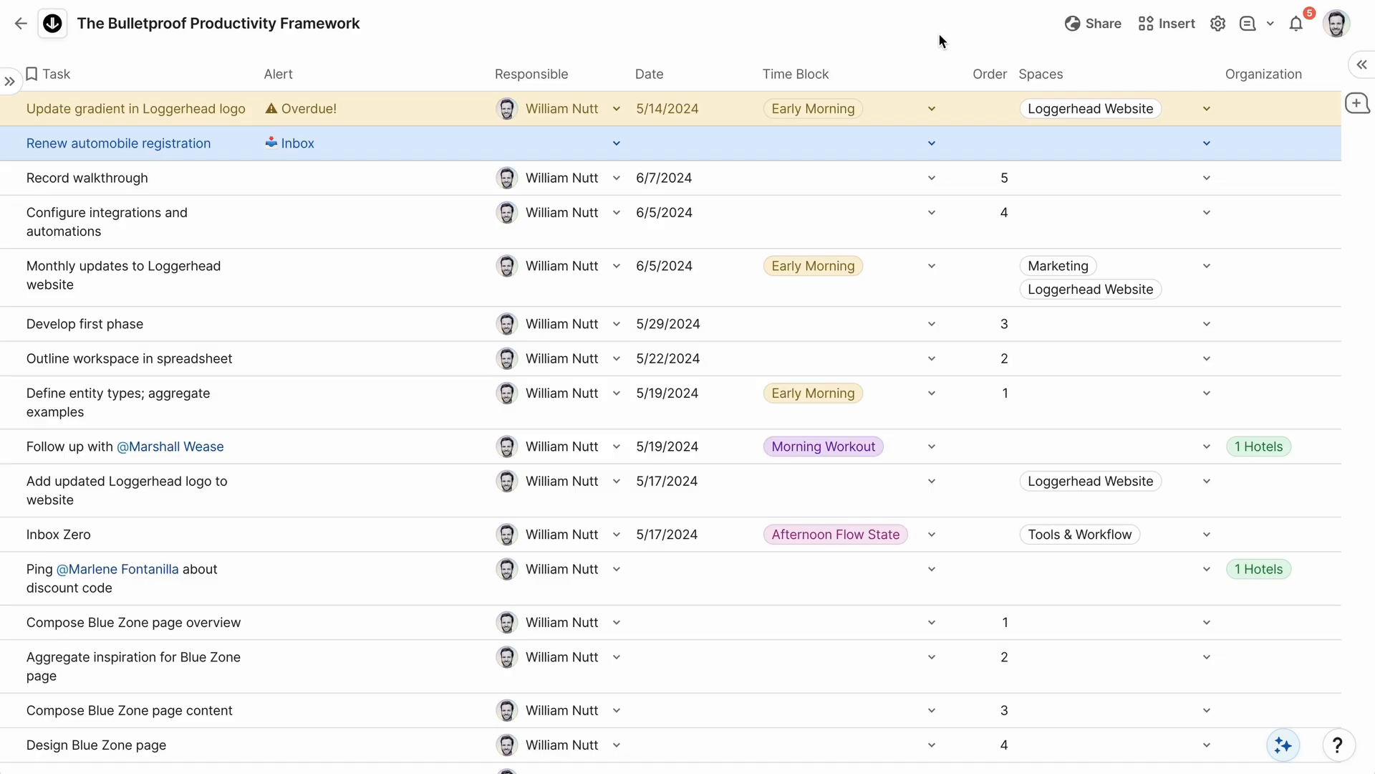
Open the doc's Automations and view Update Sample Dates' daily 5:00 AM trigger and actions
{"action": "left_click", "coordinate": [1218, 23]}
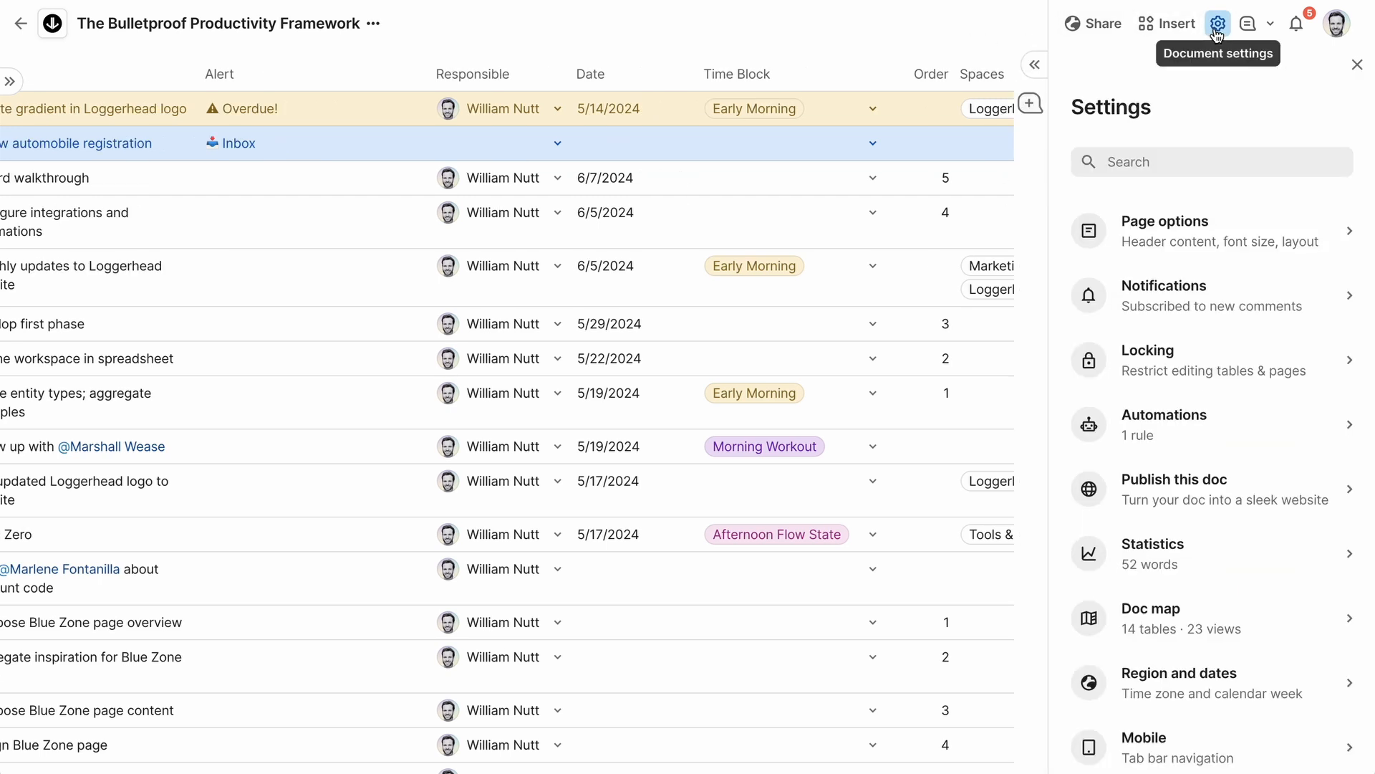
{"action": "left_click", "coordinate": [1165, 425]}
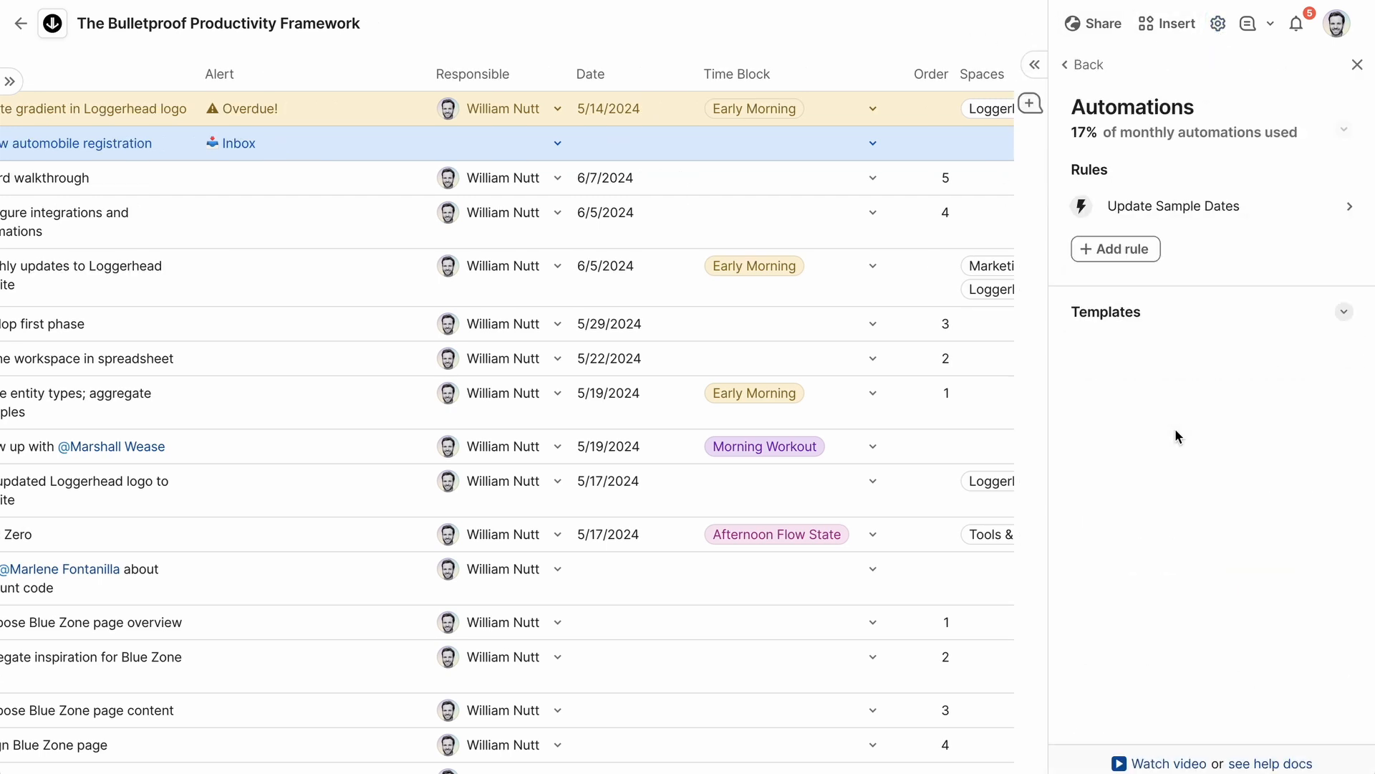
{"action": "left_click", "coordinate": [1173, 206]}
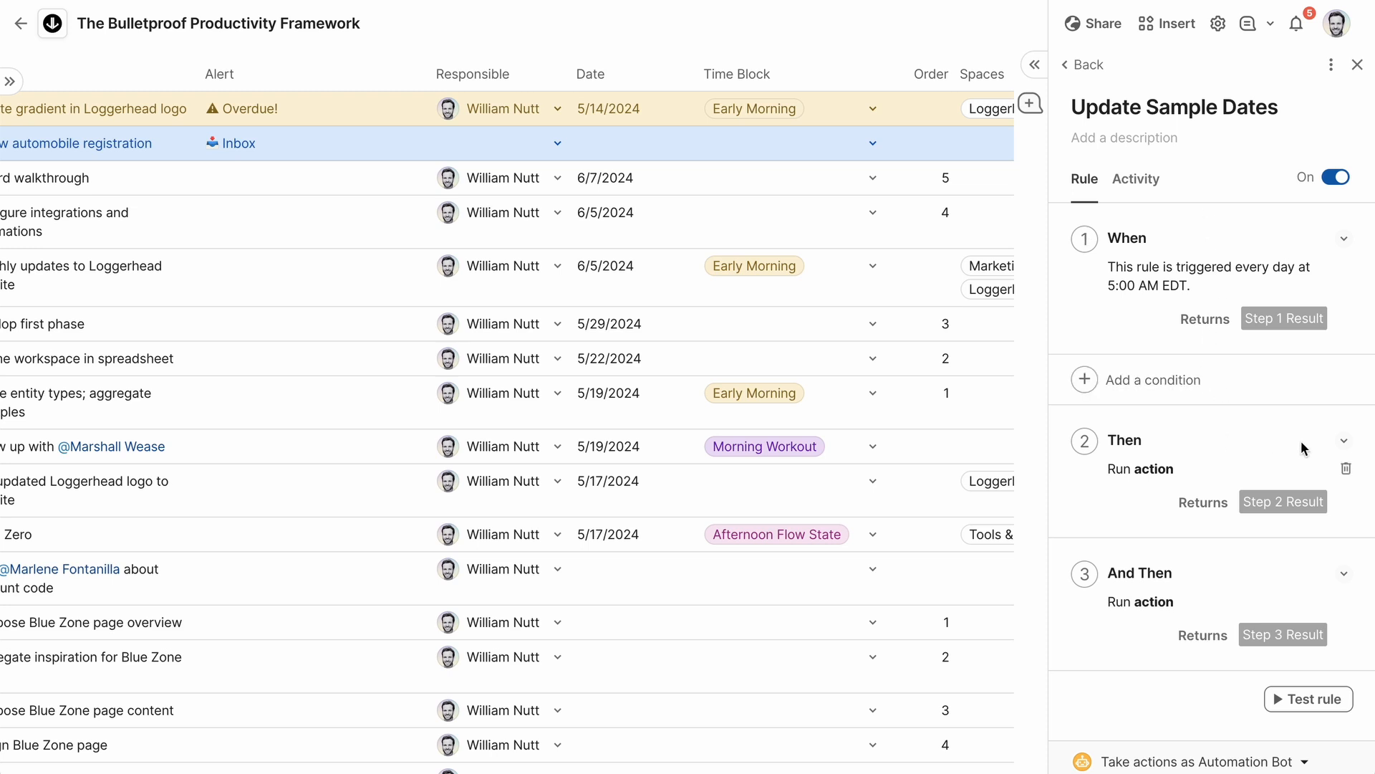
{"action": "left_click", "coordinate": [1344, 439]}
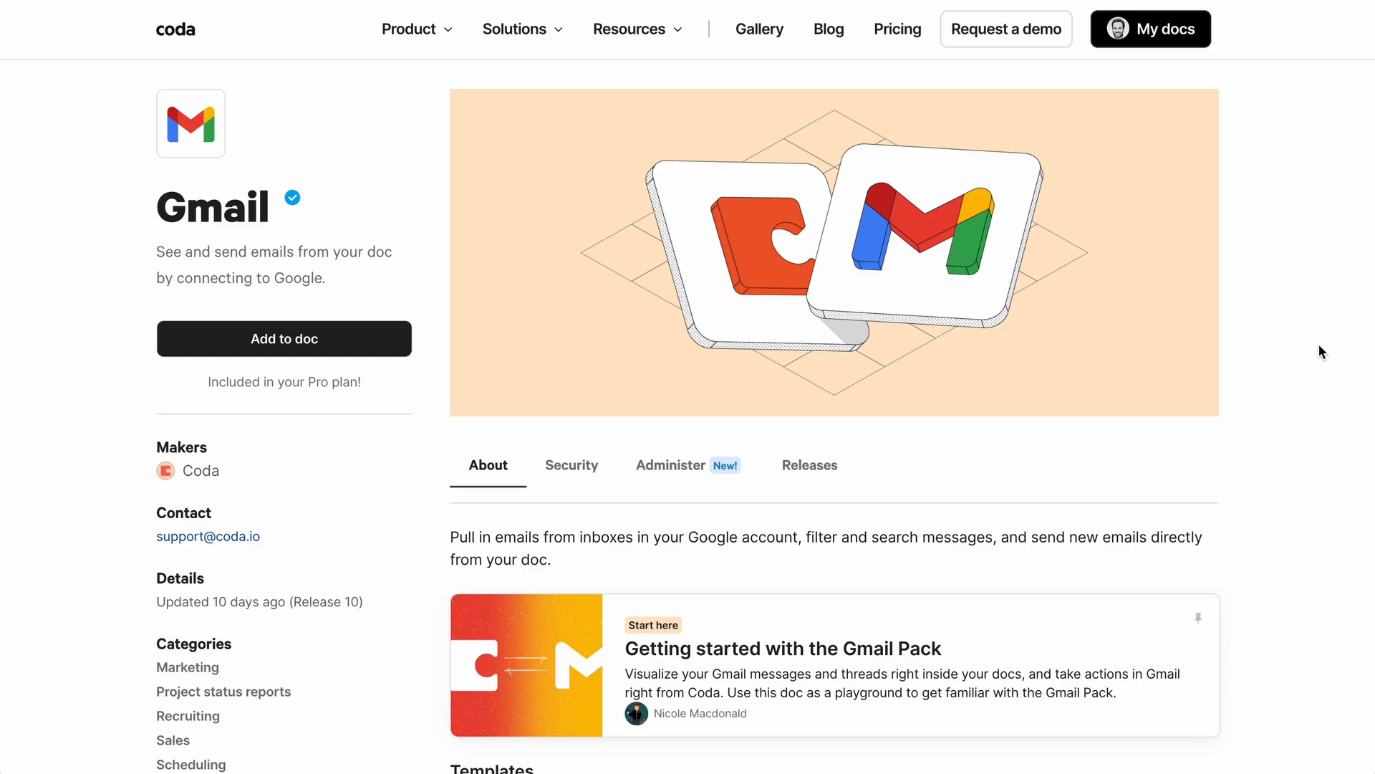
Filter the Gmail Pack page to its Formulas (4) list
{"action": "scroll", "scroll_direction": "down", "scroll_amount": 3}
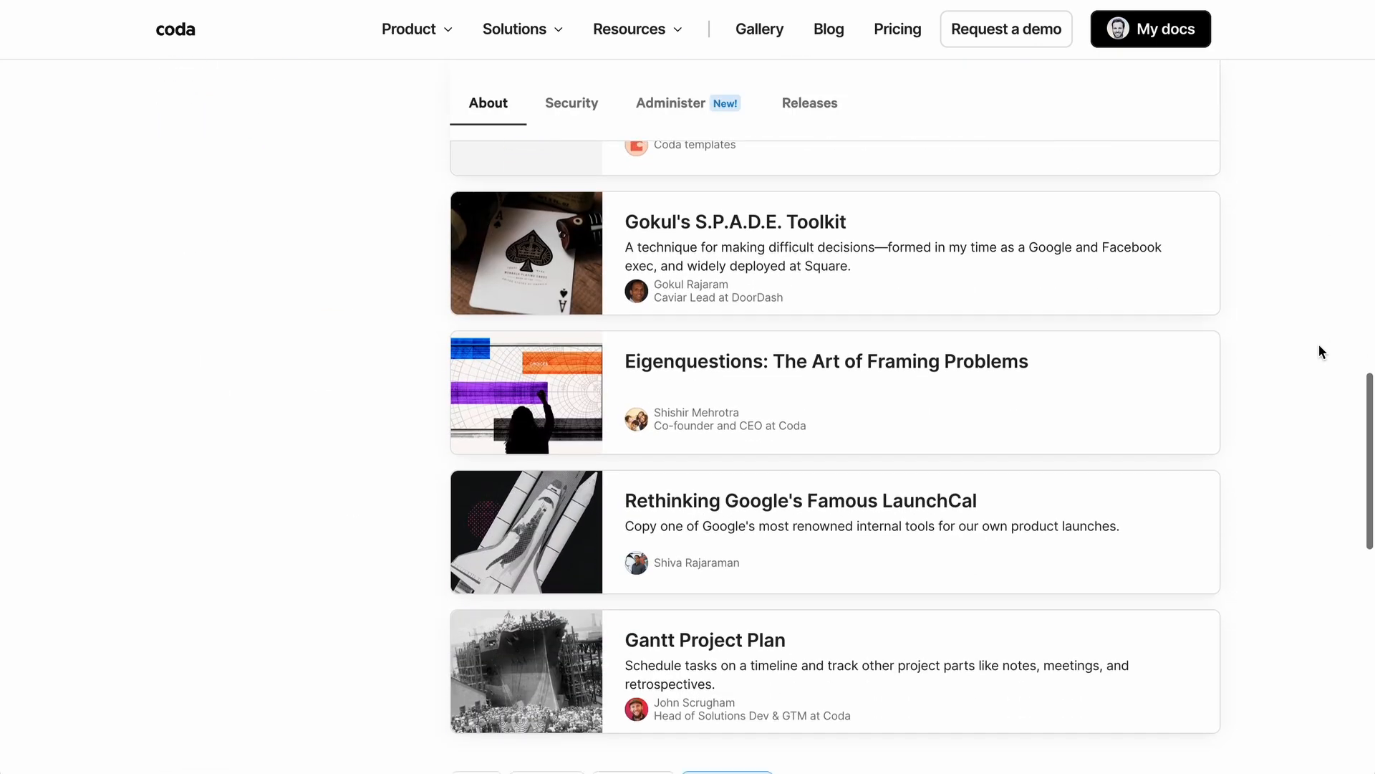
{"action": "left_click", "coordinate": [727, 167]}
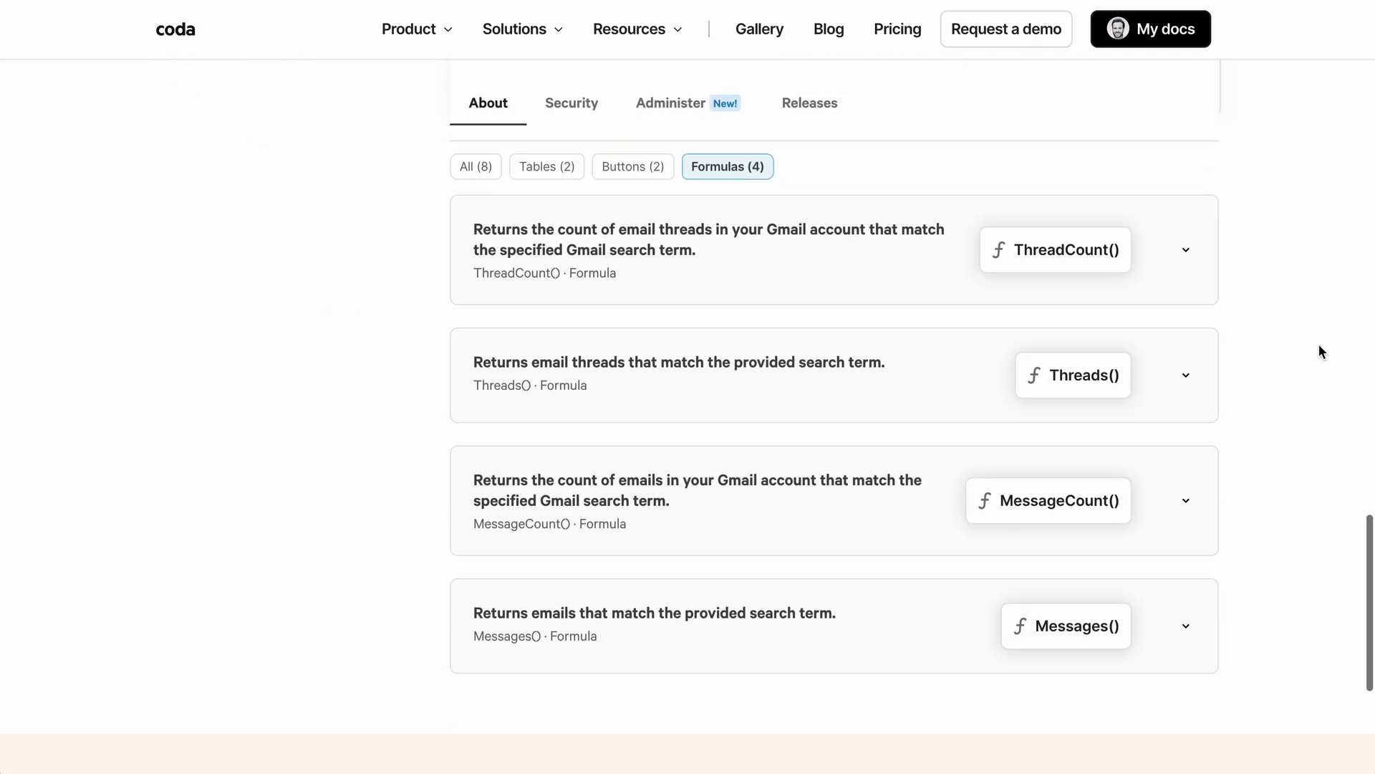
{"action": "mouse_move", "coordinate": [923, 386]}
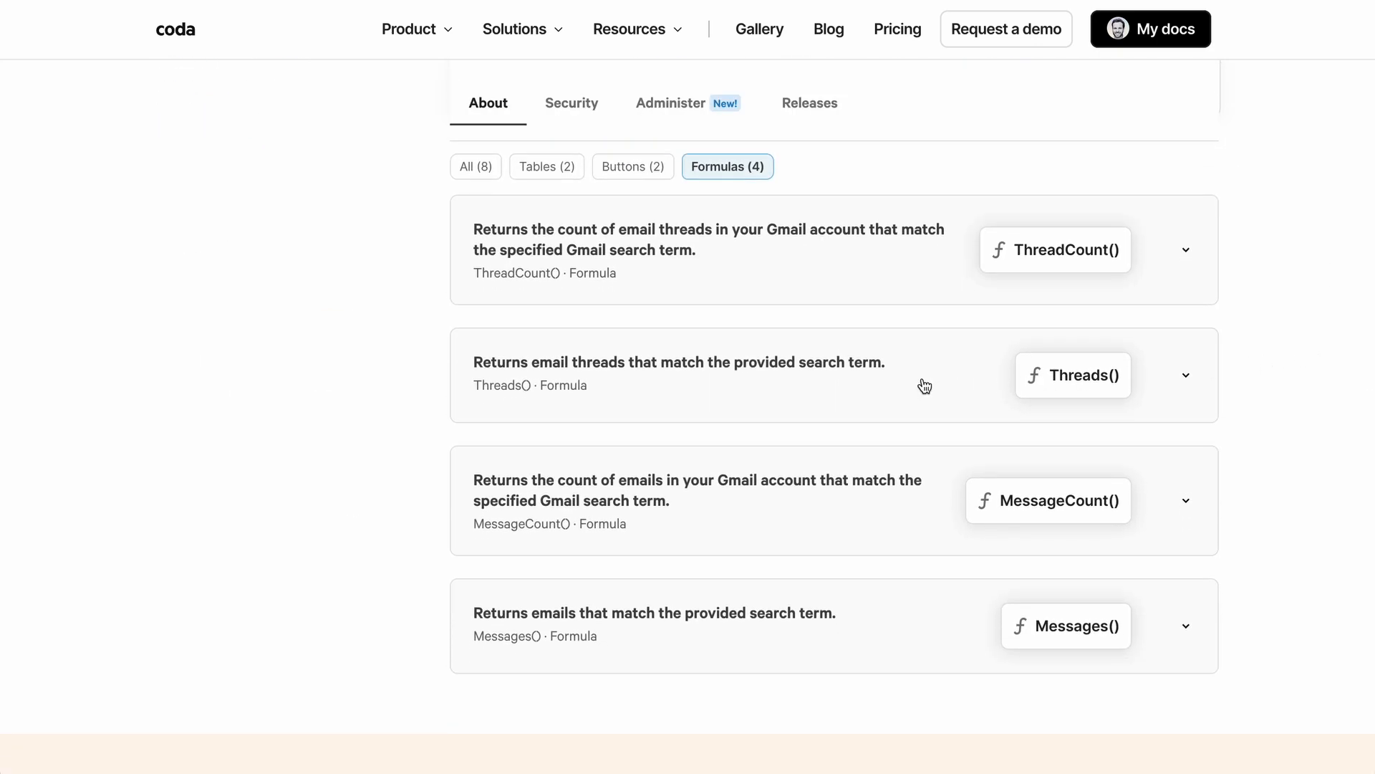
{"action": "mouse_move", "coordinate": [927, 636]}
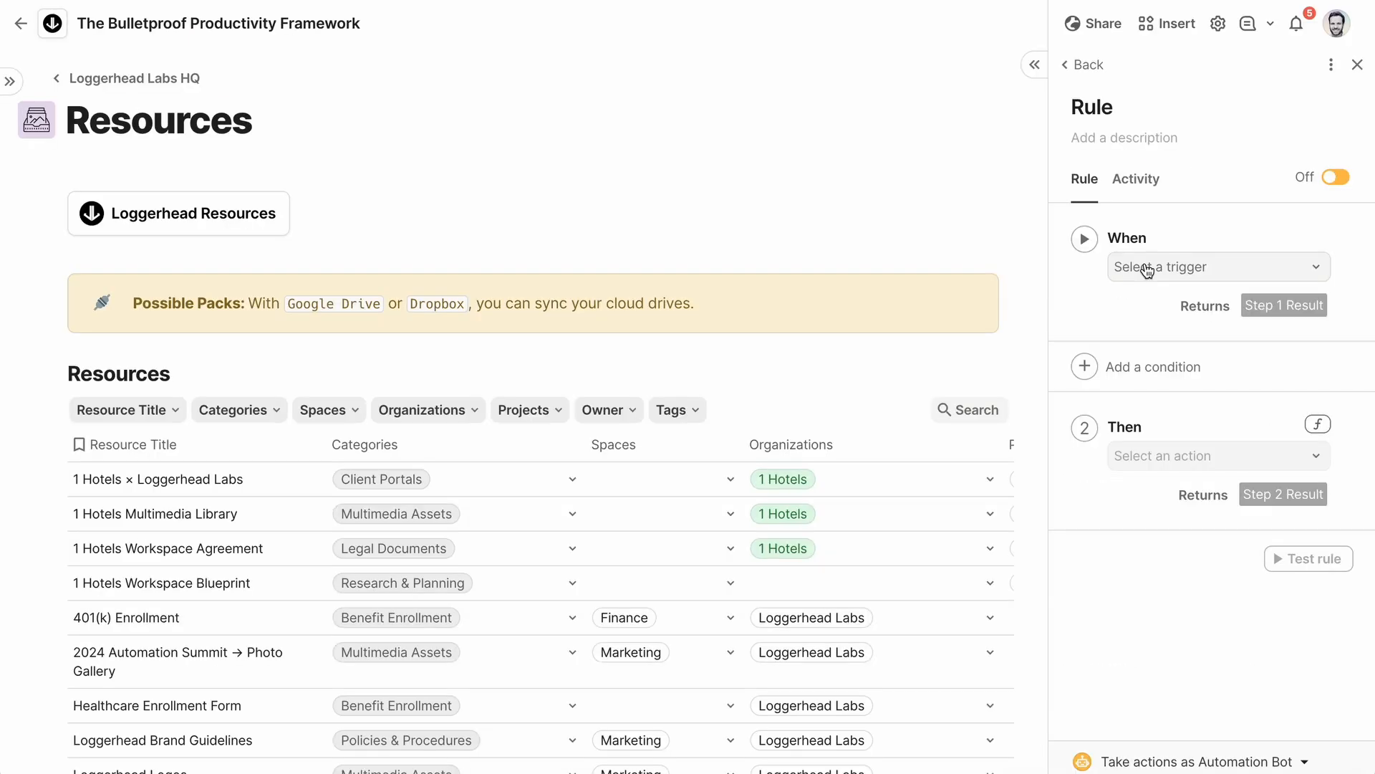
Open the When trigger dropdown listing row-changed, time-based, form and Webhook invoked triggers
{"action": "left_click", "coordinate": [1217, 267]}
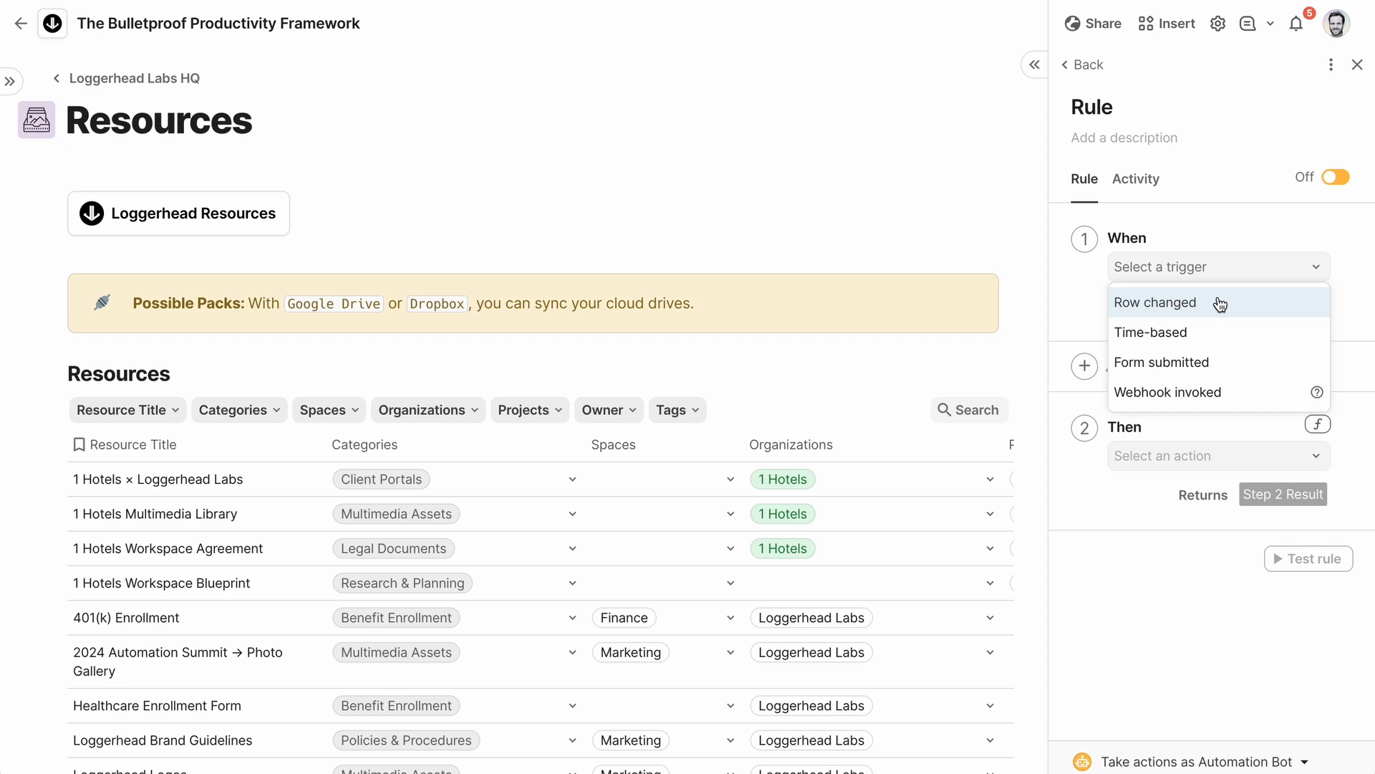
{"action": "mouse_move", "coordinate": [1160, 362]}
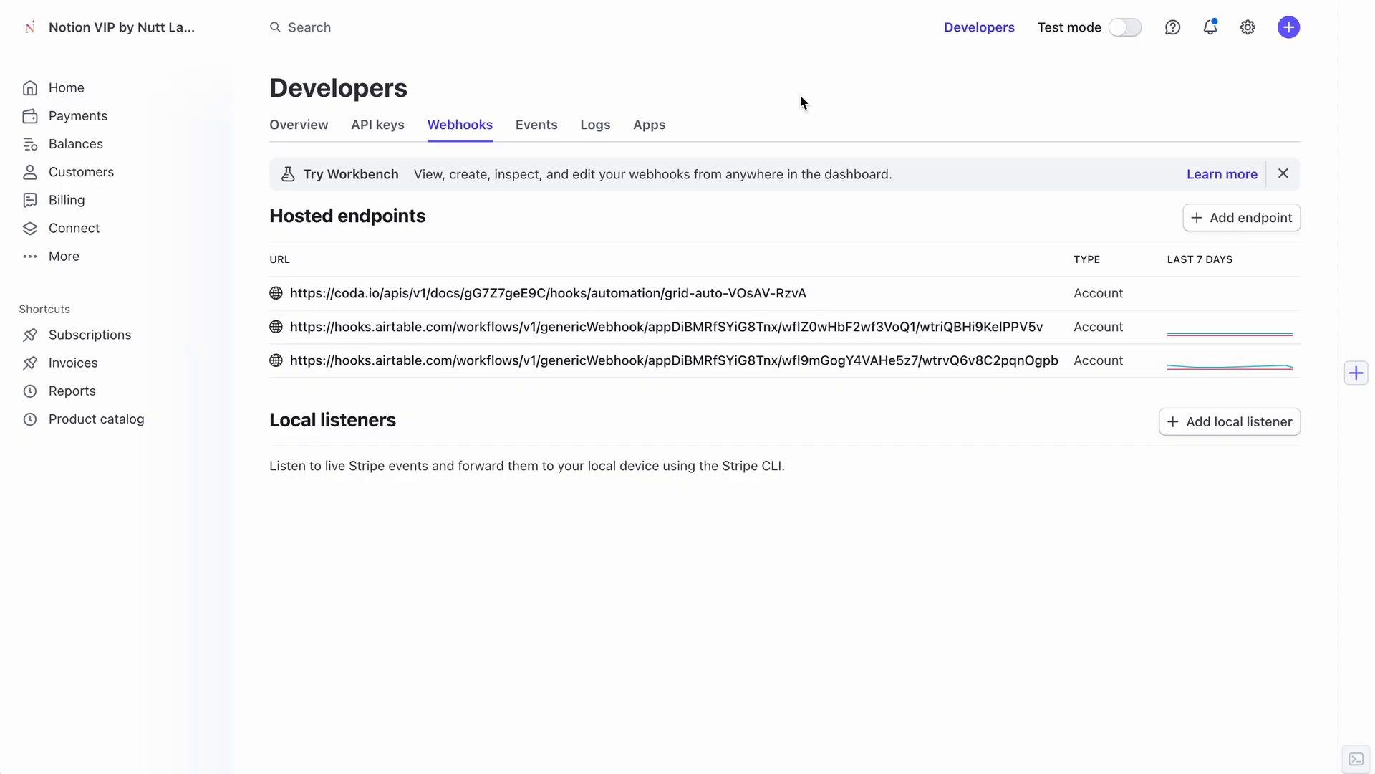
{"action": "left_click", "coordinate": [550, 292]}
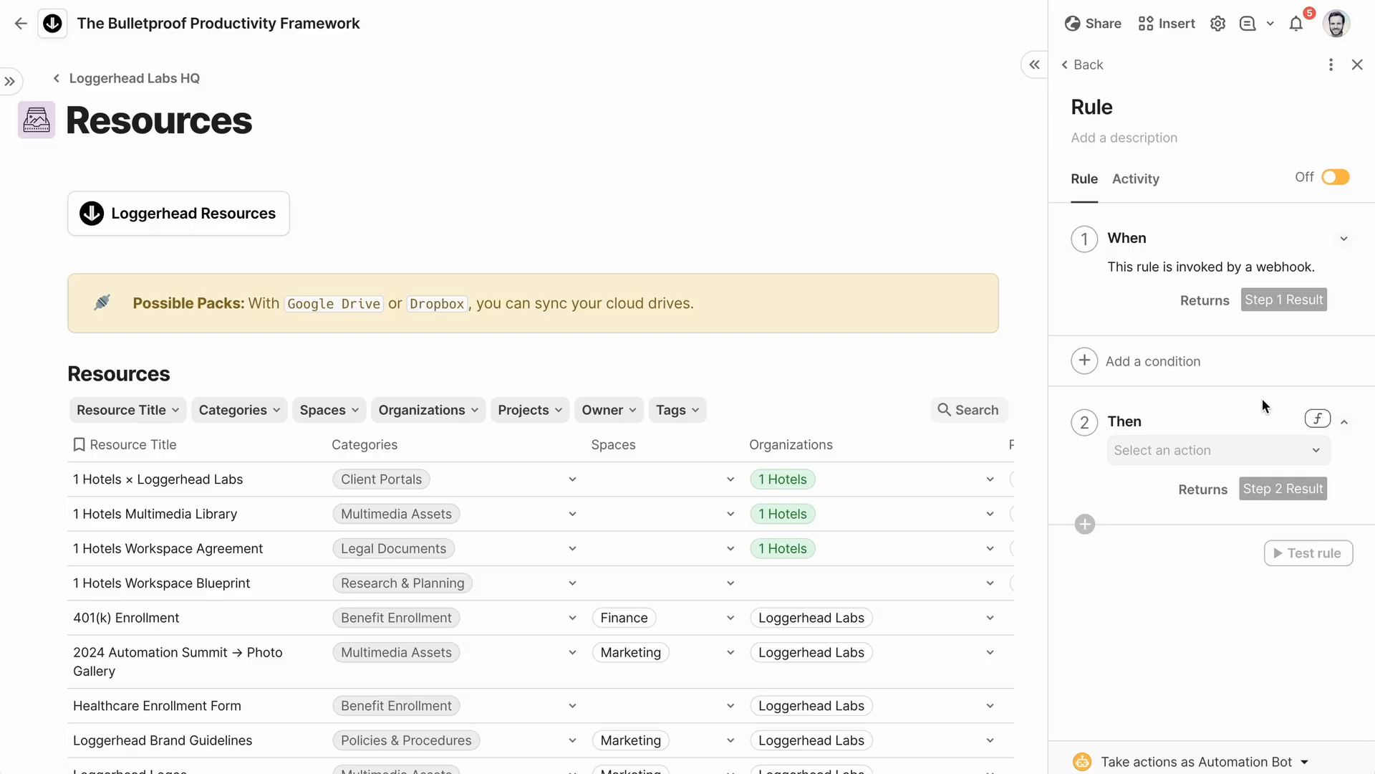
Add an If condition, make the Then step an action, and browse Pack actions
{"action": "left_click", "coordinate": [1158, 361]}
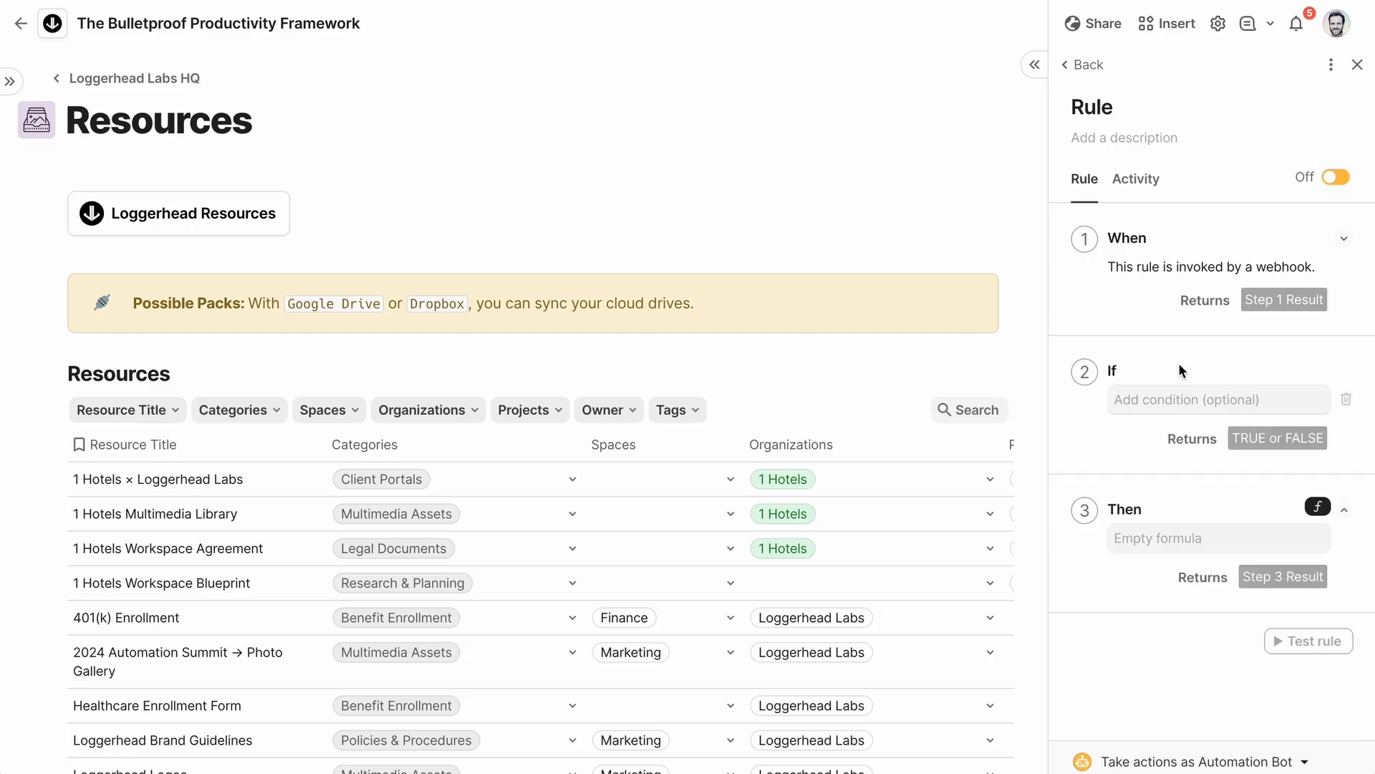
{"action": "left_click", "coordinate": [1318, 506]}
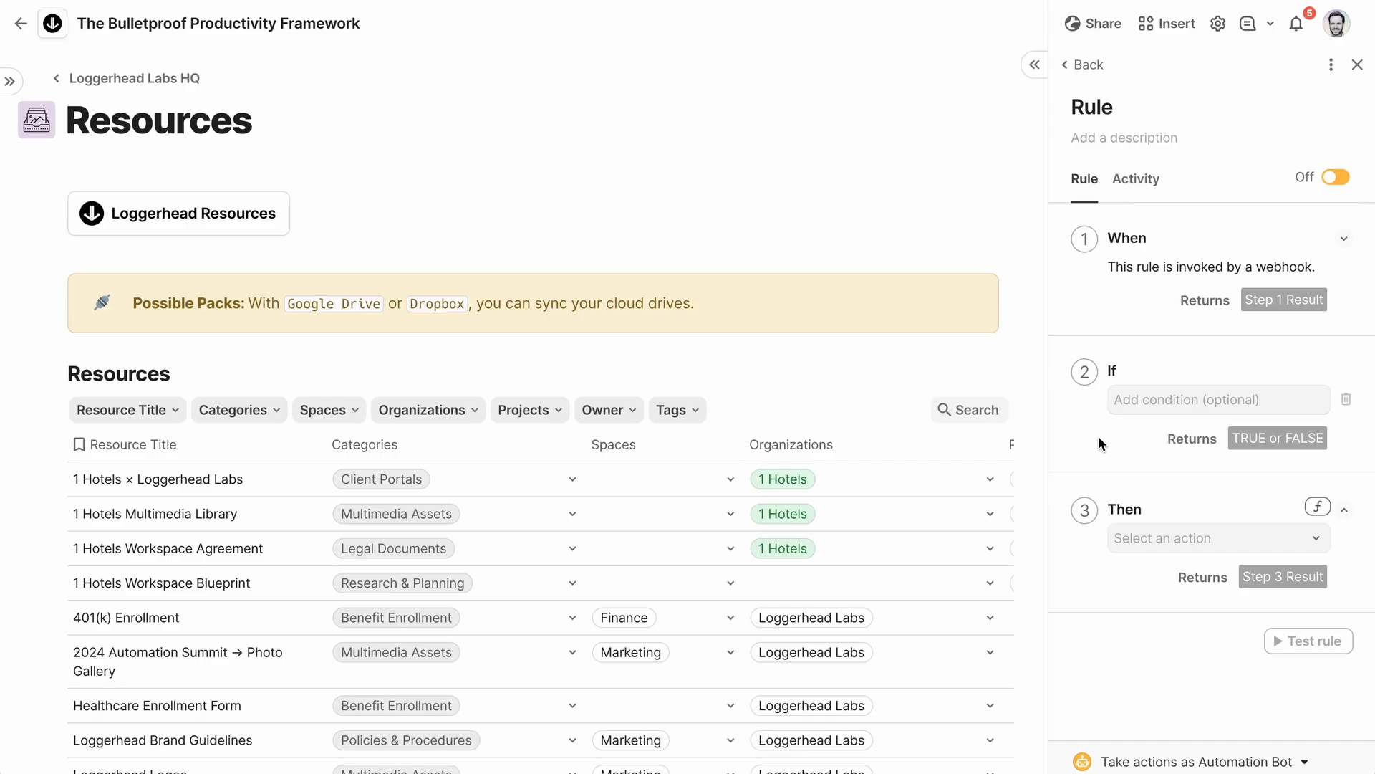
{"action": "left_click", "coordinate": [1218, 538]}
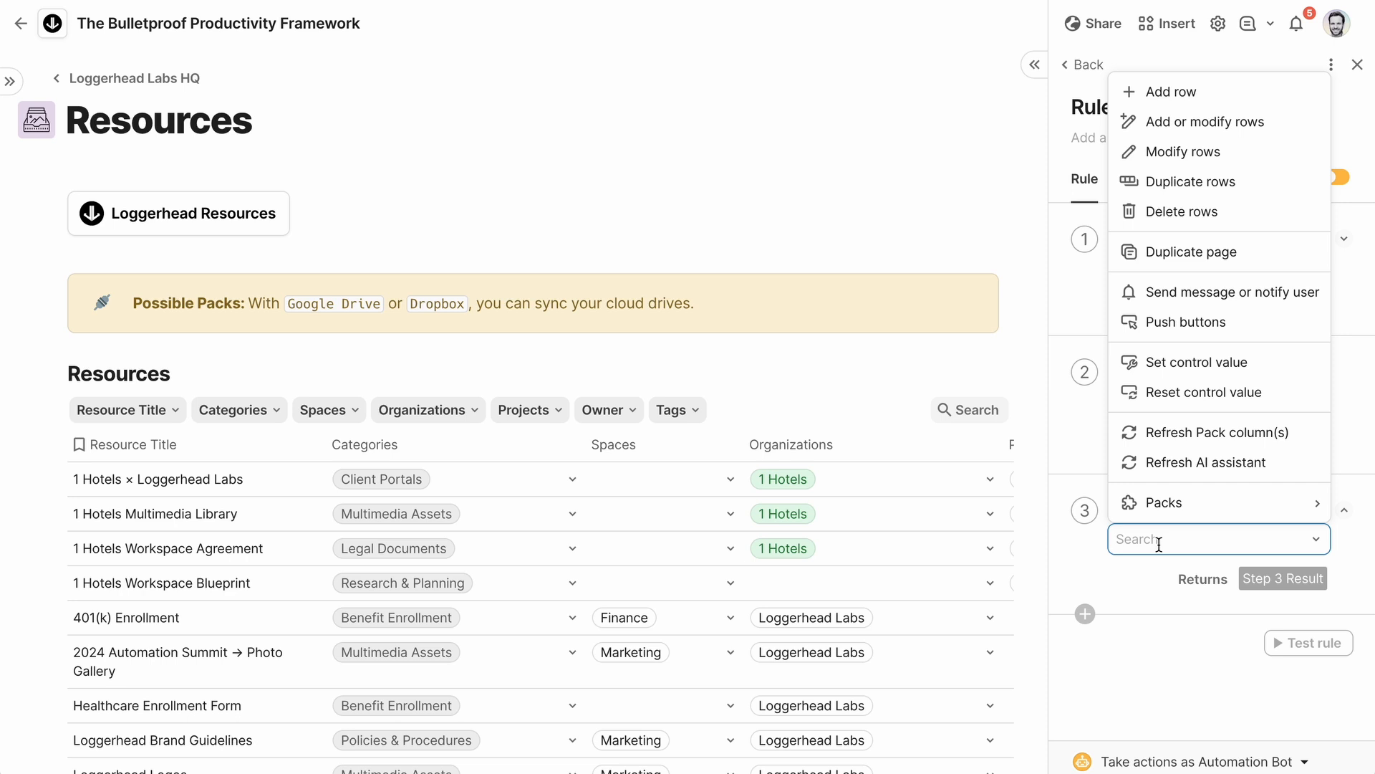
{"action": "left_click", "coordinate": [1167, 502]}
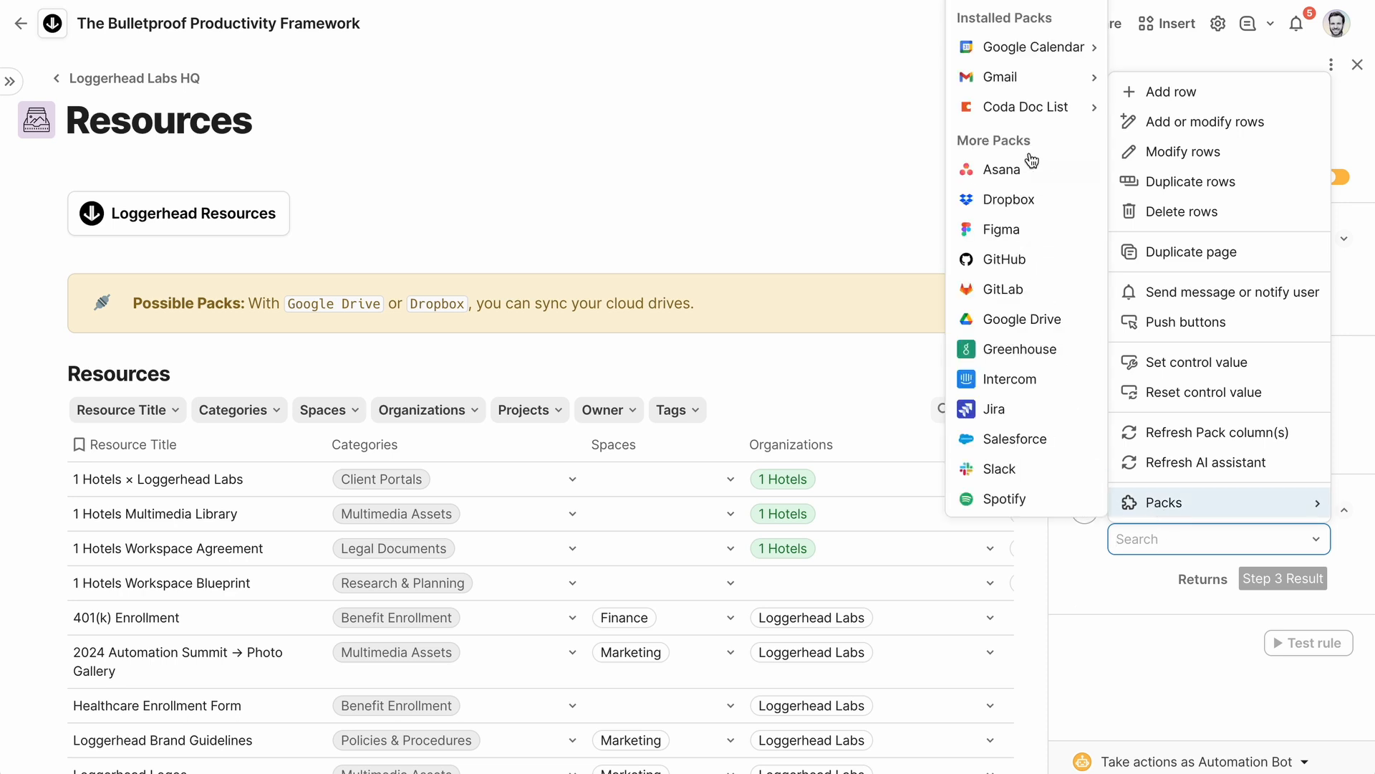
{"action": "mouse_move", "coordinate": [997, 76]}
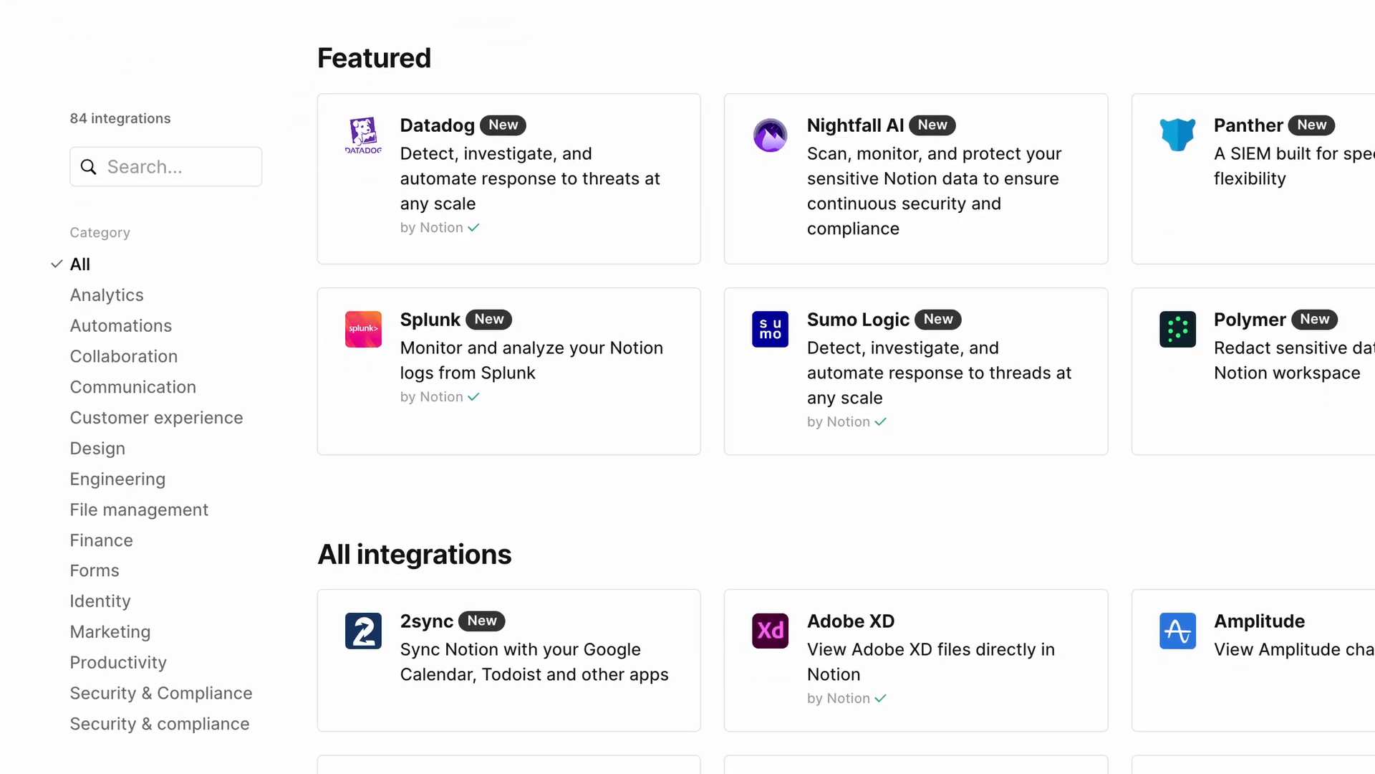
Browse the full Notion integrations gallery, then open the workspace Connections settings
{"action": "scroll", "scroll_direction": "down", "scroll_amount": 3}
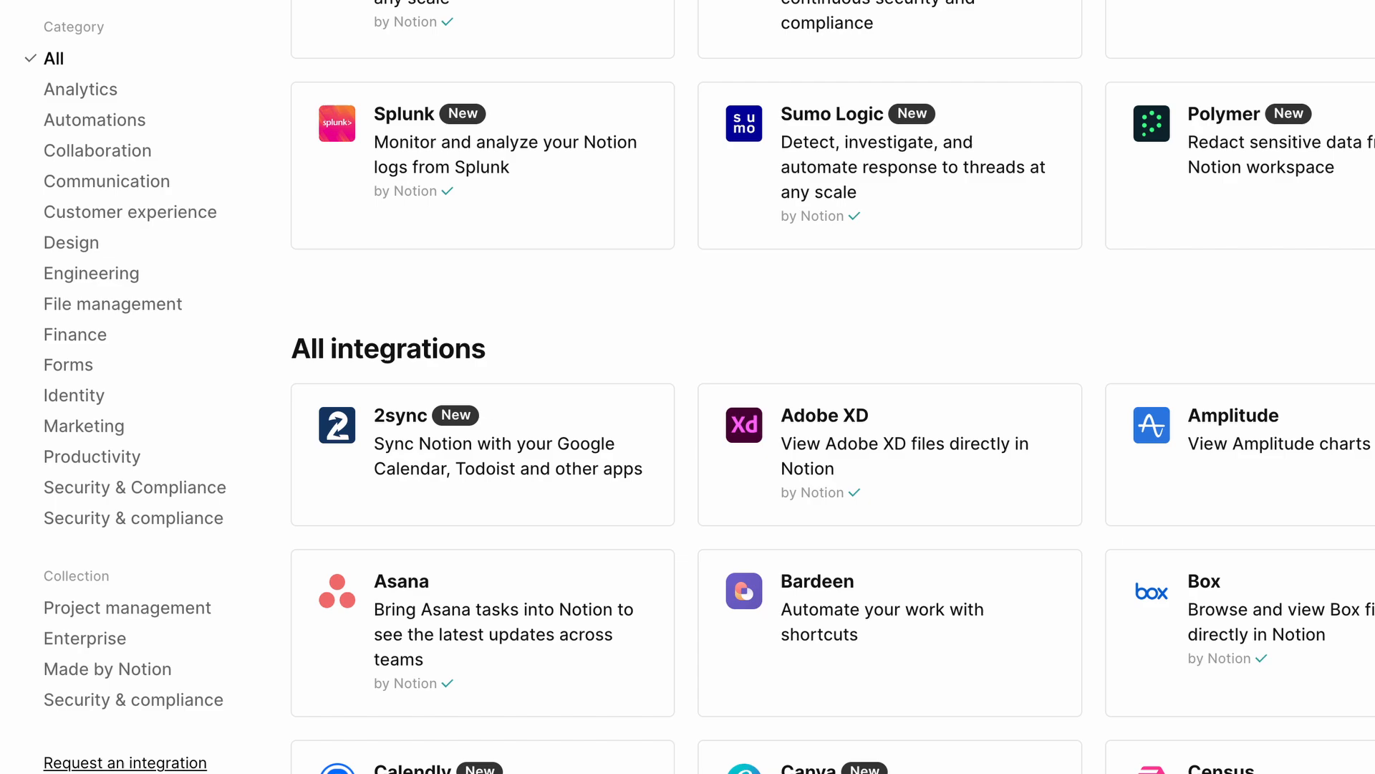
{"action": "scroll", "scroll_direction": "down", "scroll_amount": 3}
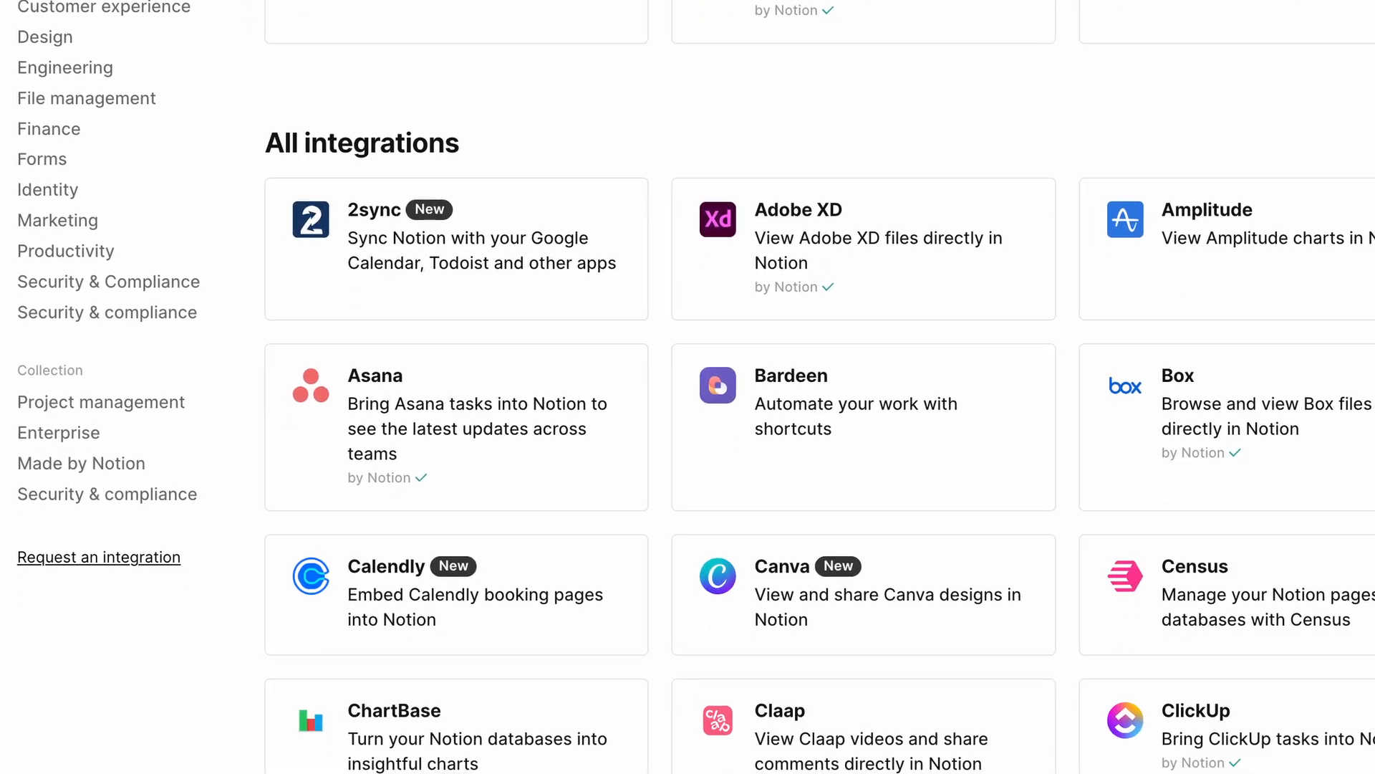
{"action": "scroll", "scroll_direction": "down", "scroll_amount": 3}
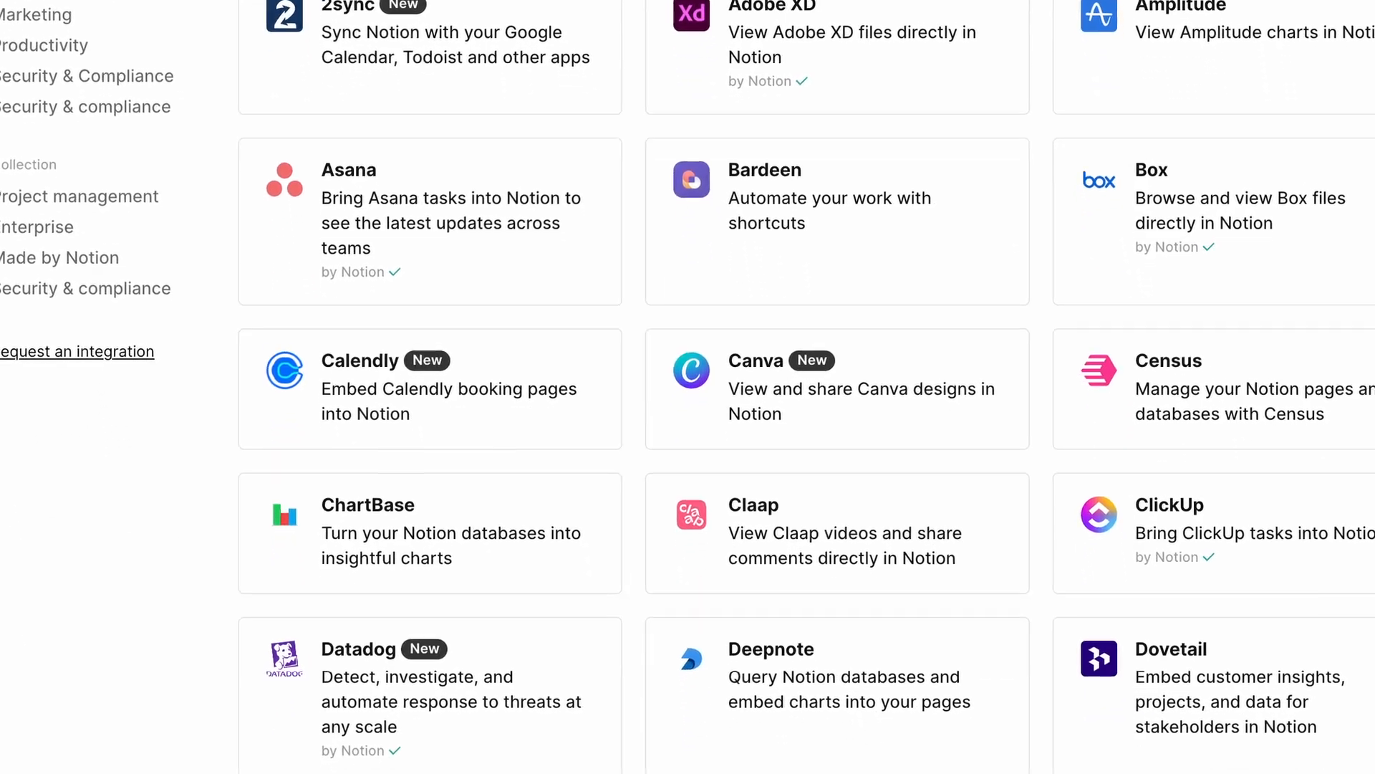
{"action": "scroll", "scroll_direction": "down", "scroll_amount": 3}
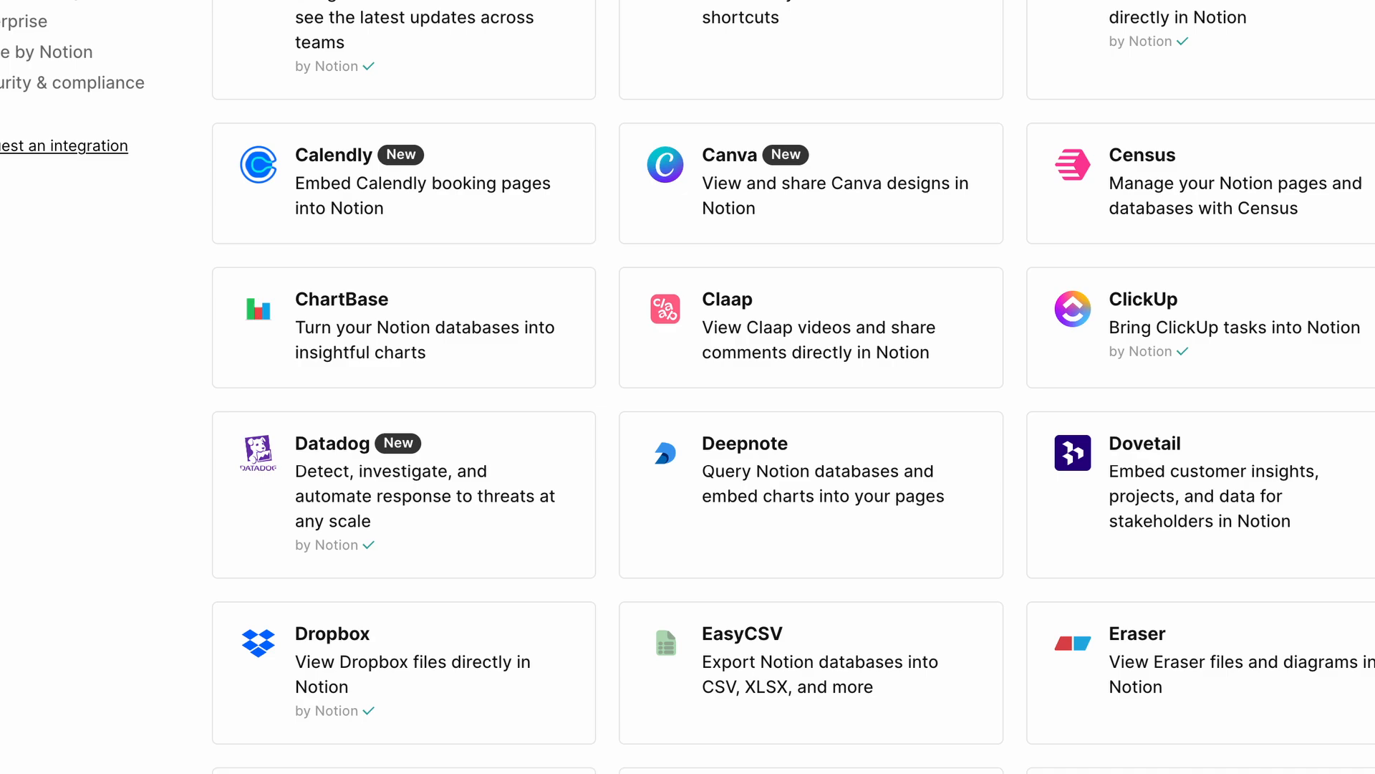
{"action": "scroll", "scroll_direction": "down", "scroll_amount": 3}
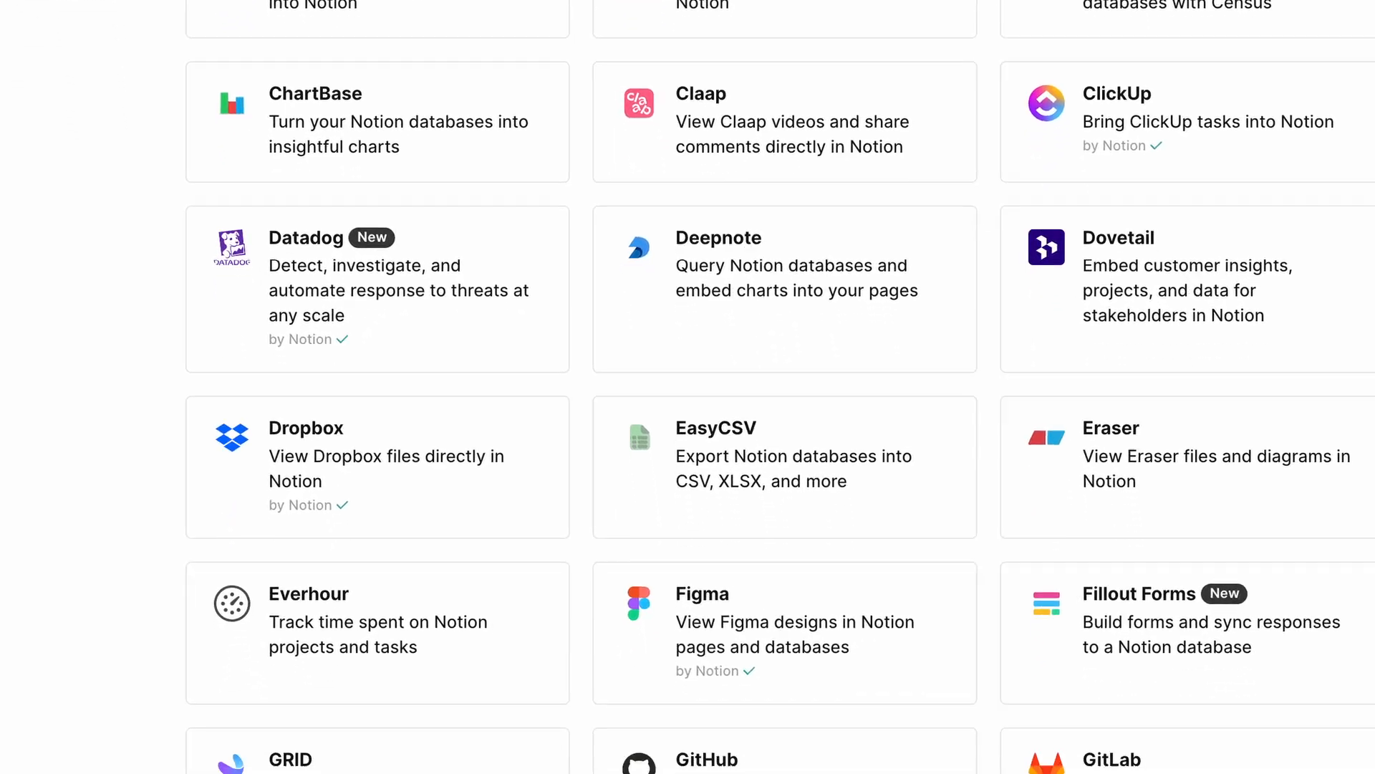
{"action": "scroll", "scroll_direction": "down", "scroll_amount": 3}
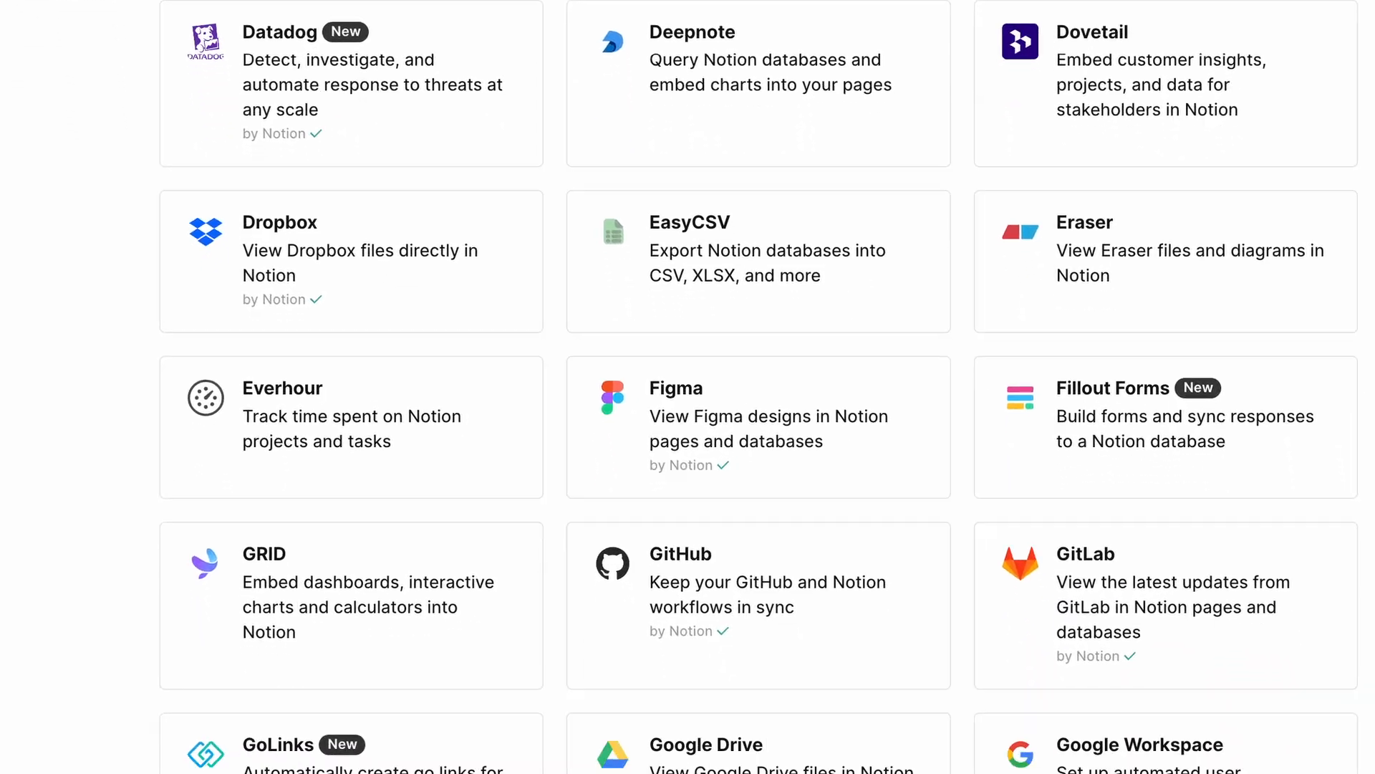
{"action": "scroll", "scroll_direction": "down", "scroll_amount": 3}
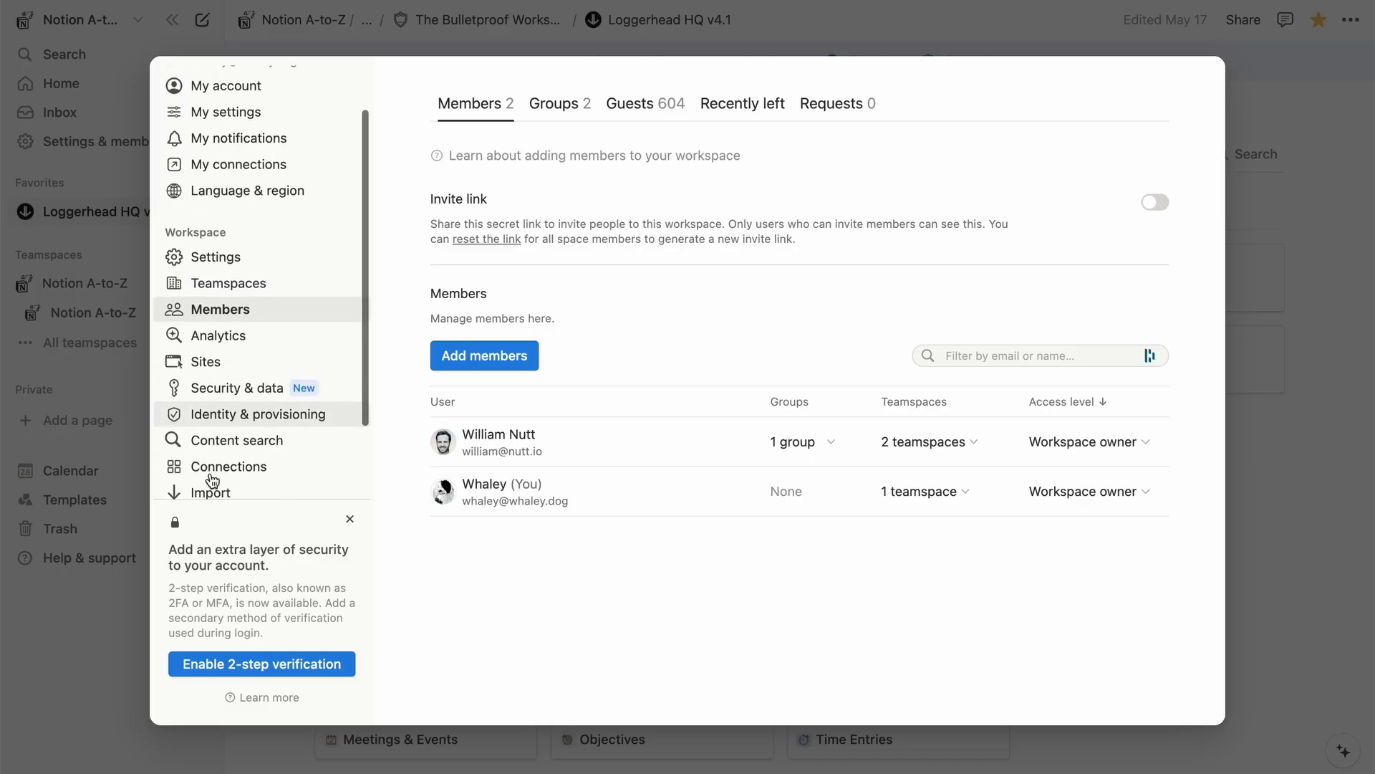
{"action": "left_click", "coordinate": [234, 465]}
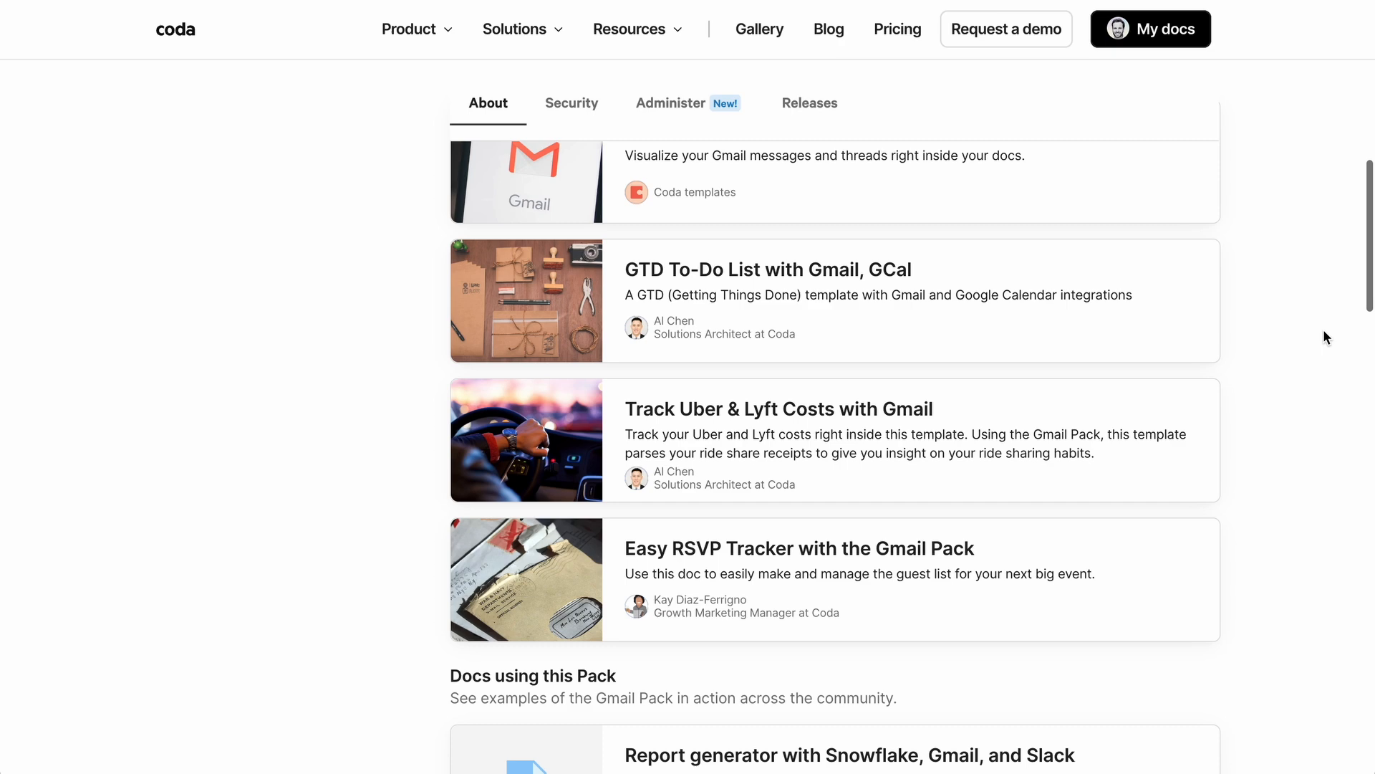
Filter the Gmail Pack's building blocks to Tables (2), Buttons (2), then Formulas (4)
{"action": "scroll", "scroll_direction": "down", "scroll_amount": 3}
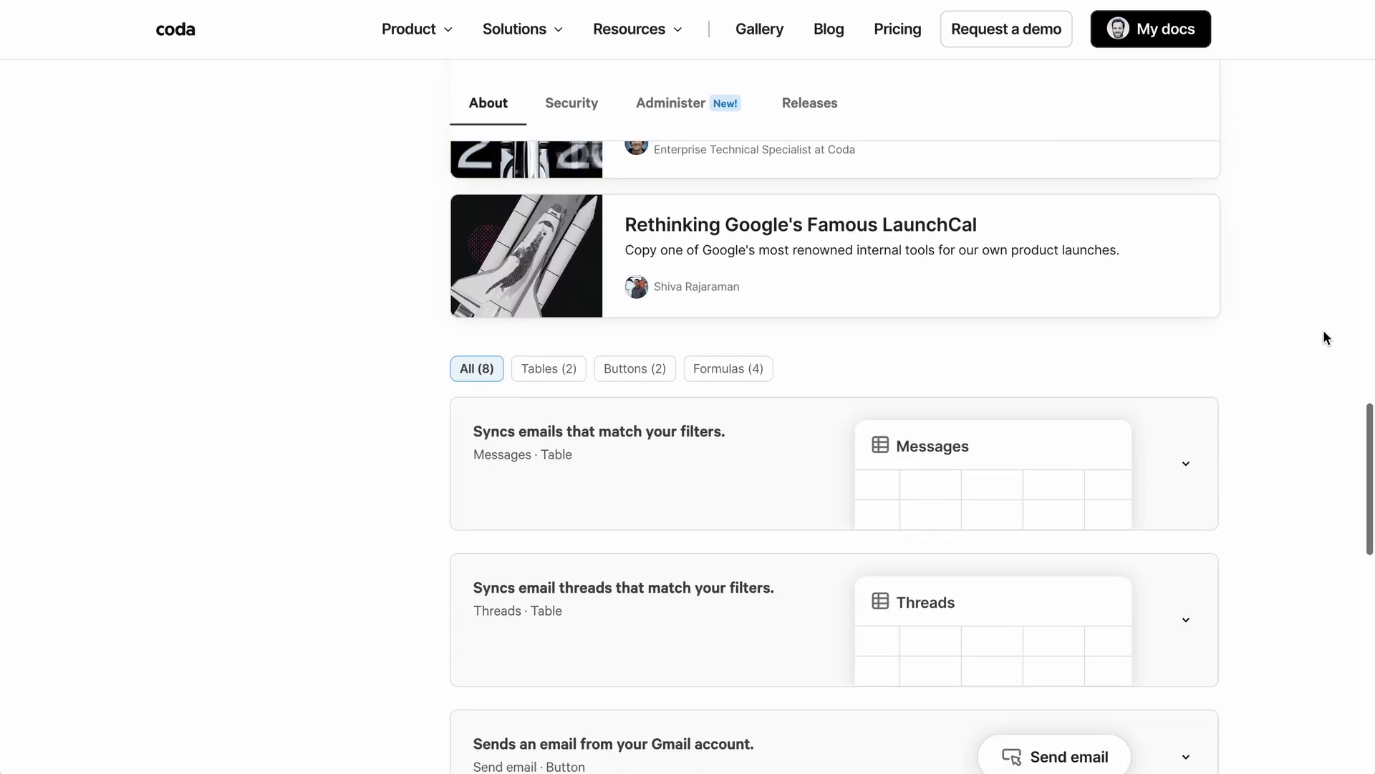
{"action": "left_click", "coordinate": [547, 343]}
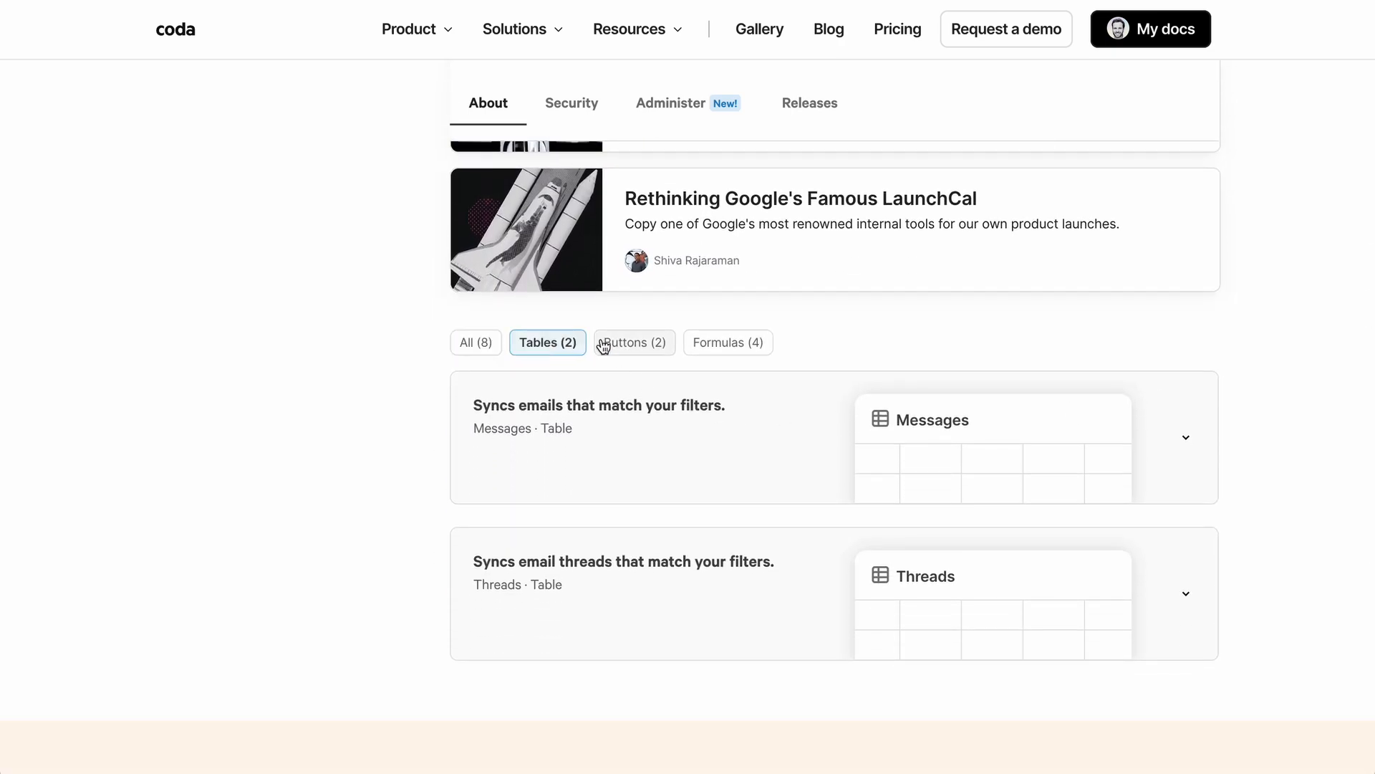
{"action": "left_click", "coordinate": [634, 342]}
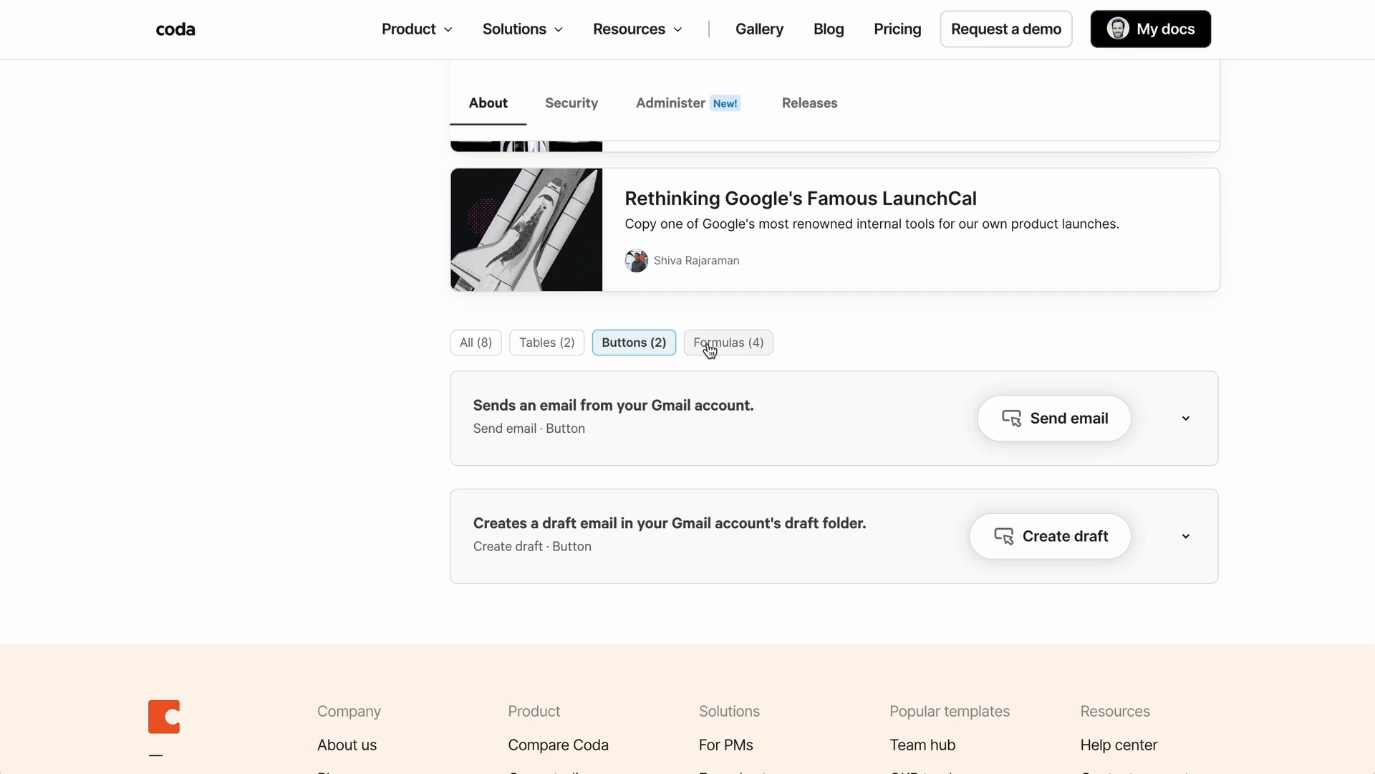
{"action": "left_click", "coordinate": [727, 342]}
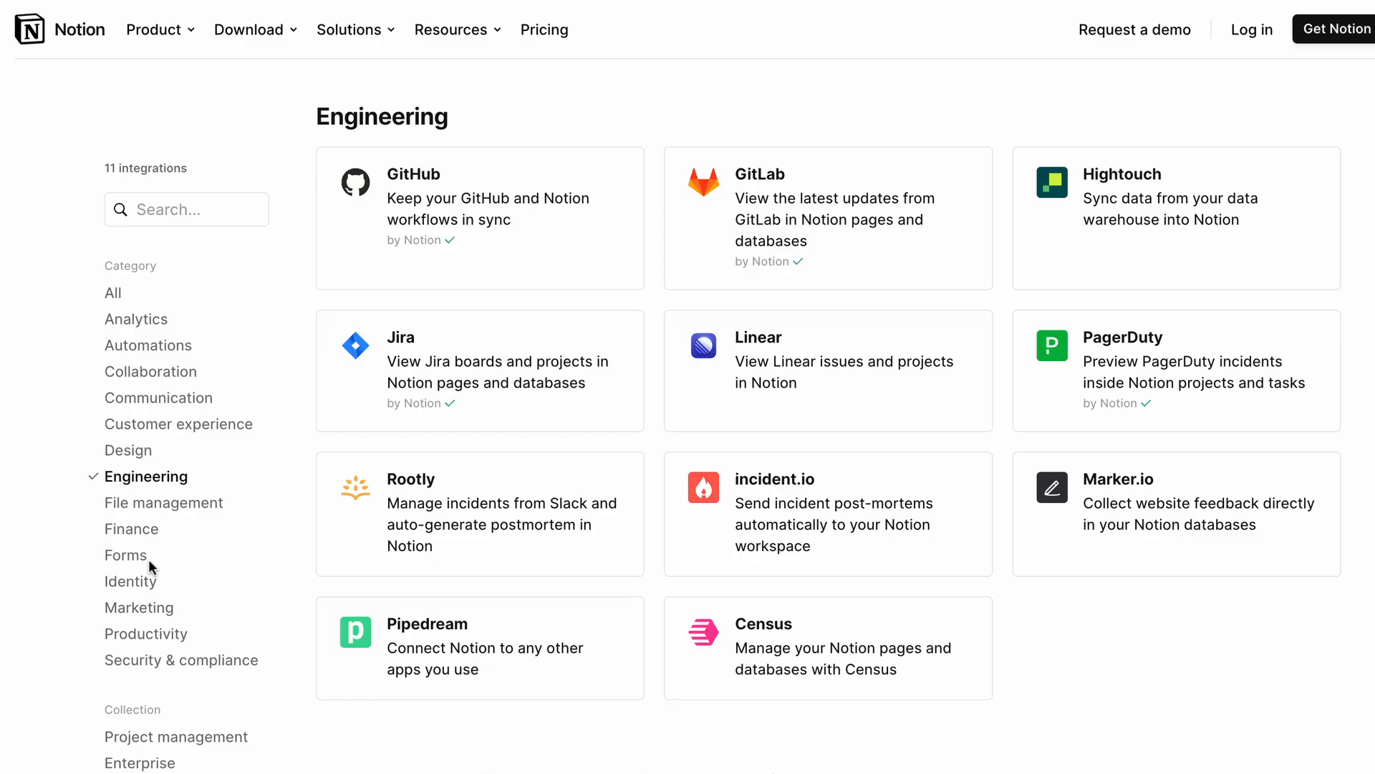
{"action": "scroll", "scroll_direction": "down", "scroll_amount": 3}
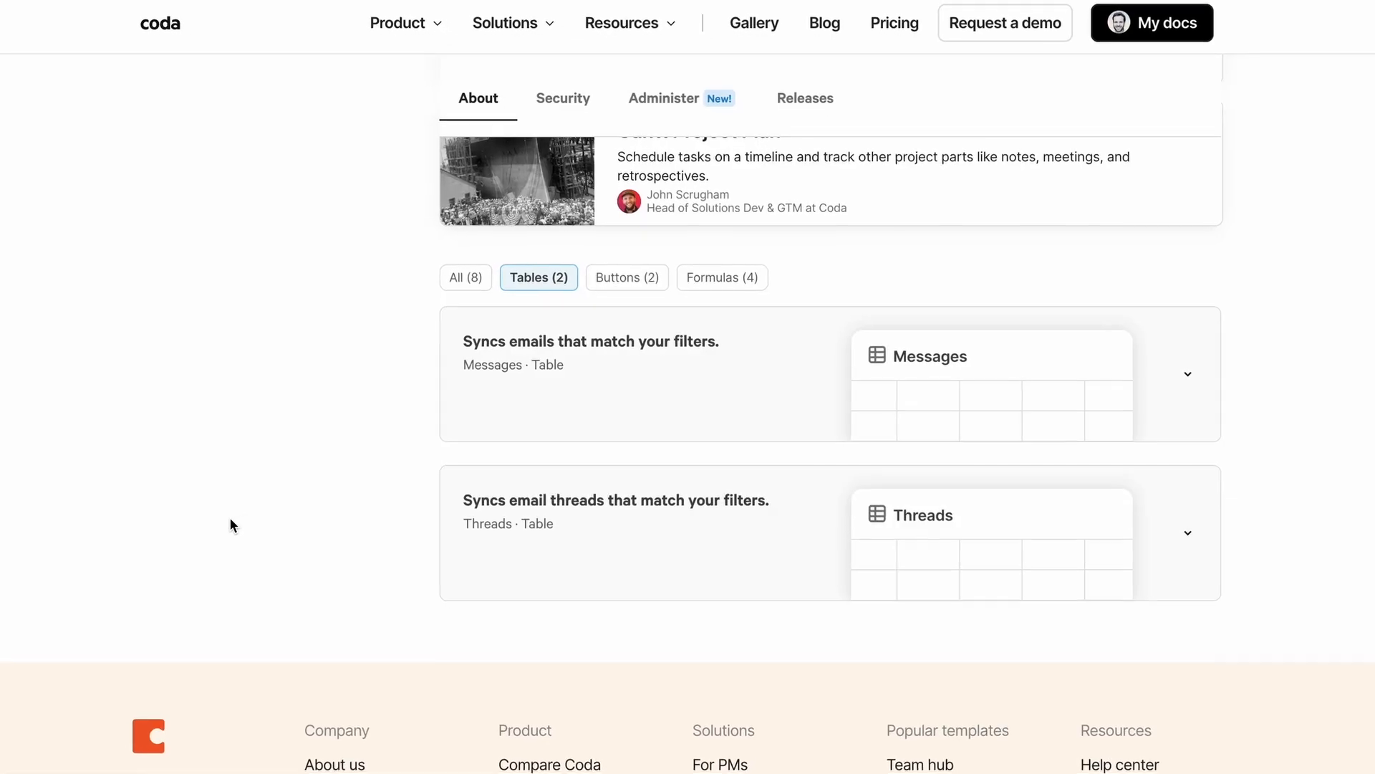
Scroll through the Engineering integrations results
{"action": "scroll", "scroll_direction": "down", "scroll_amount": 3}
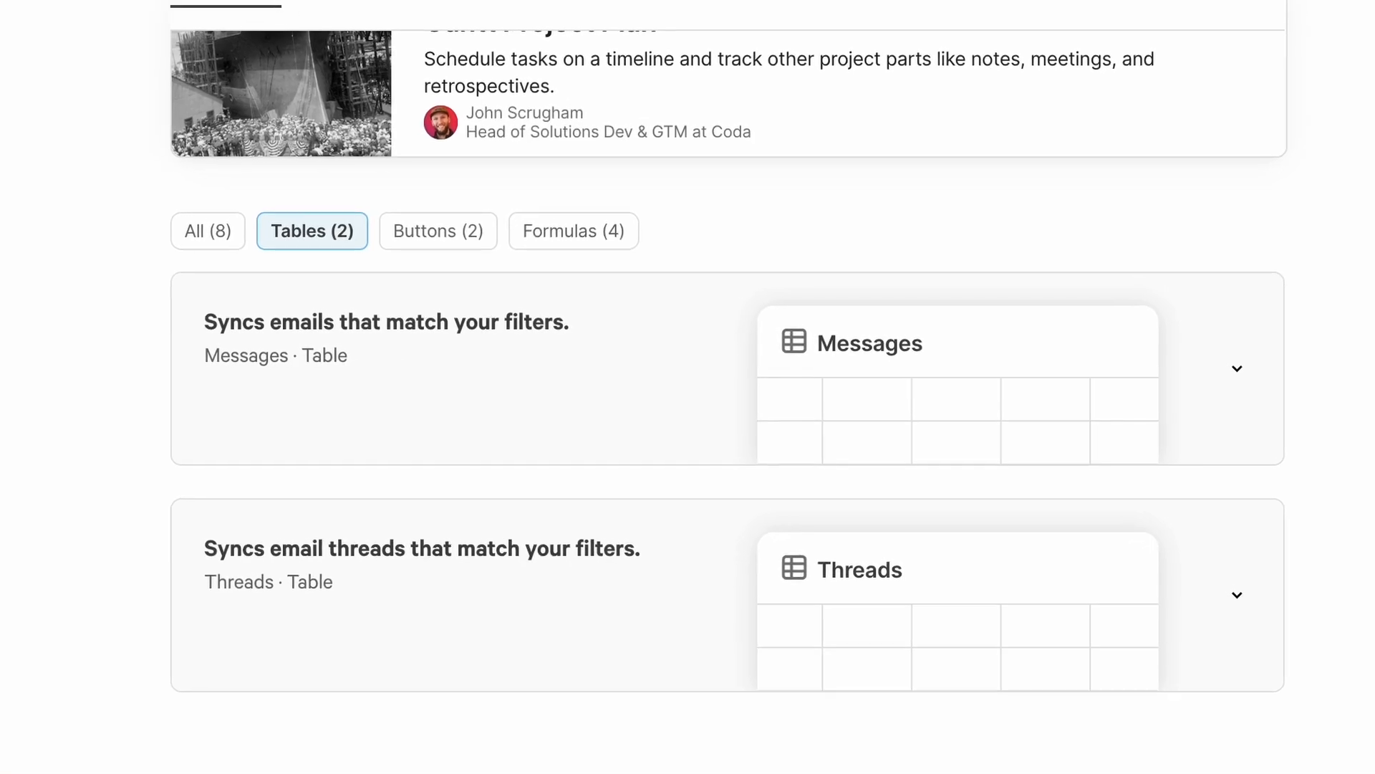
{"action": "left_click", "coordinate": [633, 279]}
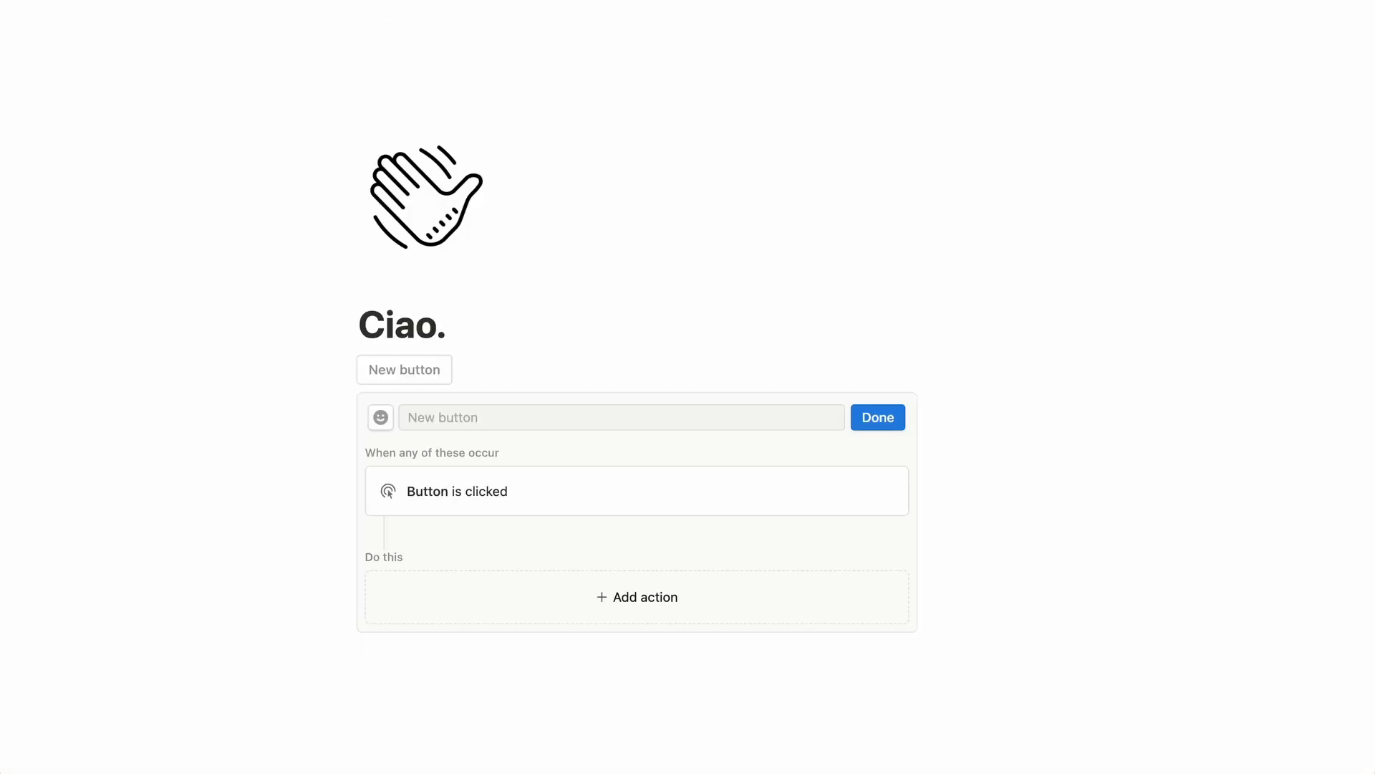
Start adding an action to the Ciao page's new button
{"action": "left_click", "coordinate": [637, 596]}
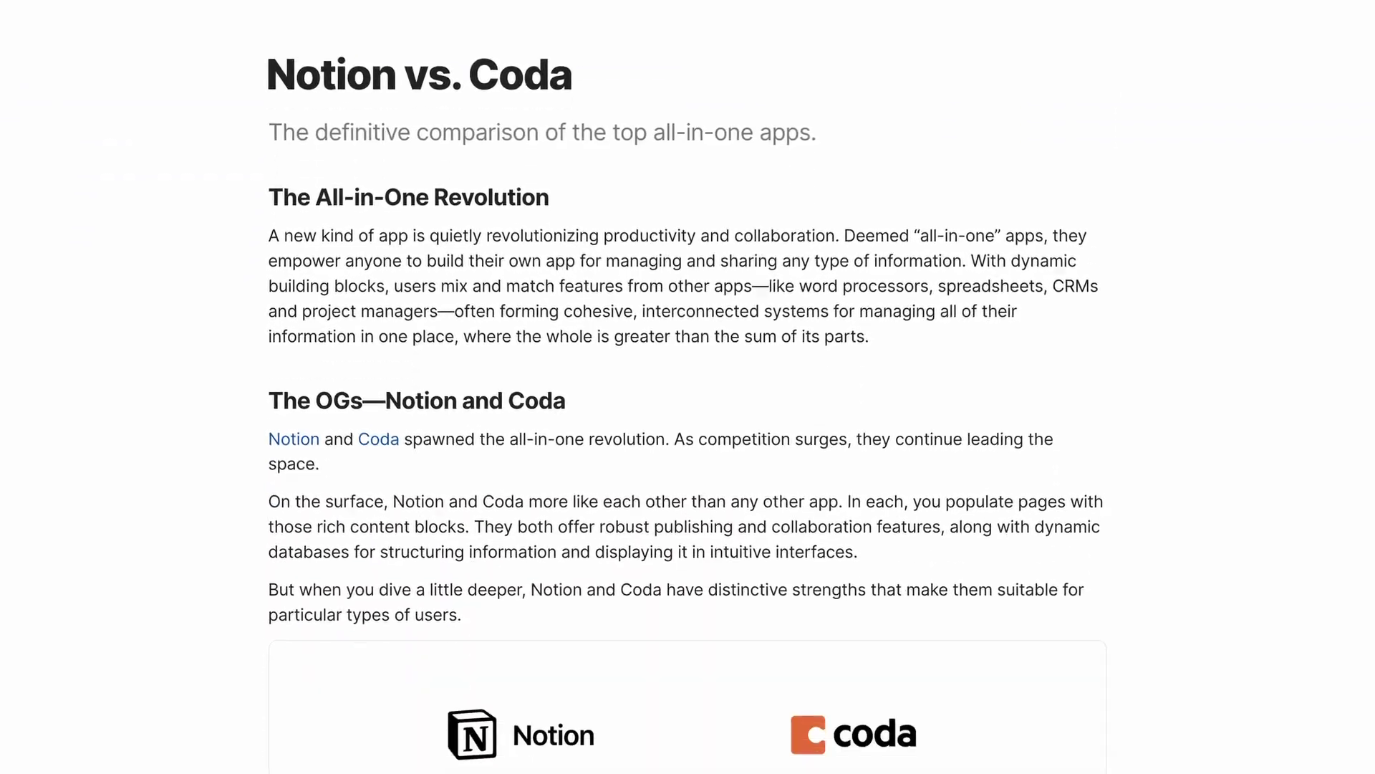
Scroll the post down to the 01 — Formulas and 02 — Automations cards
{"action": "scroll", "scroll_direction": "down", "scroll_amount": 3}
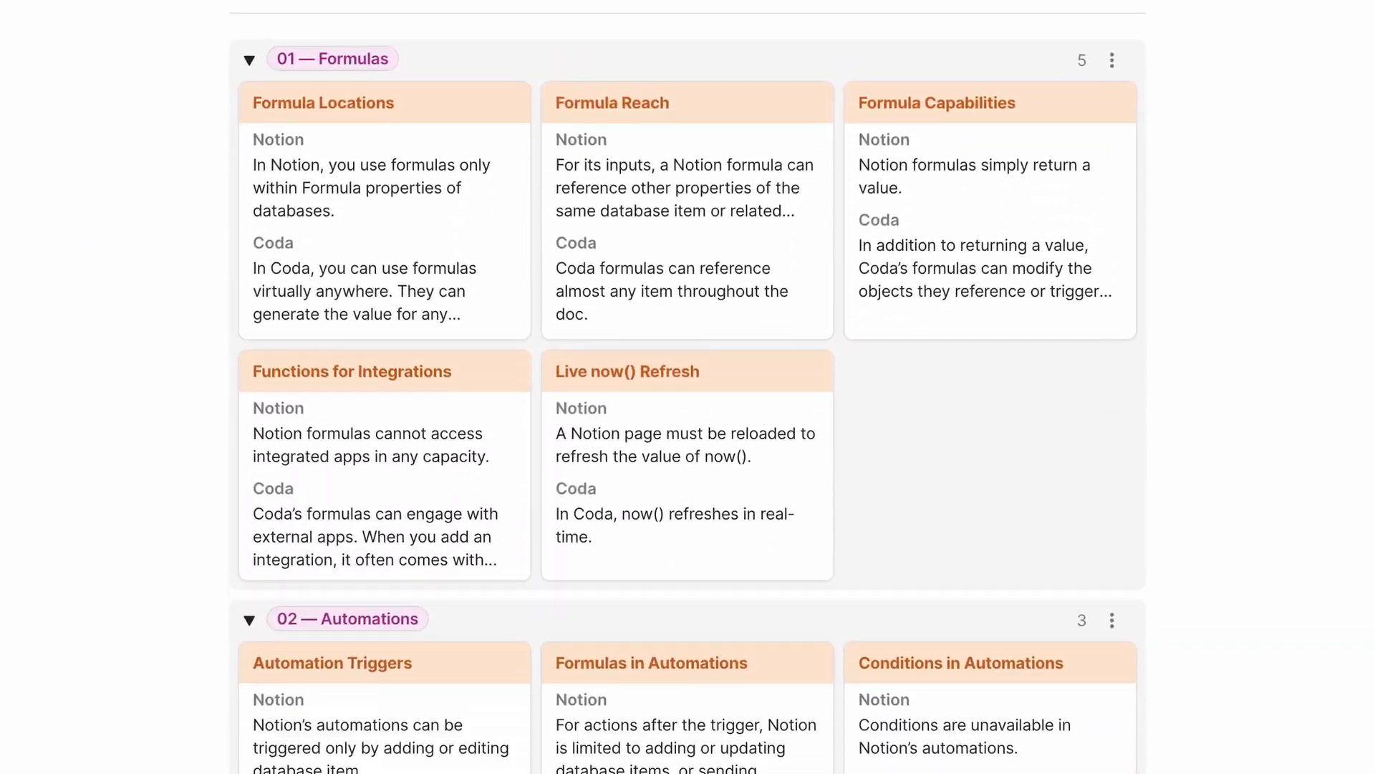
{"action": "scroll", "scroll_direction": "down", "scroll_amount": 3}
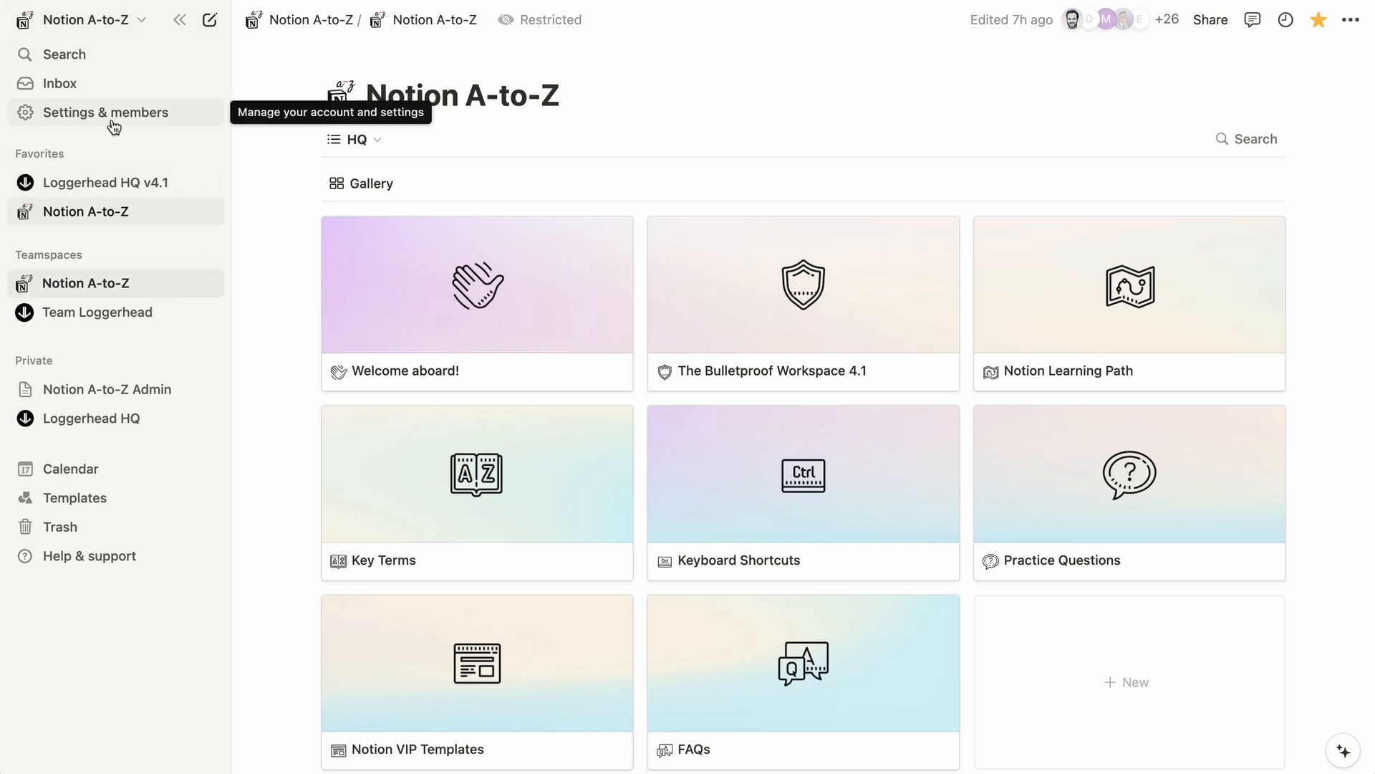
Open the Bulletproof folder, then view and dismiss The Bulletproof Productivity Framework doc's options
{"action": "left_click", "coordinate": [185, 282]}
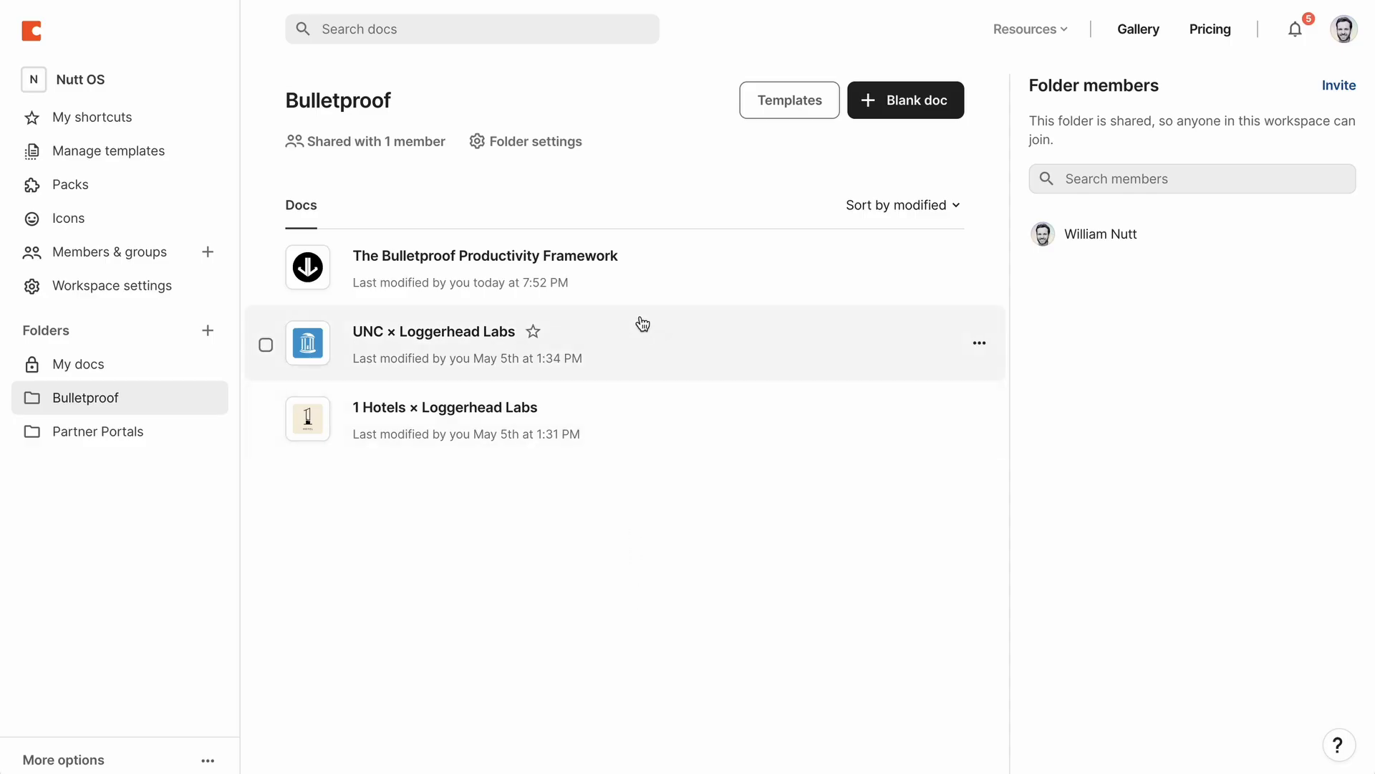
{"action": "mouse_move", "coordinate": [656, 278]}
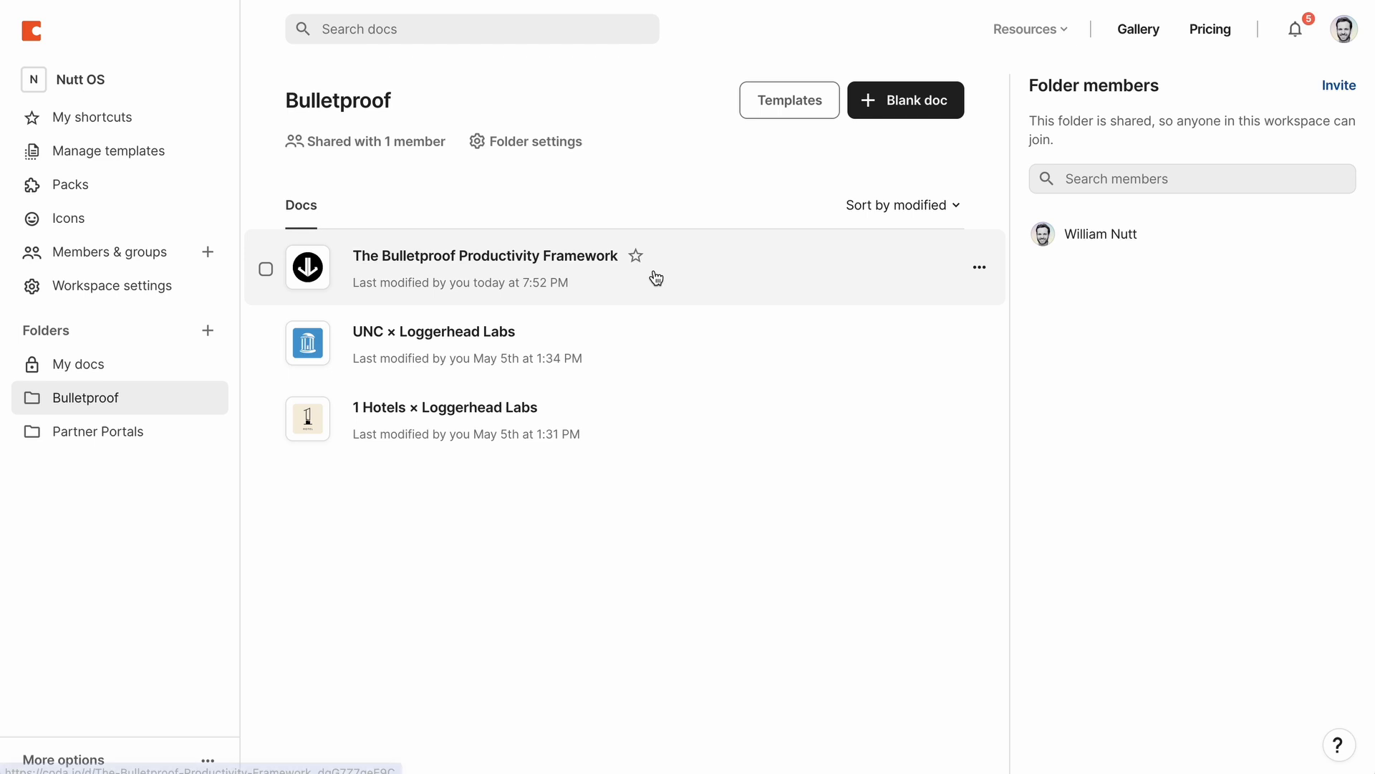
{"action": "left_click", "coordinate": [980, 266]}
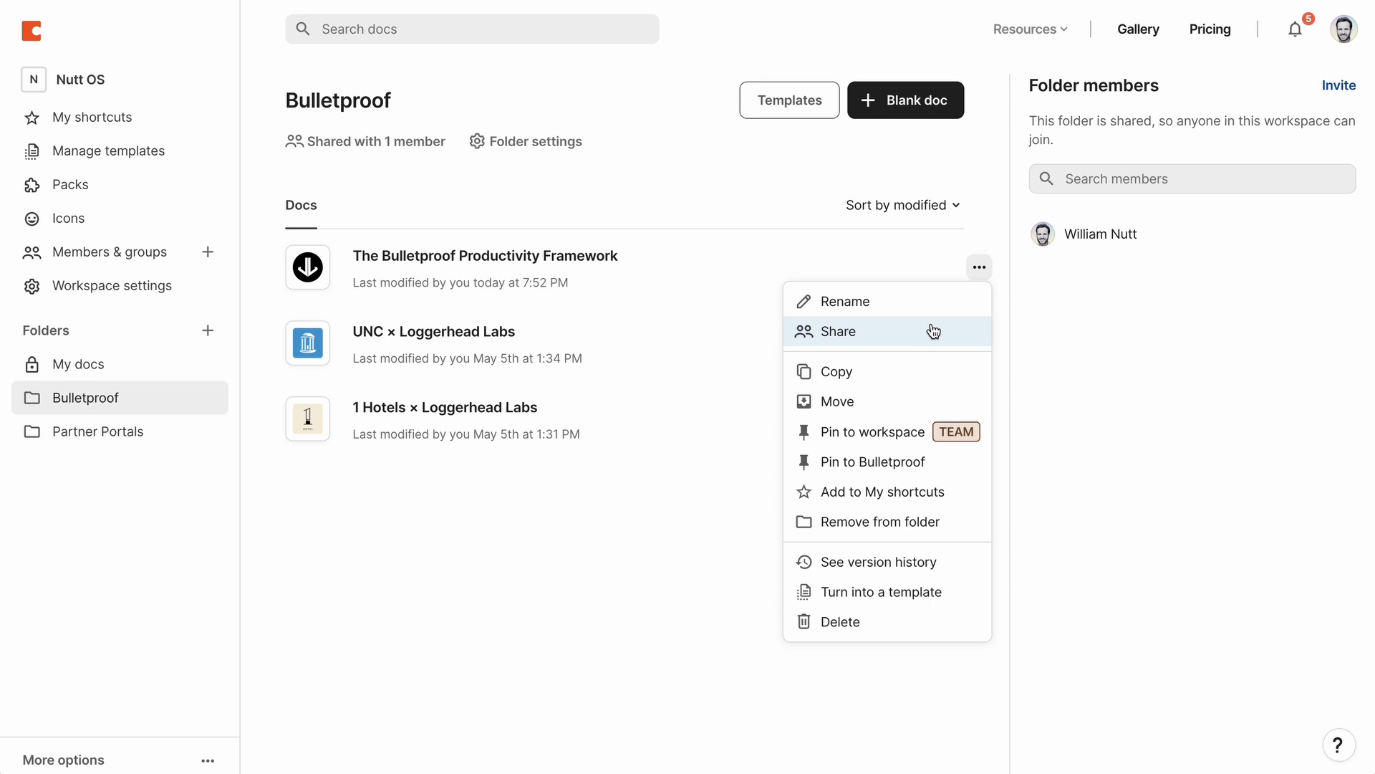
{"action": "left_click", "coordinate": [759, 184]}
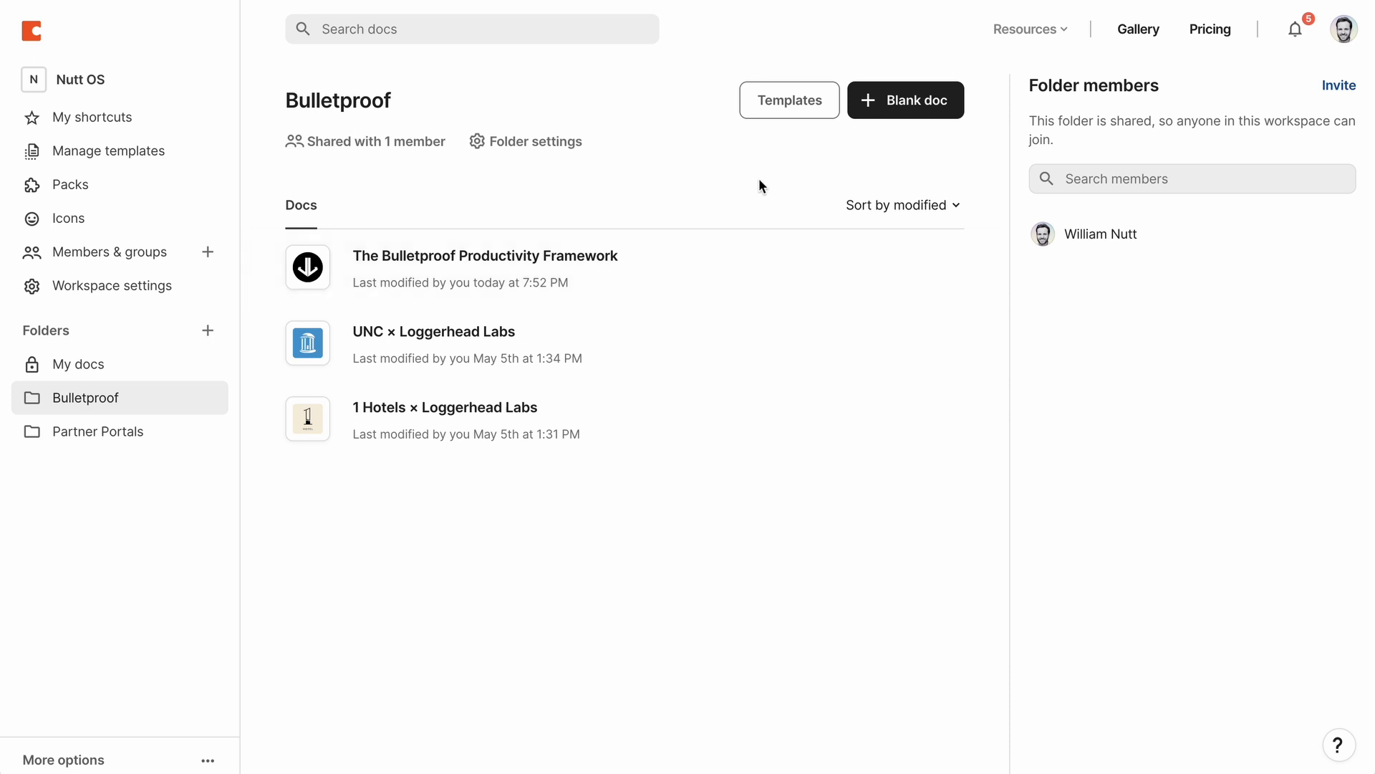
{"action": "mouse_move", "coordinate": [759, 191]}
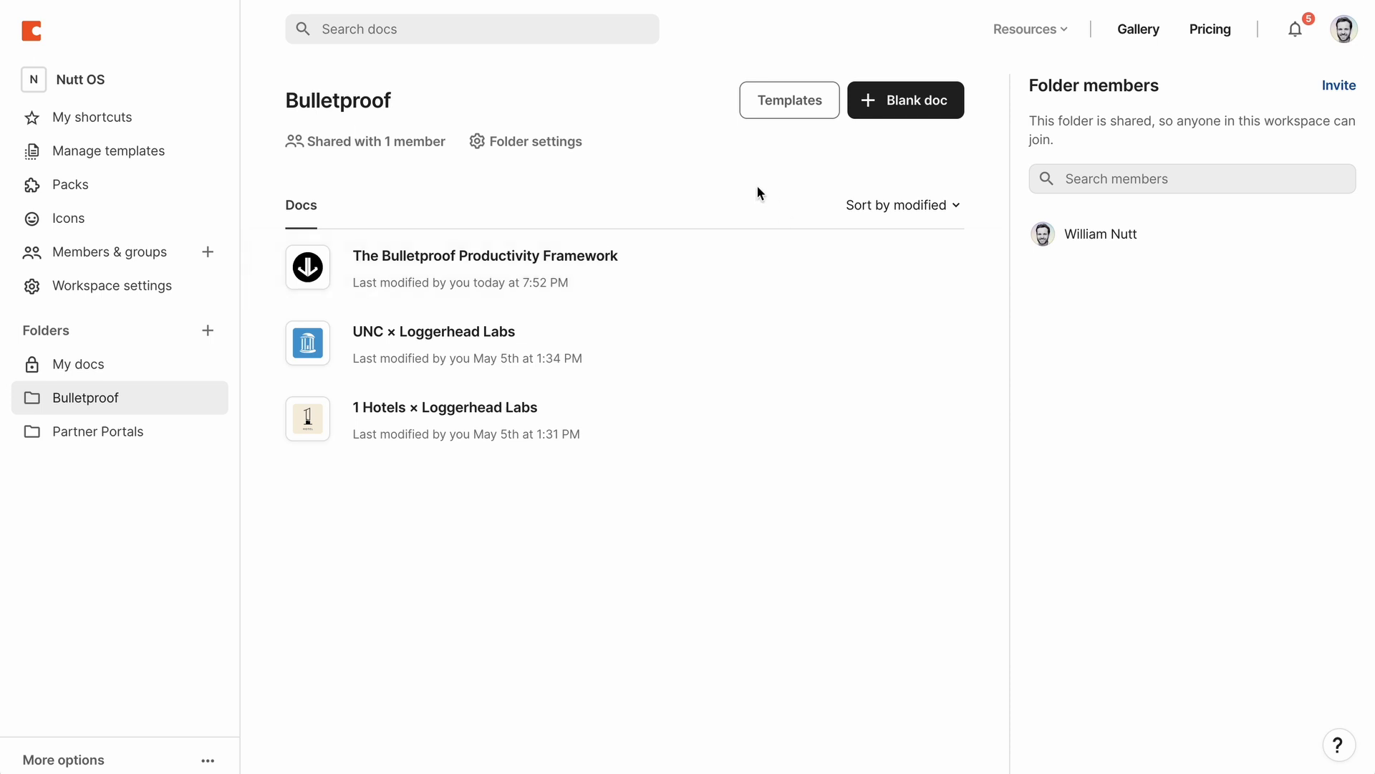
{"action": "mouse_move", "coordinate": [694, 410]}
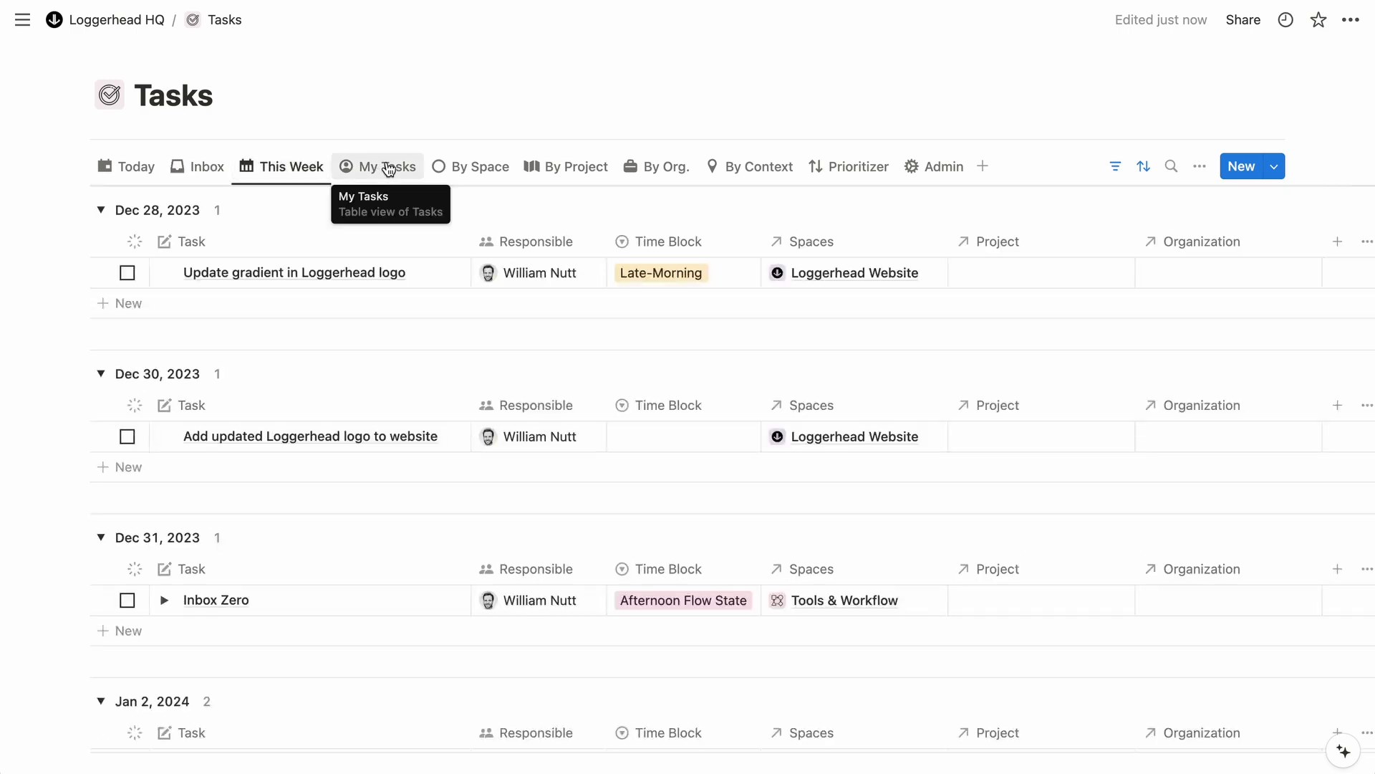
Browse the Inbox and Contexts task views, then open Expenses This Month layout options
{"action": "left_click", "coordinate": [470, 165]}
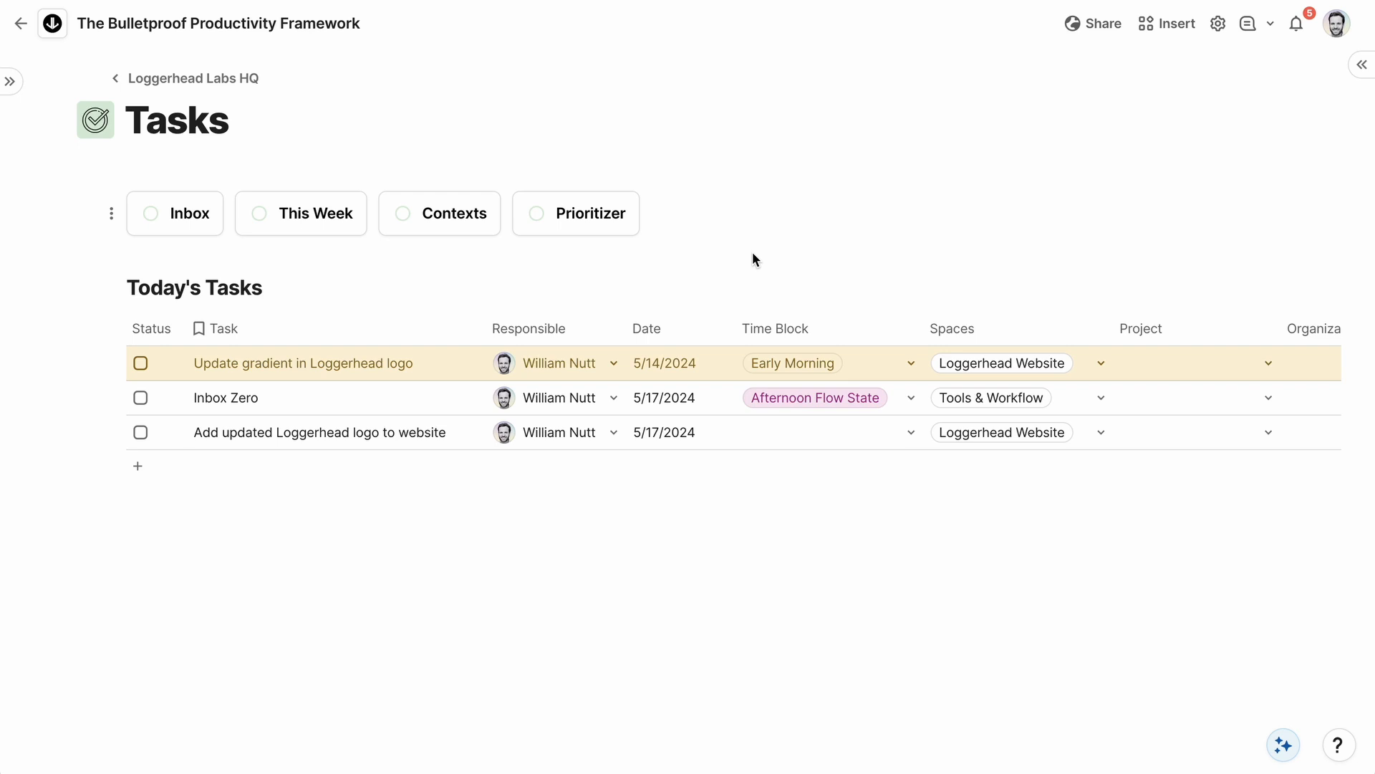
{"action": "left_click", "coordinate": [173, 213]}
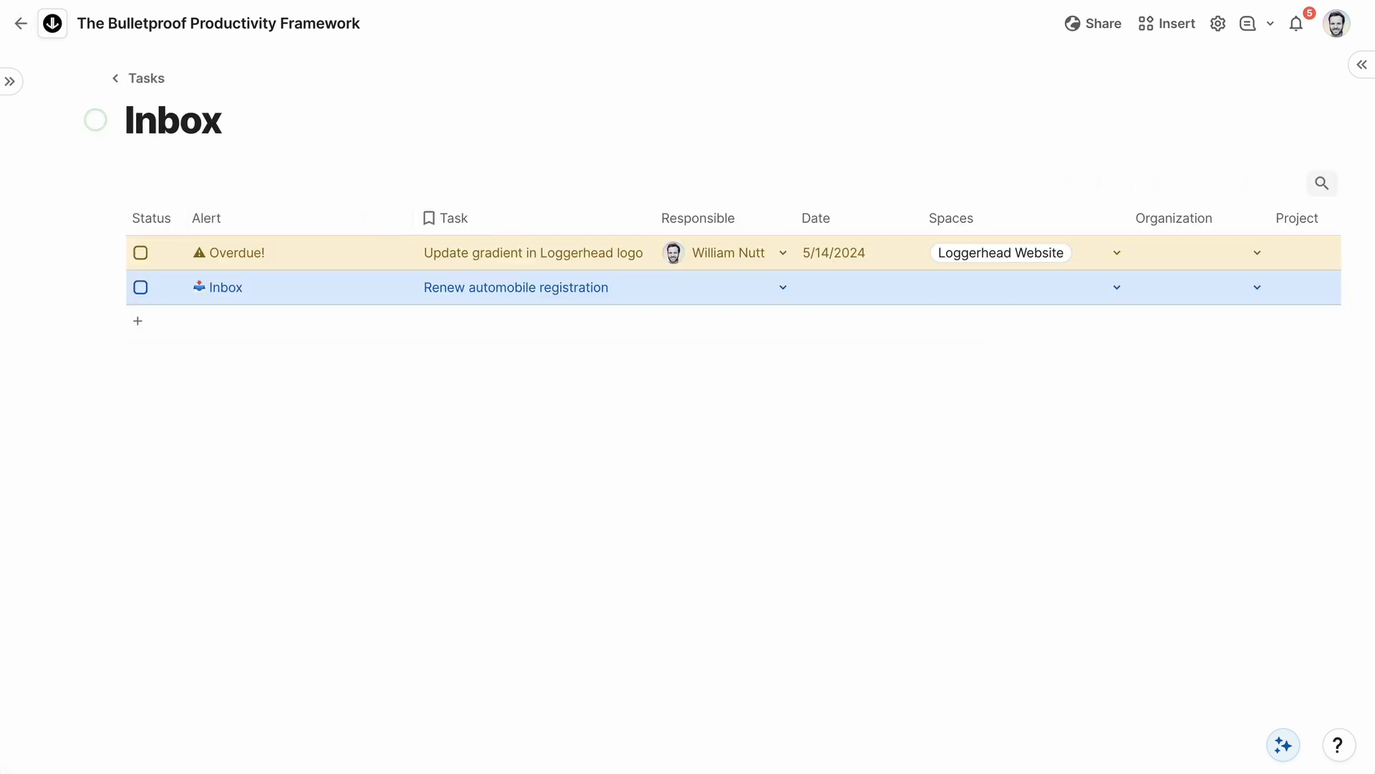
{"action": "left_click", "coordinate": [301, 214]}
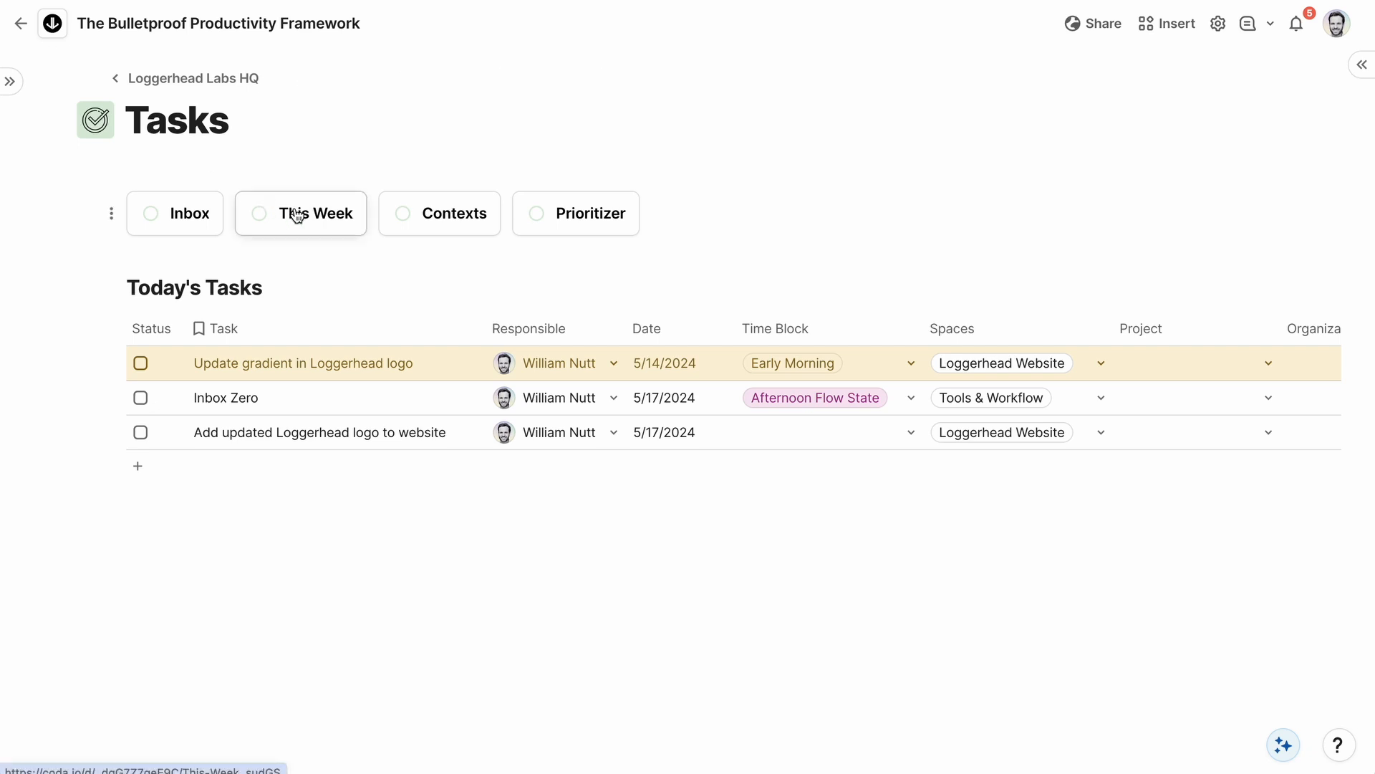
{"action": "left_click", "coordinate": [317, 214]}
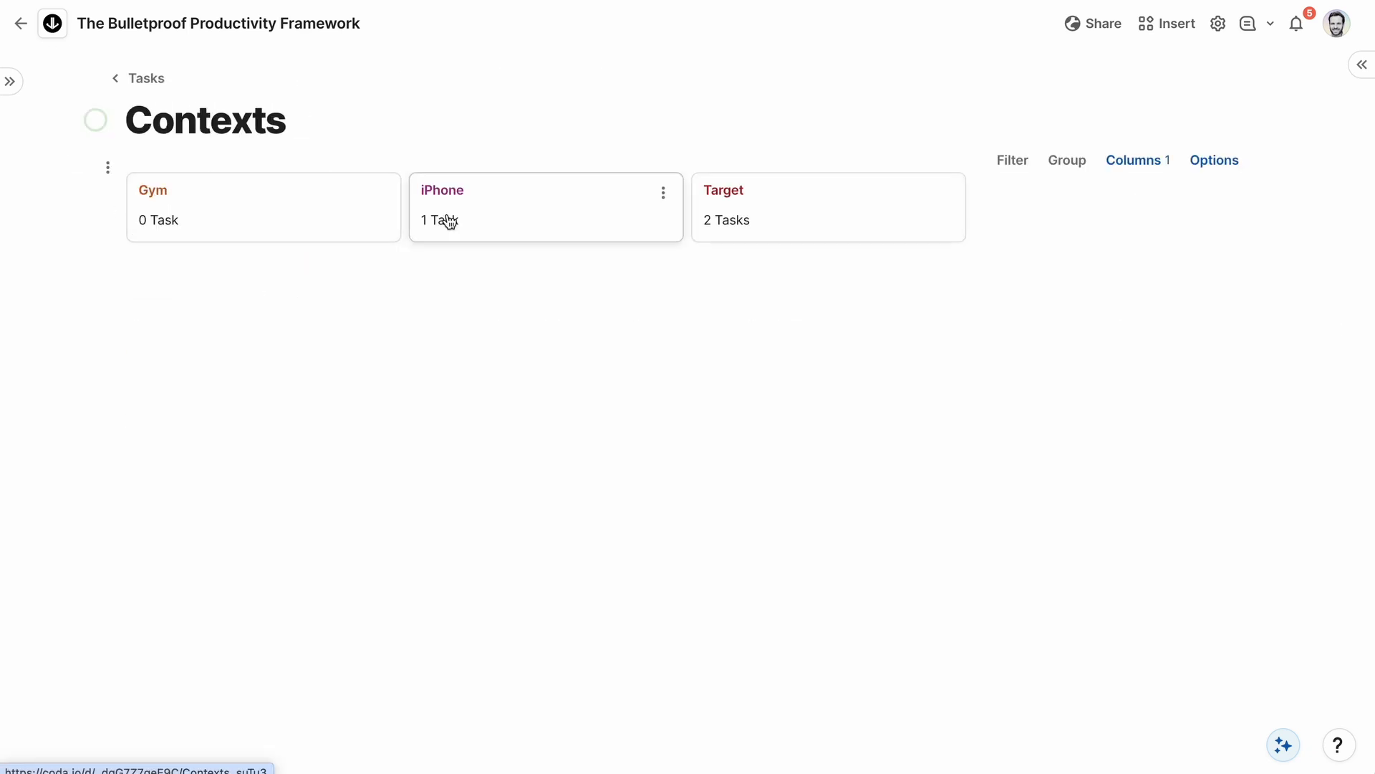
{"action": "left_click", "coordinate": [144, 78]}
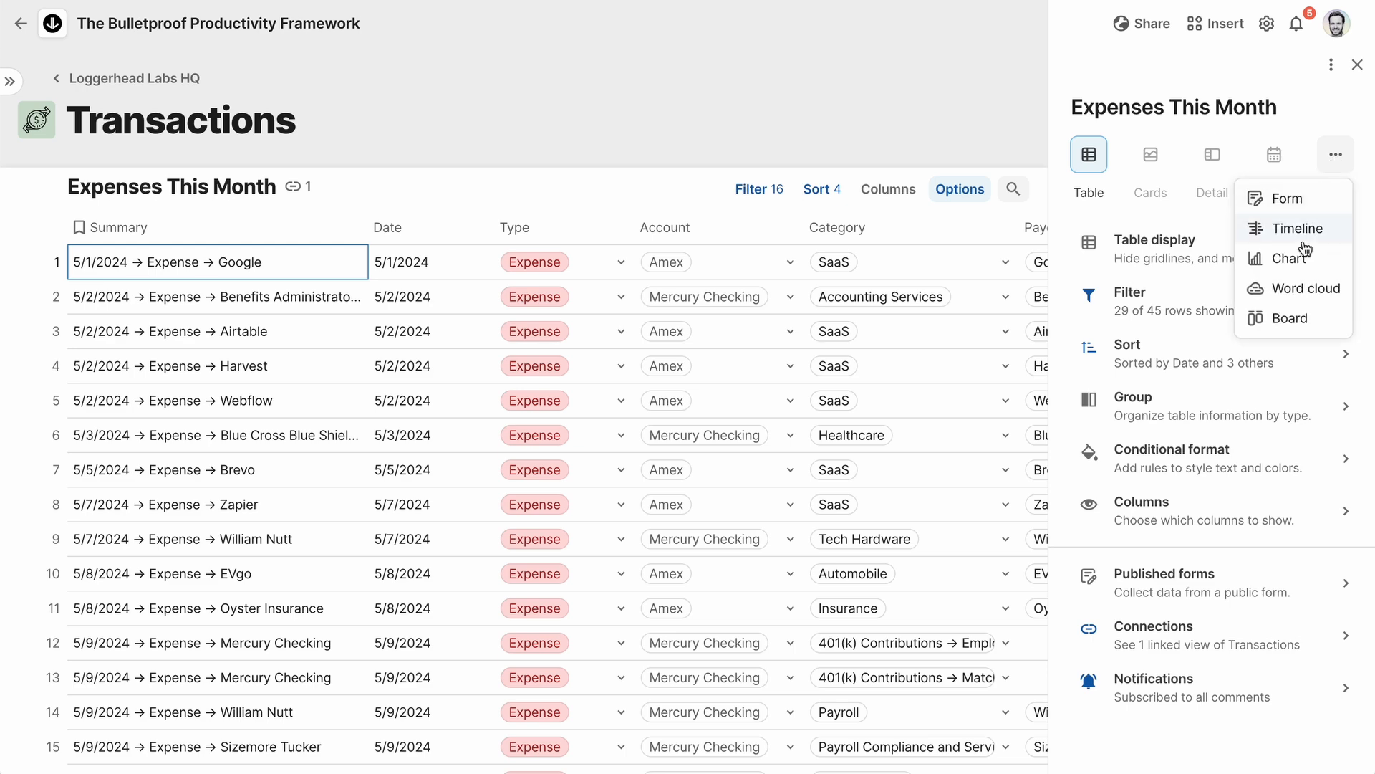
Switch Expenses This Month to a Chart layout and review its display settings
{"action": "left_click", "coordinate": [1292, 258]}
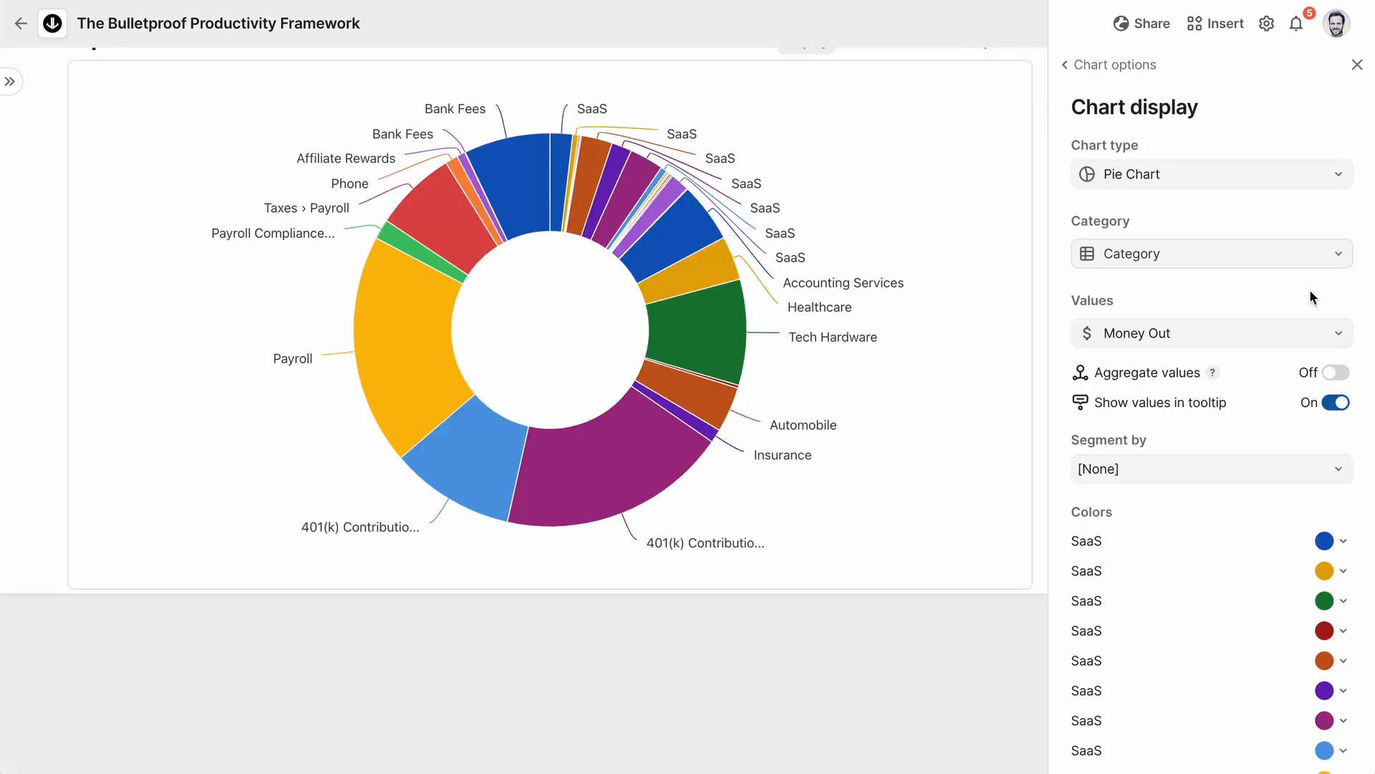
{"action": "left_click", "coordinate": [1332, 372]}
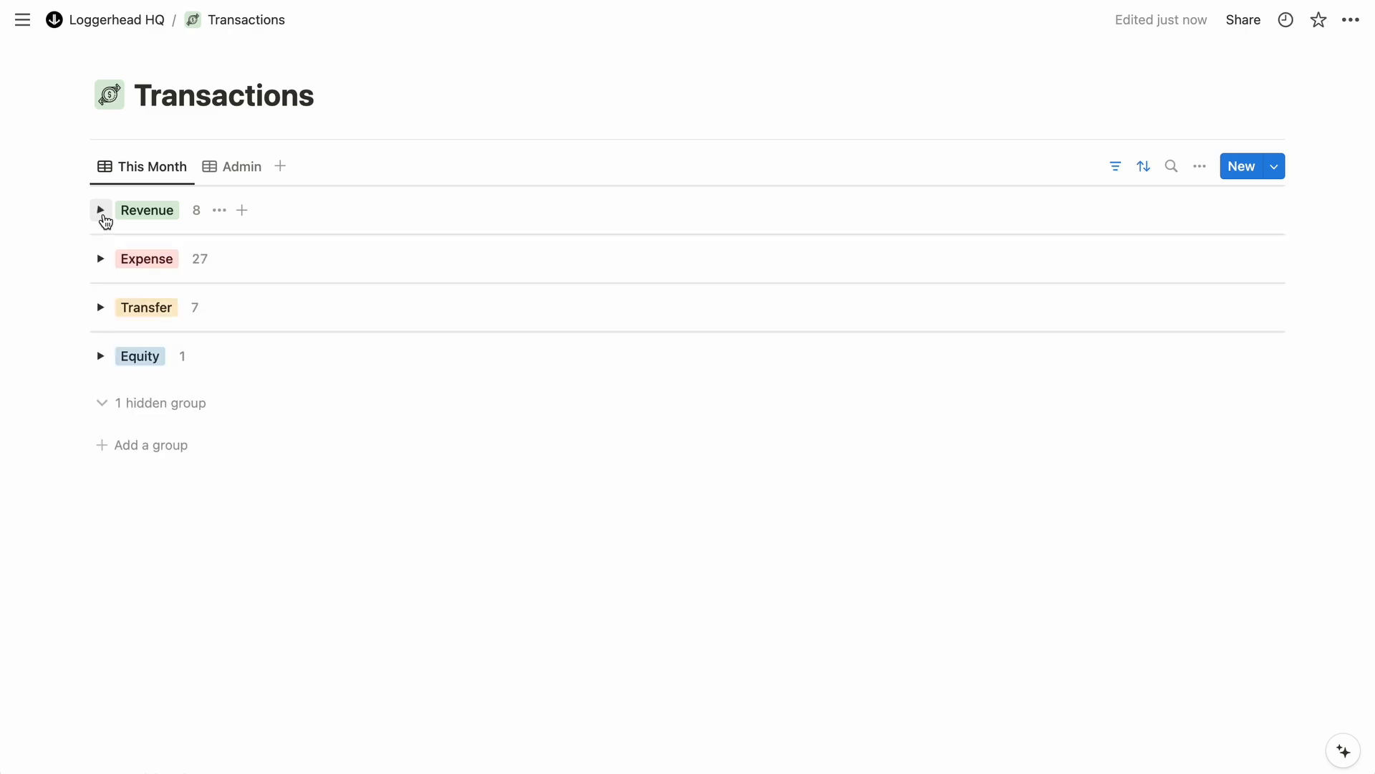
Open the type-grouped Transactions This Month table and expand its Revenue and Expense groups
{"action": "left_click", "coordinate": [100, 258]}
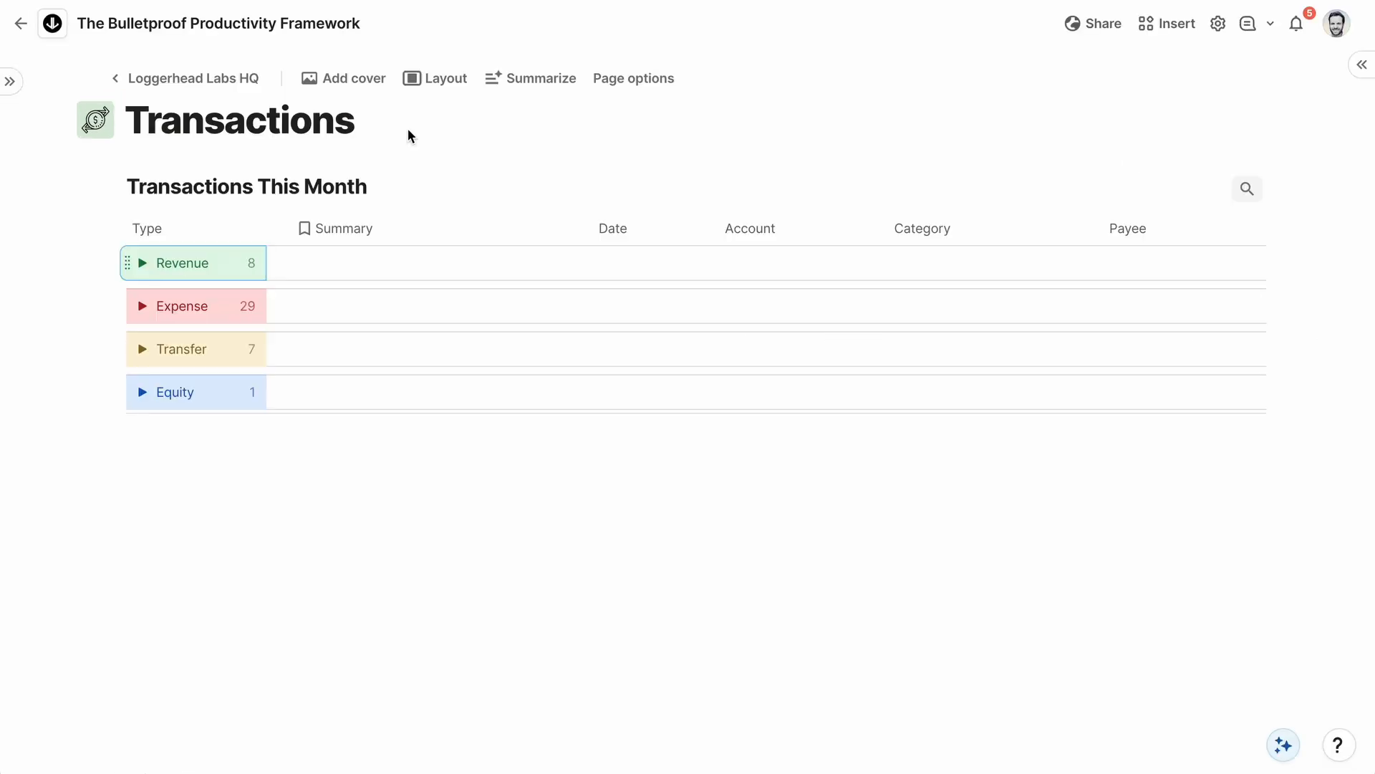
{"action": "left_click", "coordinate": [141, 263]}
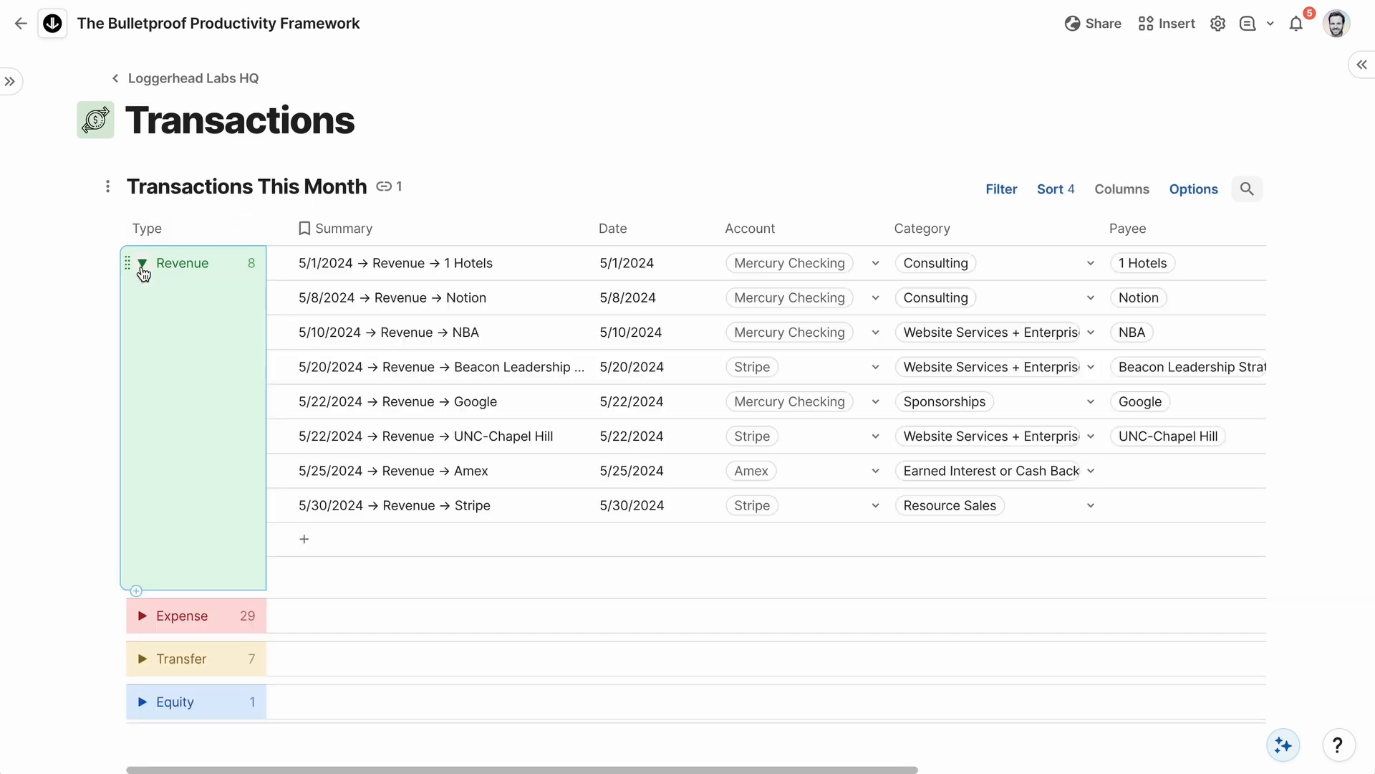
{"action": "left_click", "coordinate": [141, 262]}
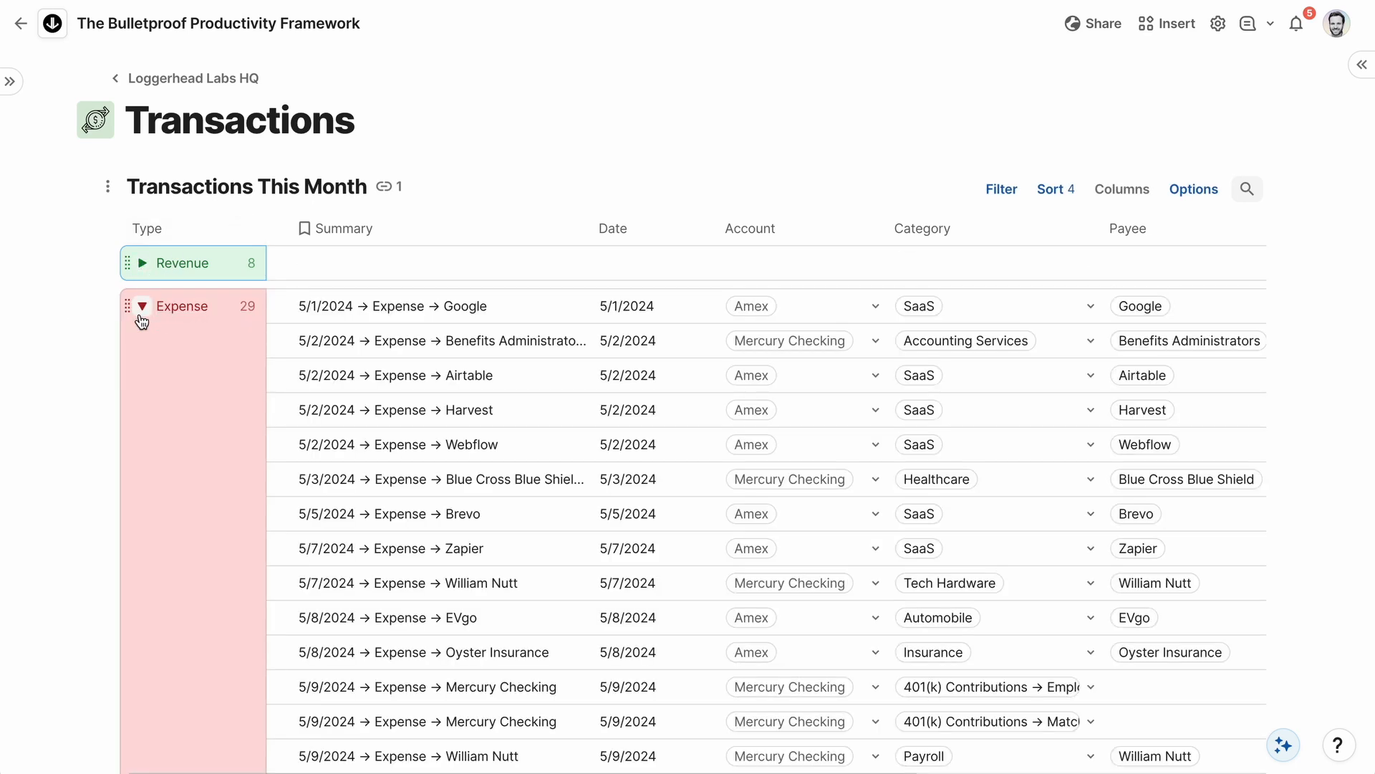
{"action": "left_click", "coordinate": [141, 305]}
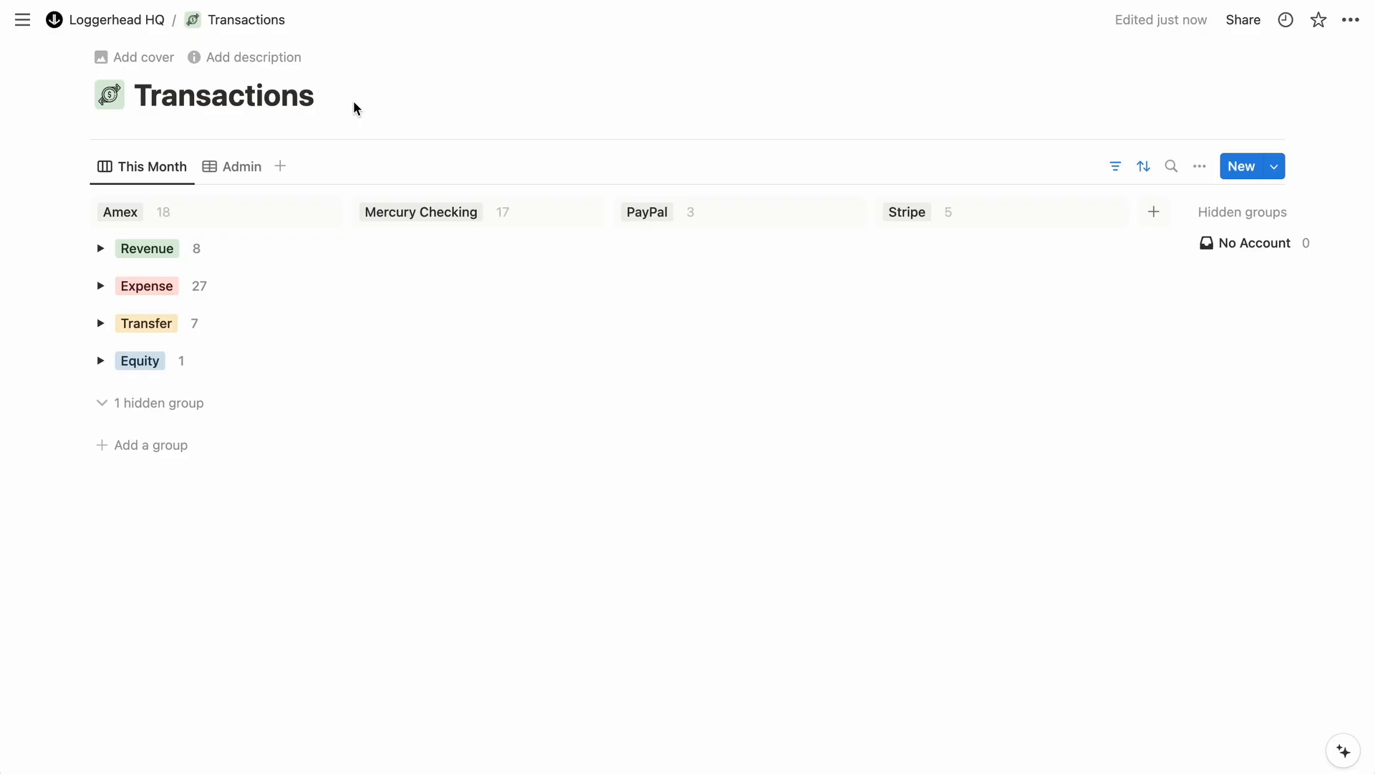
Toggle the This Month board's Revenue, Expense and Transfer groups open in turn
{"action": "left_click", "coordinate": [101, 249]}
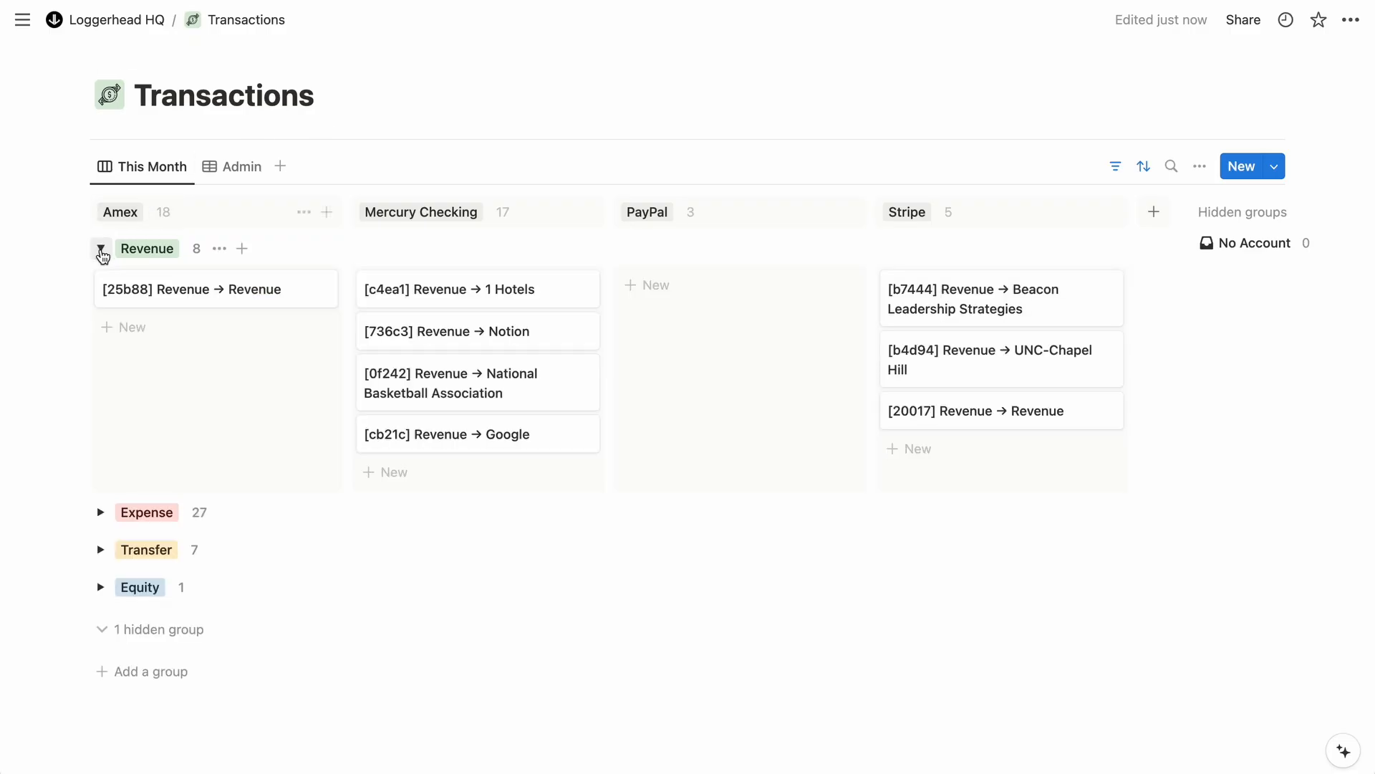
{"action": "left_click", "coordinate": [101, 249]}
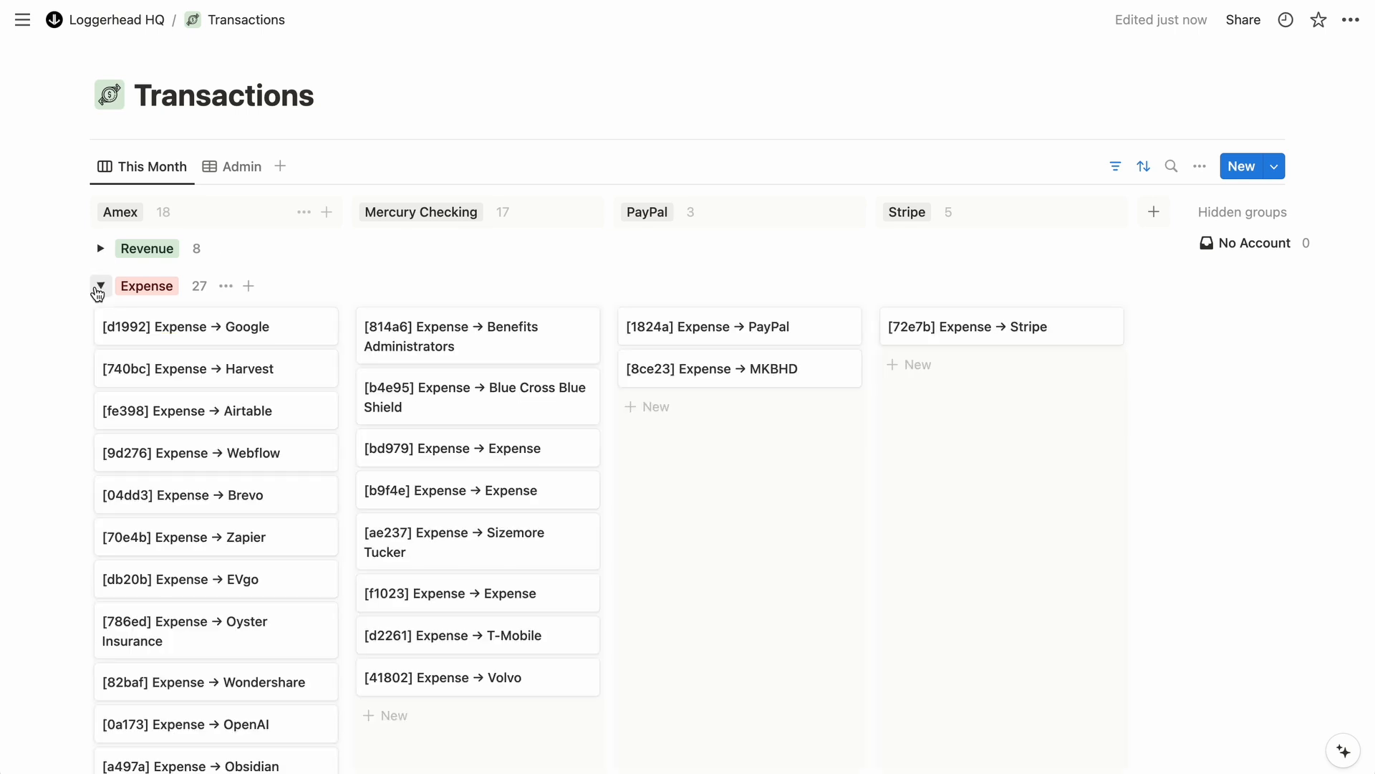
{"action": "left_click", "coordinate": [99, 285]}
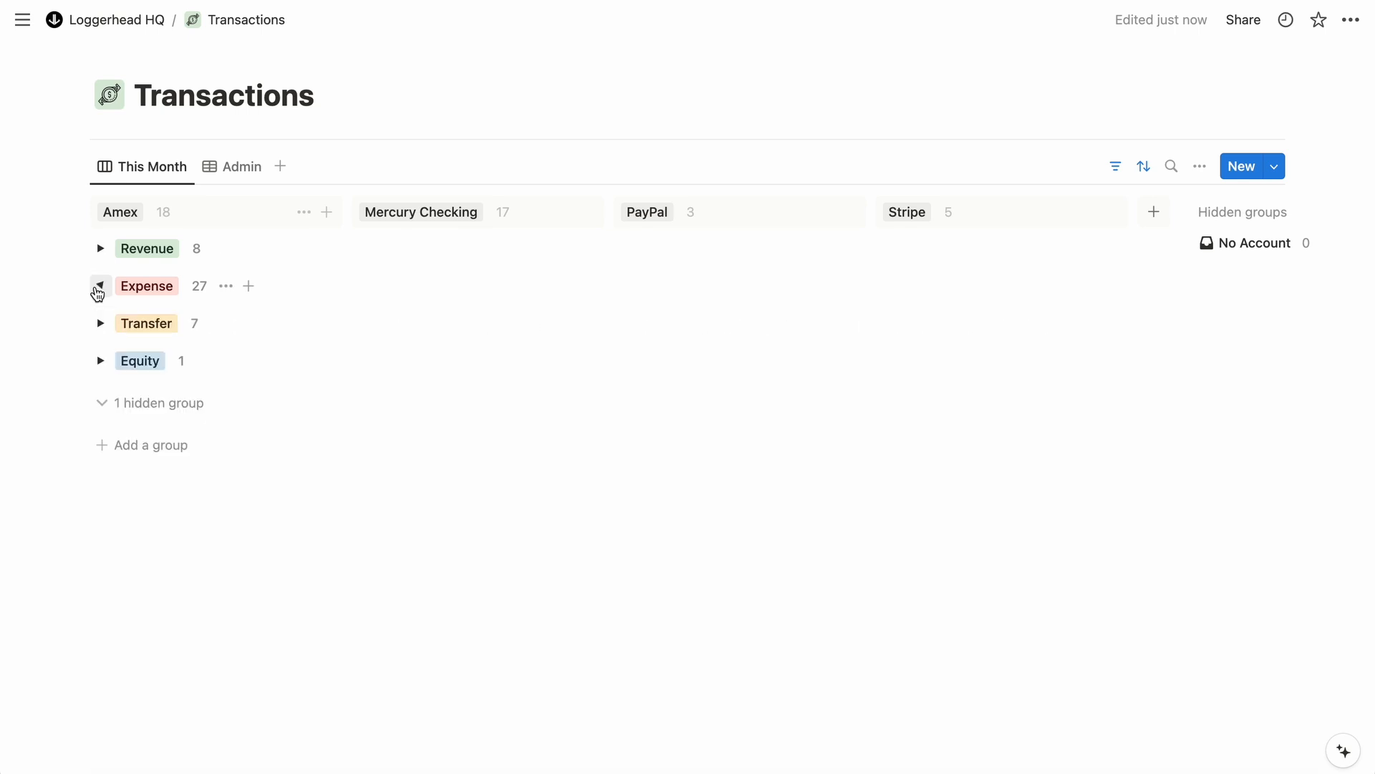
{"action": "left_click", "coordinate": [100, 323]}
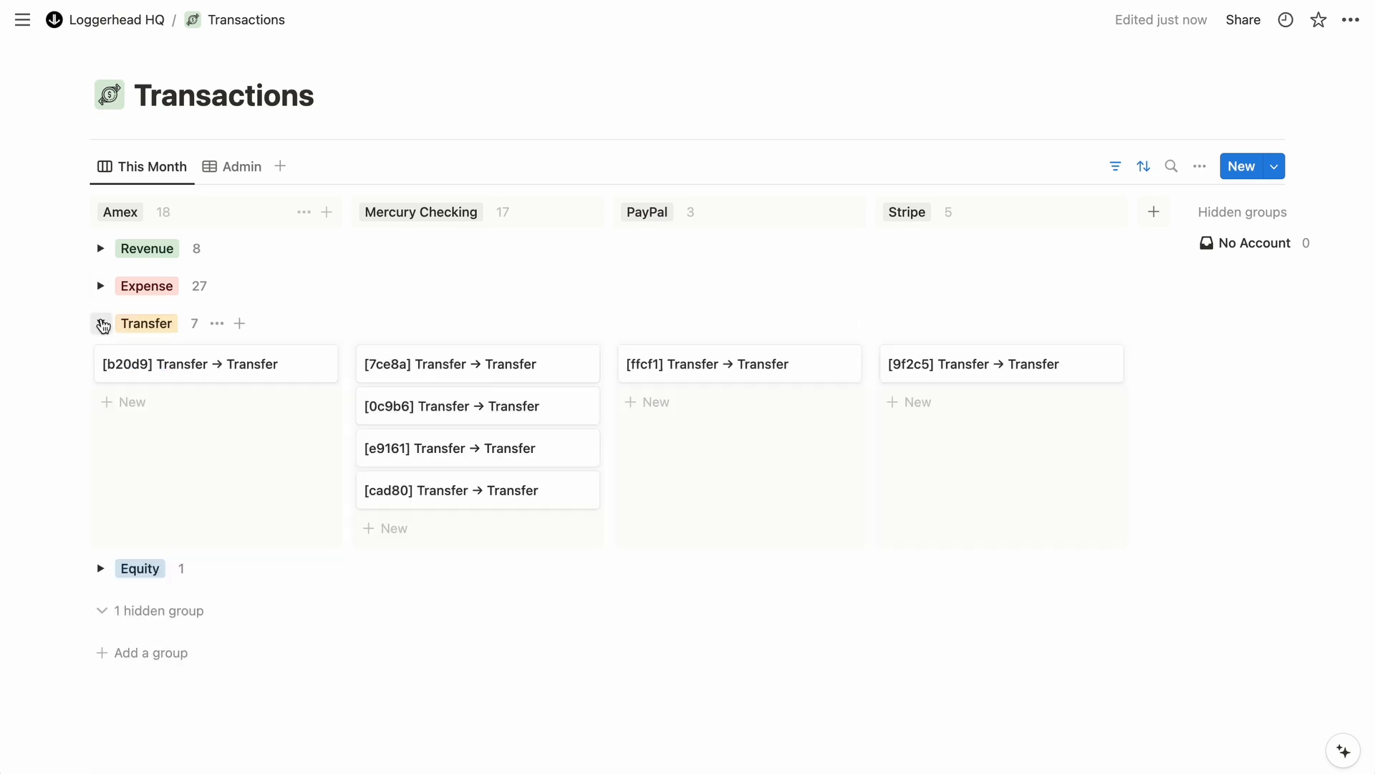
{"action": "left_click", "coordinate": [100, 323]}
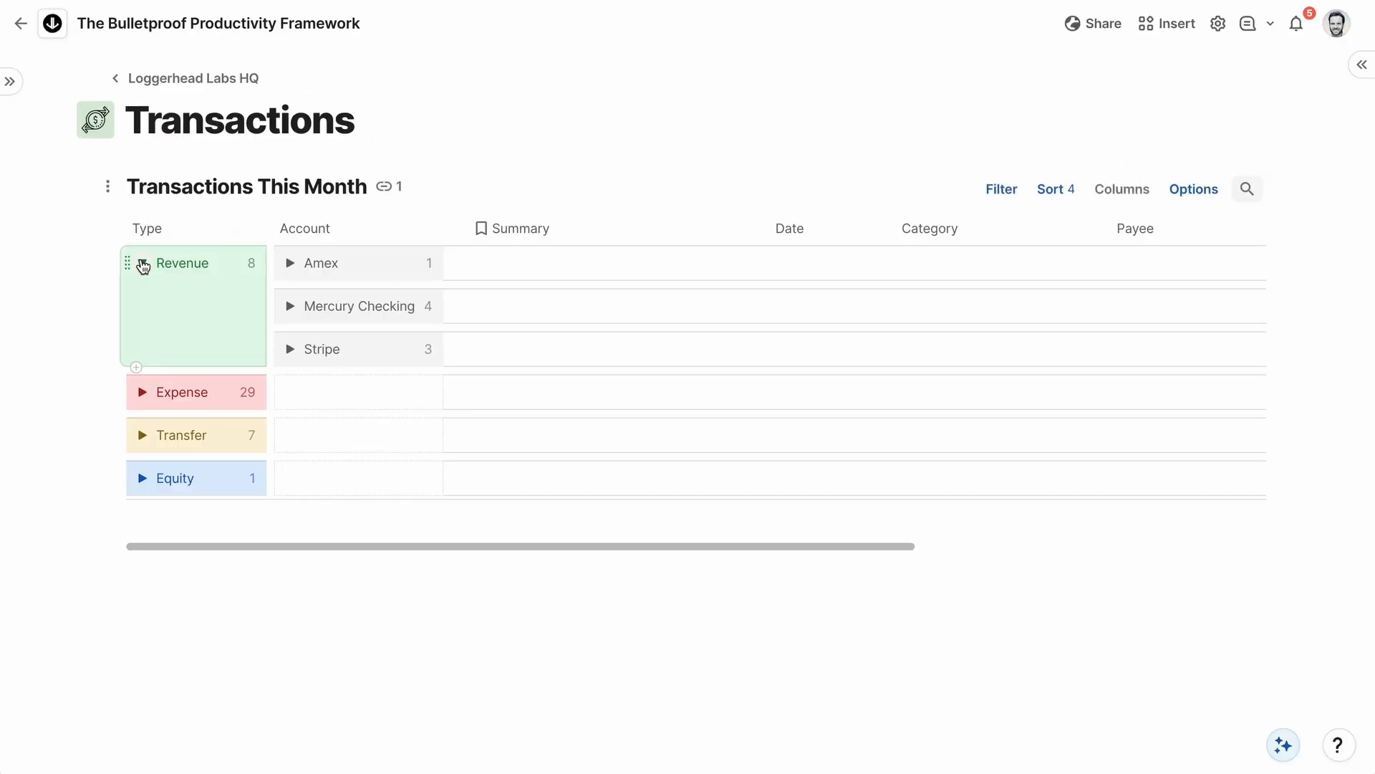
Make Loggerhead Resources groups start collapsed, then show Inbox's conditional format settings
{"action": "left_click", "coordinate": [289, 263]}
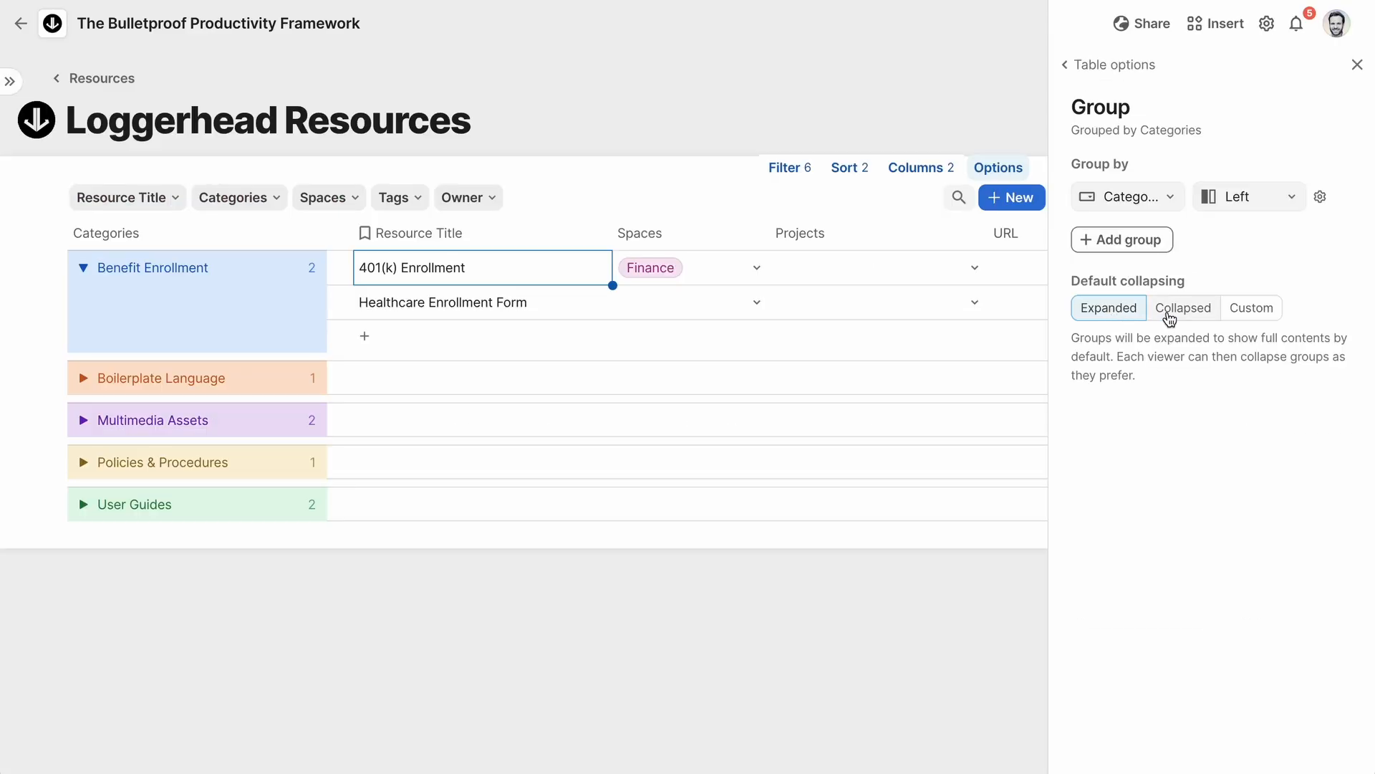
{"action": "left_click", "coordinate": [1183, 308]}
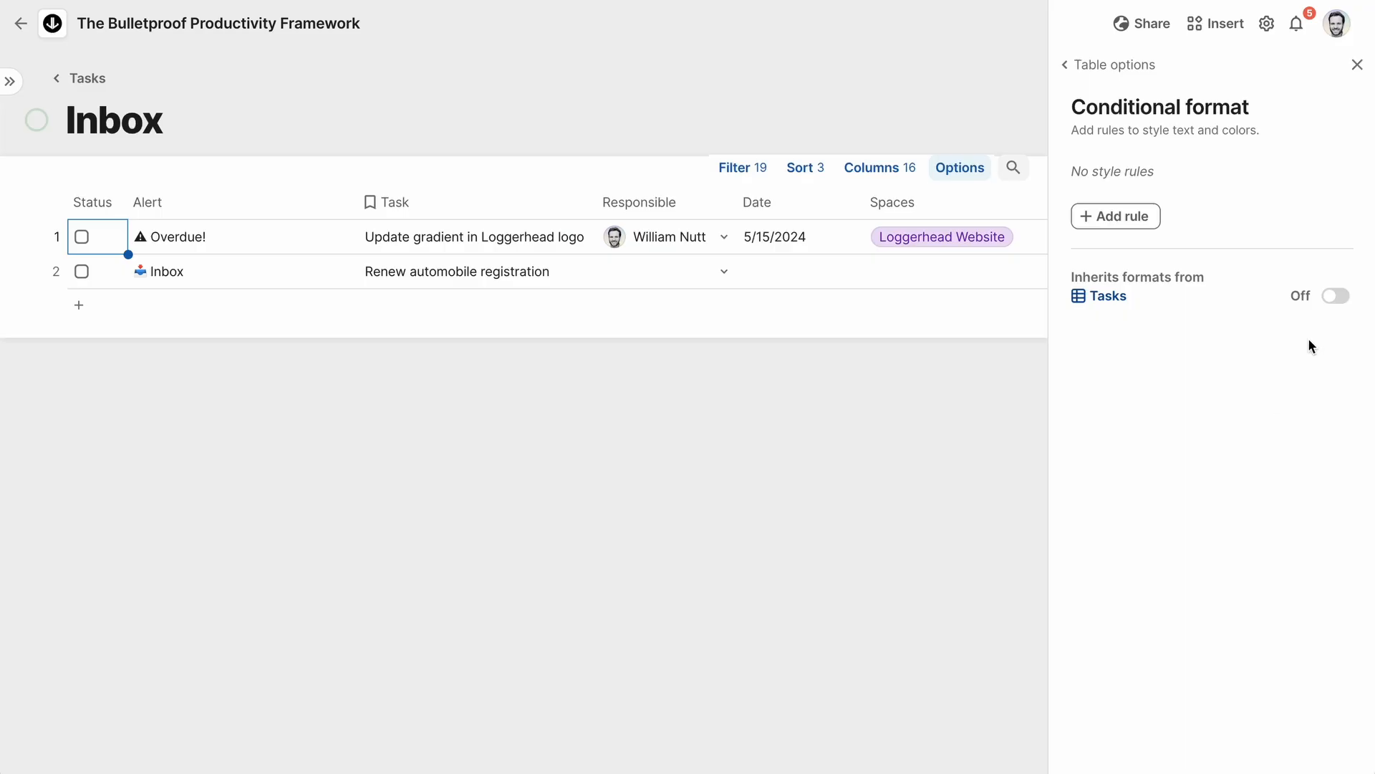
Have Inbox inherit the two Tasks formatting rules, then go to the Expense Entry page
{"action": "left_click", "coordinate": [1335, 295]}
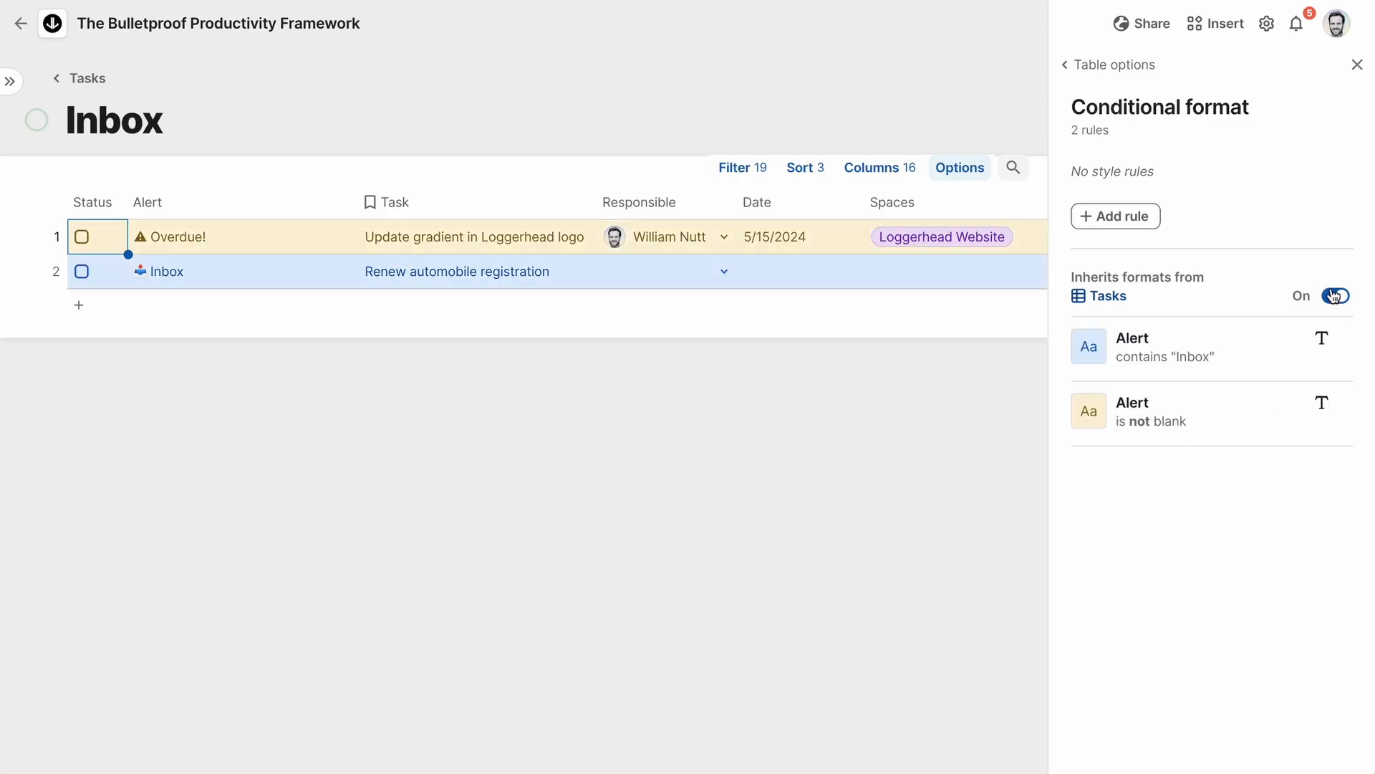
{"action": "left_click", "coordinate": [1357, 64]}
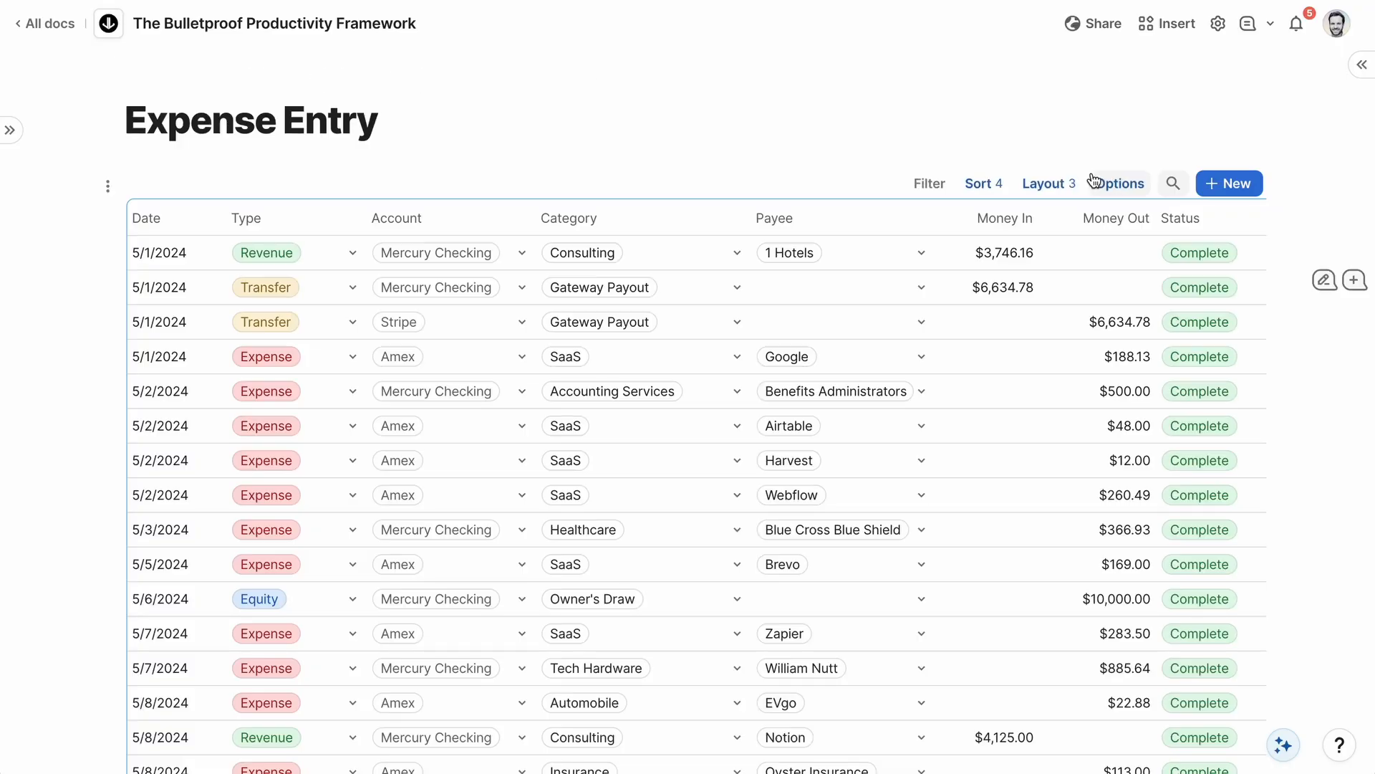
Display the Expense Entry view as a form, then close the view settings
{"action": "left_click", "coordinate": [1115, 183]}
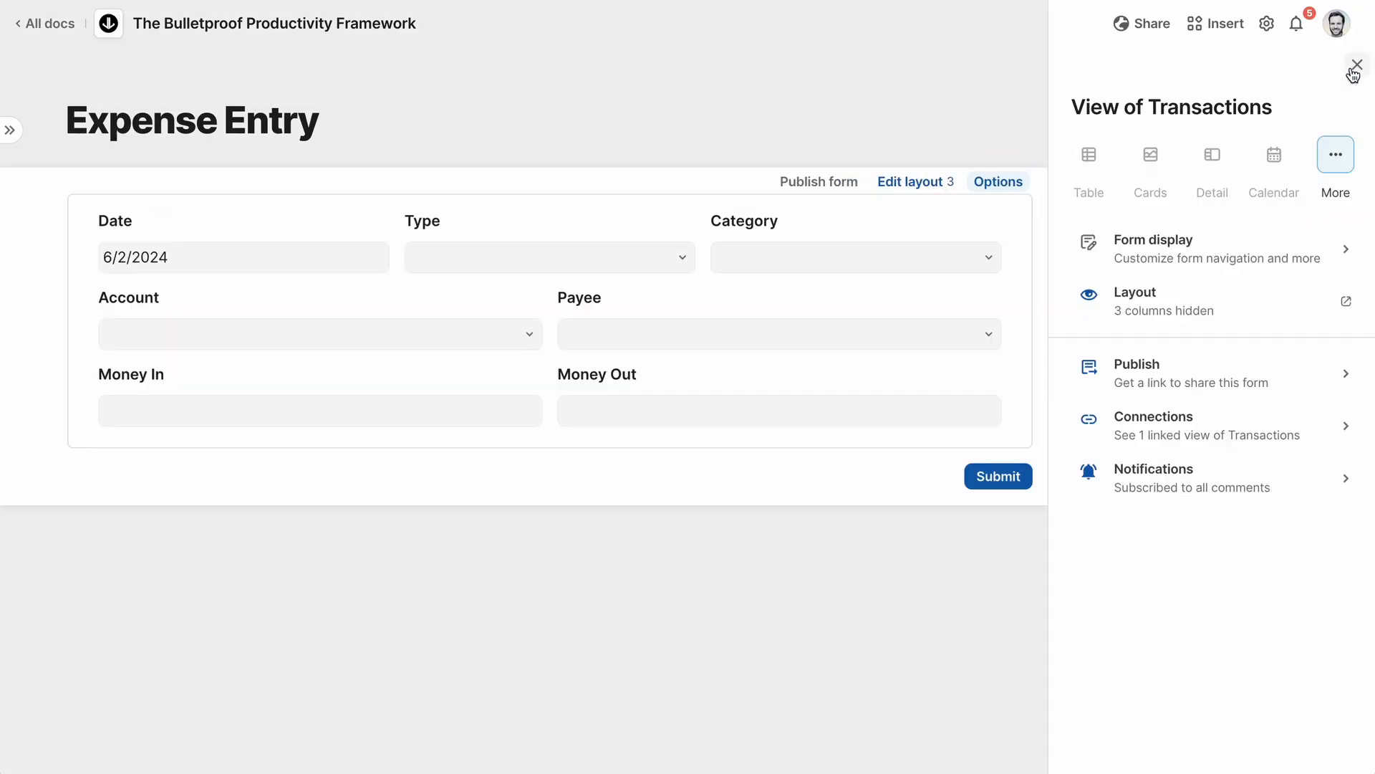
{"action": "left_click", "coordinate": [1356, 63]}
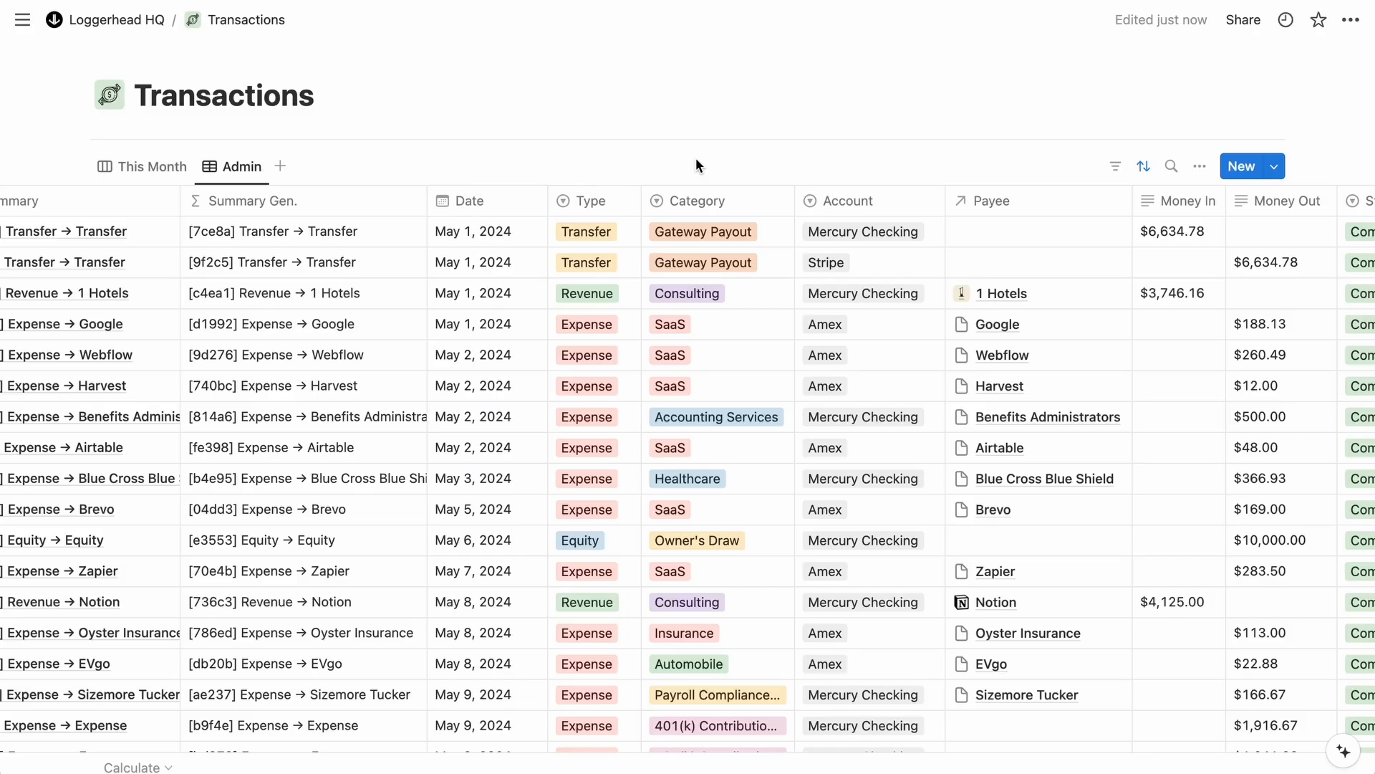
Open a Transactions Payee cell and scroll through the linkable Organizations pages
{"action": "left_click", "coordinate": [1039, 230]}
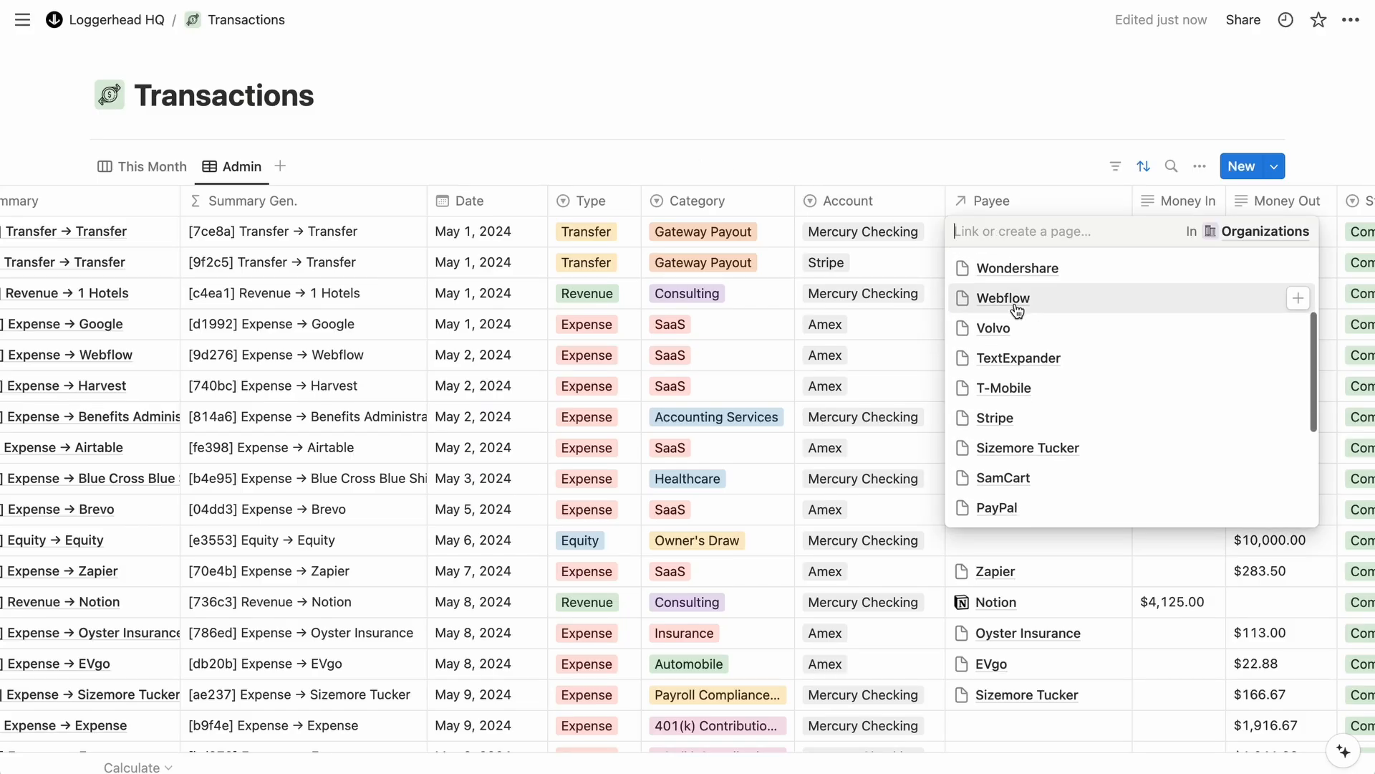
{"action": "scroll", "scroll_direction": "down", "scroll_amount": 3}
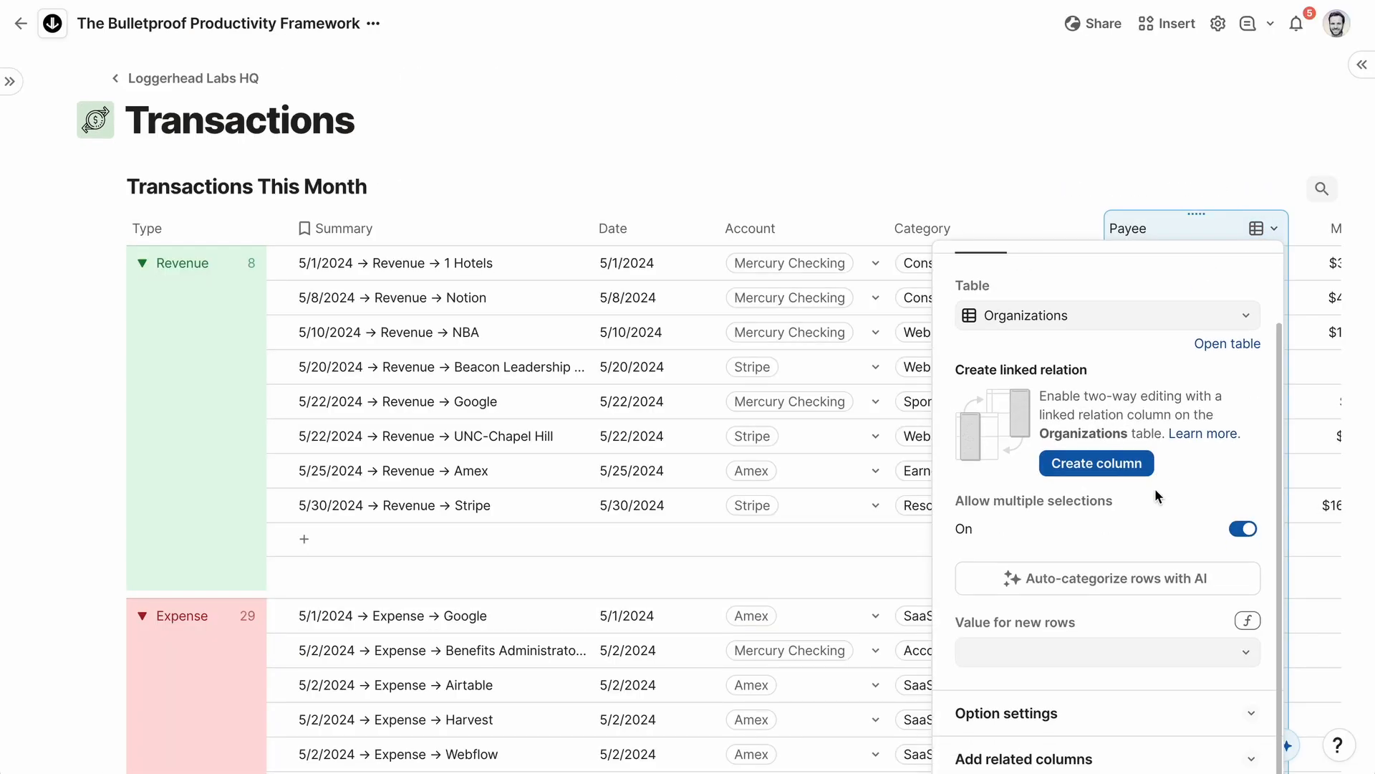
Add a custom Payee filter on Organizations' Relationships set to 'contains any of'
{"action": "left_click", "coordinate": [1006, 714]}
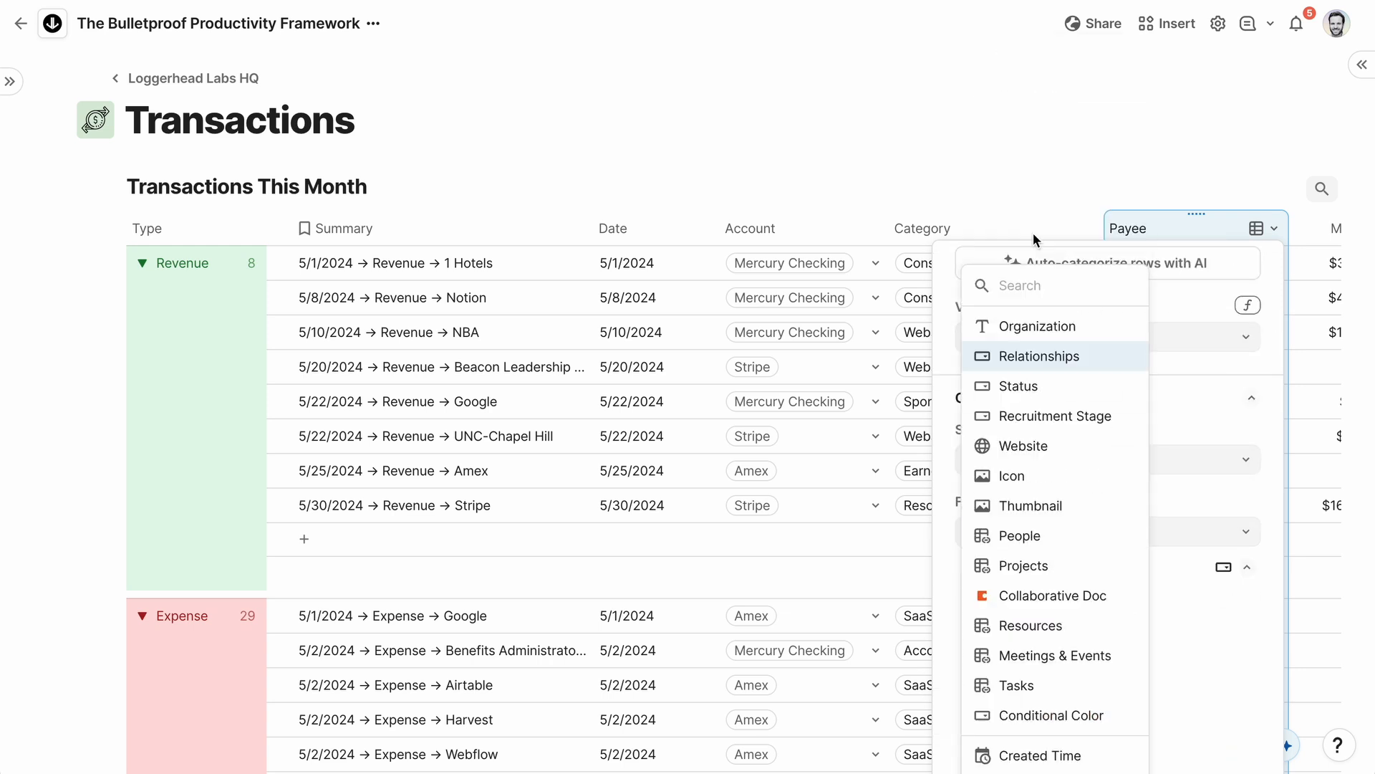
{"action": "left_click", "coordinate": [1041, 355]}
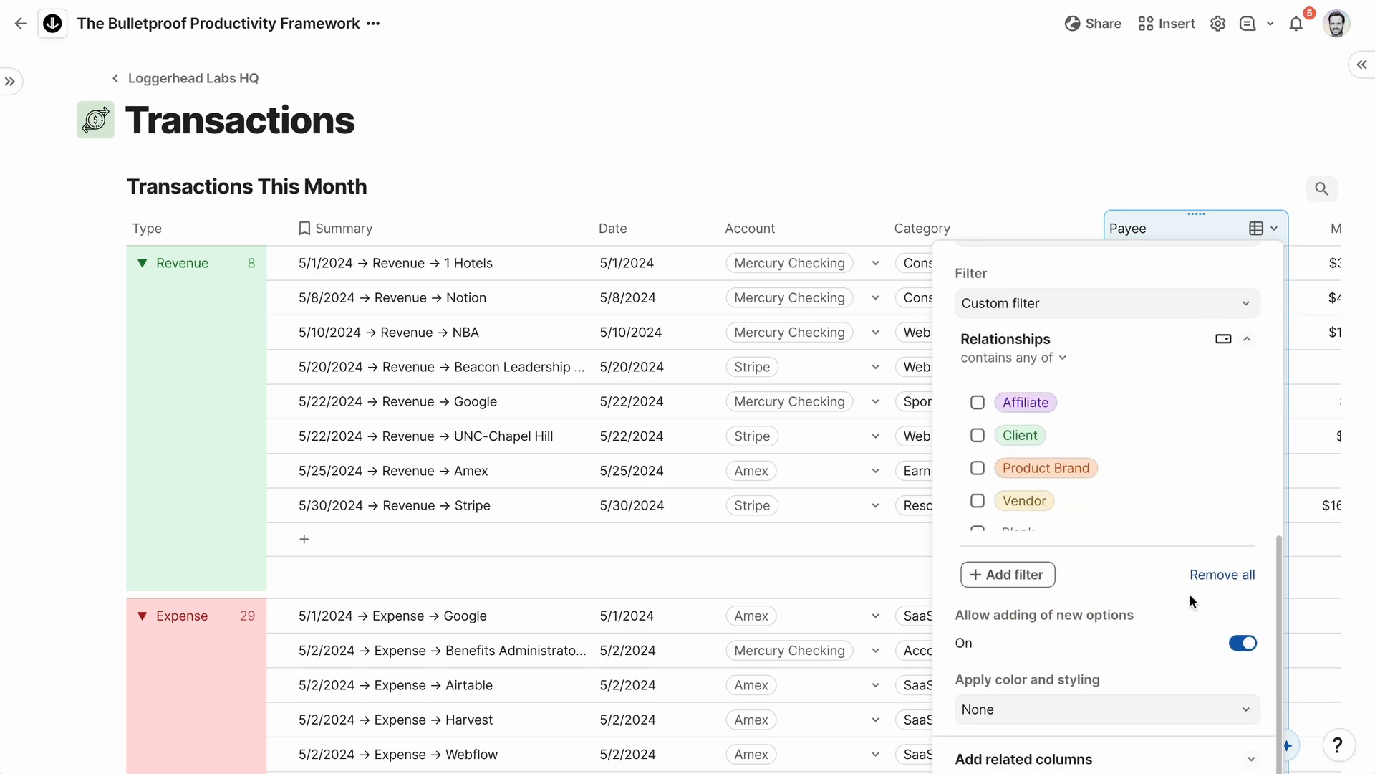
{"action": "left_click", "coordinate": [977, 500]}
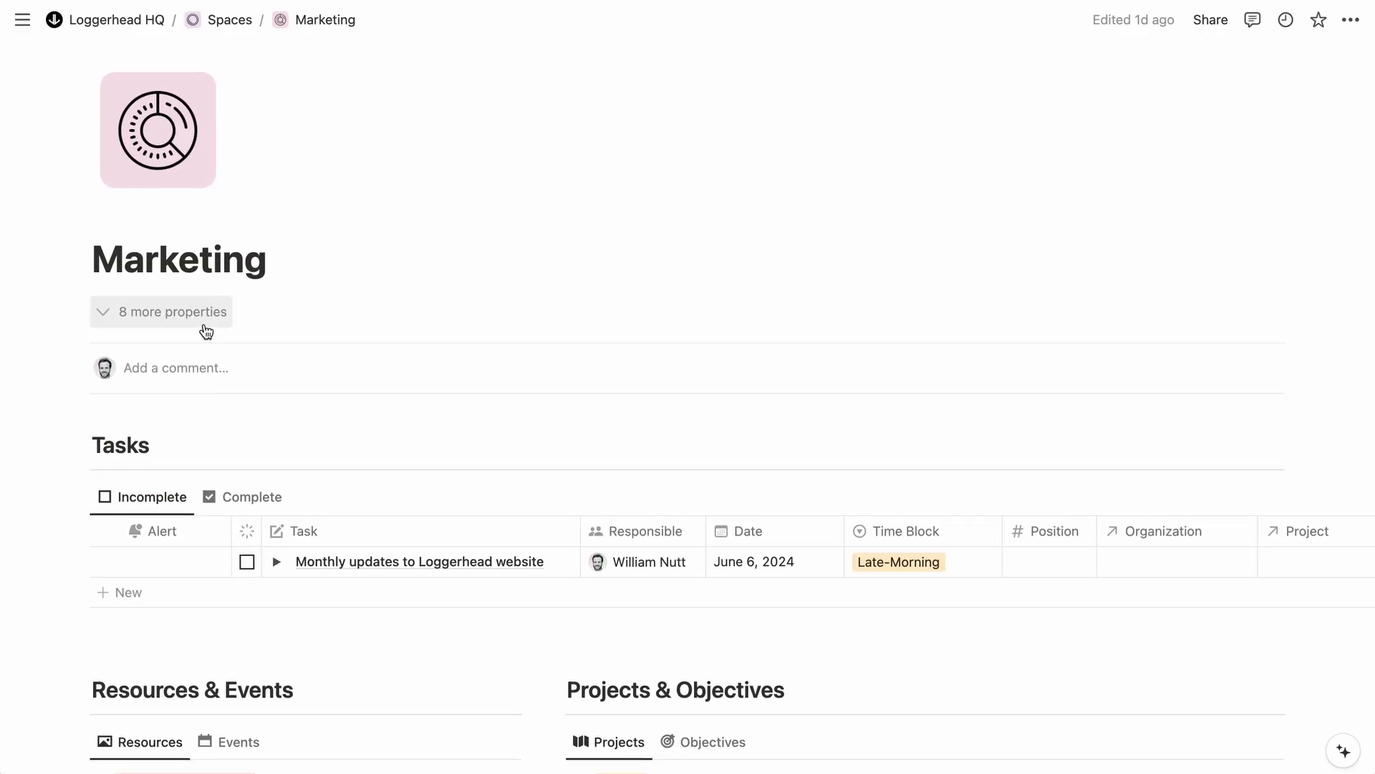
{"action": "left_click", "coordinate": [161, 311]}
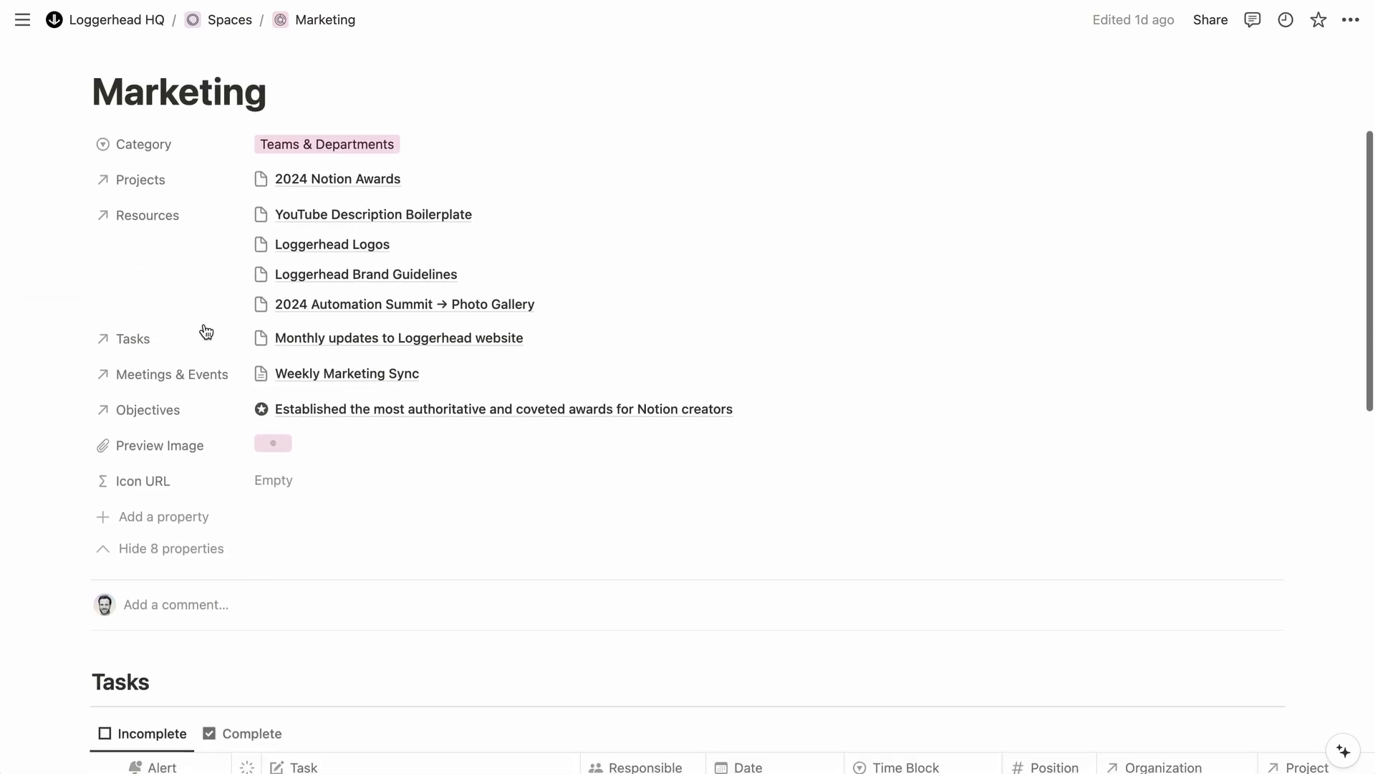
{"action": "scroll", "scroll_direction": "down", "scroll_amount": 3}
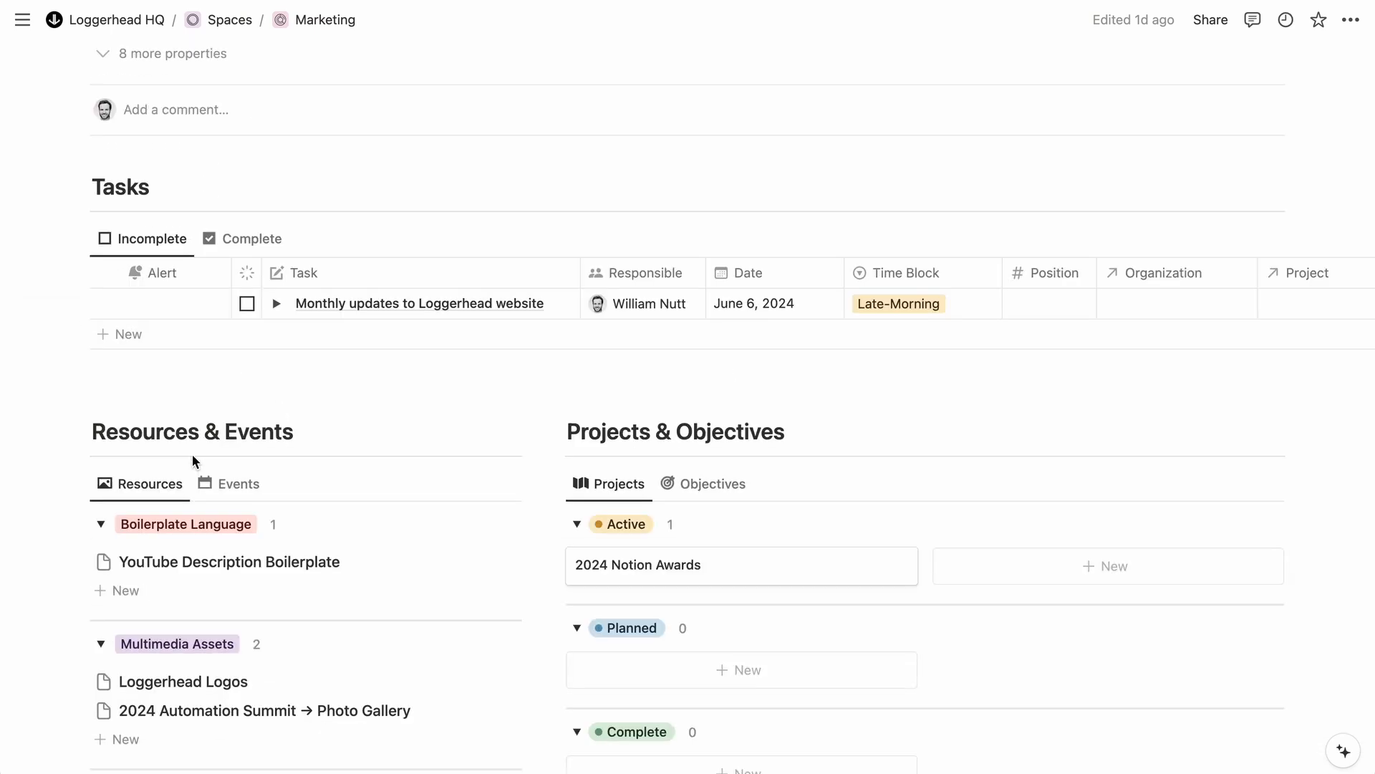
{"action": "scroll", "scroll_direction": "down", "scroll_amount": 3}
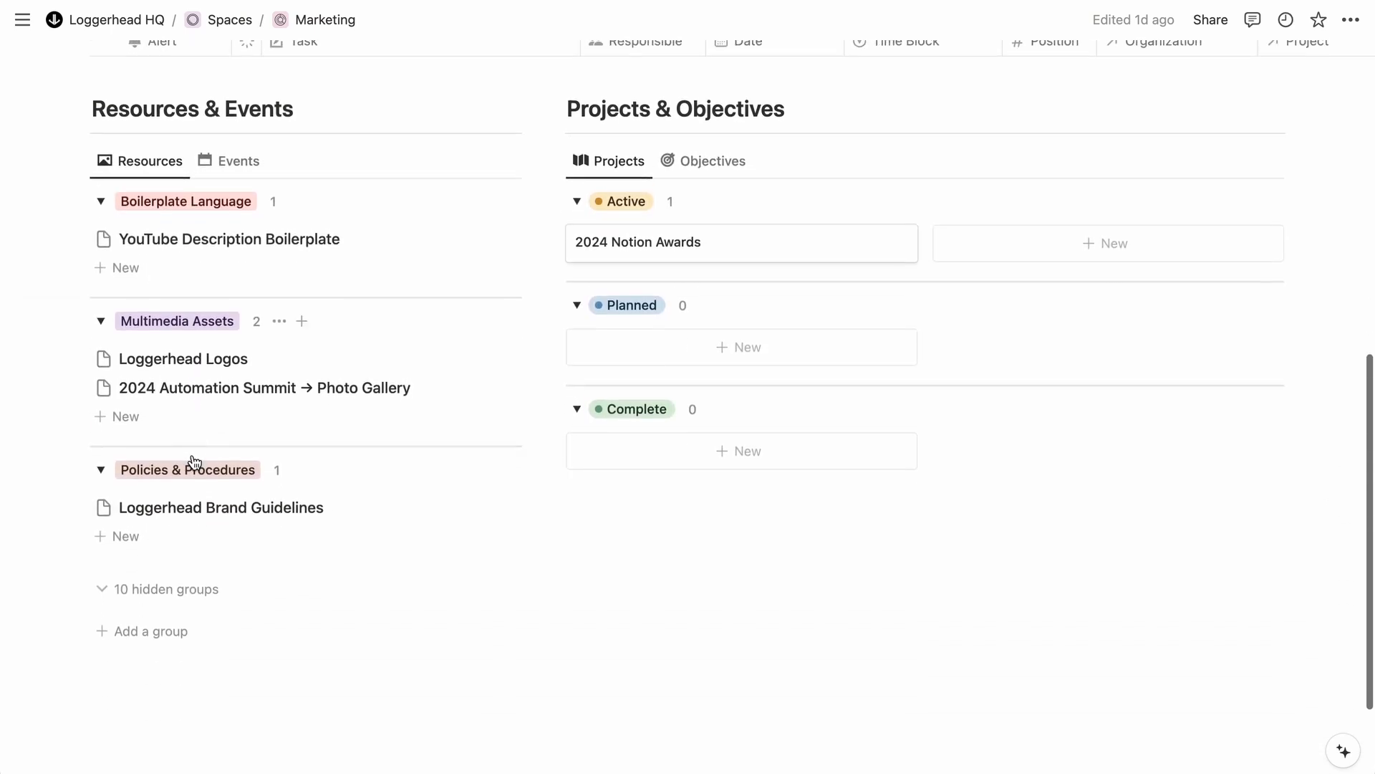
{"action": "scroll", "scroll_direction": "down", "scroll_amount": 3}
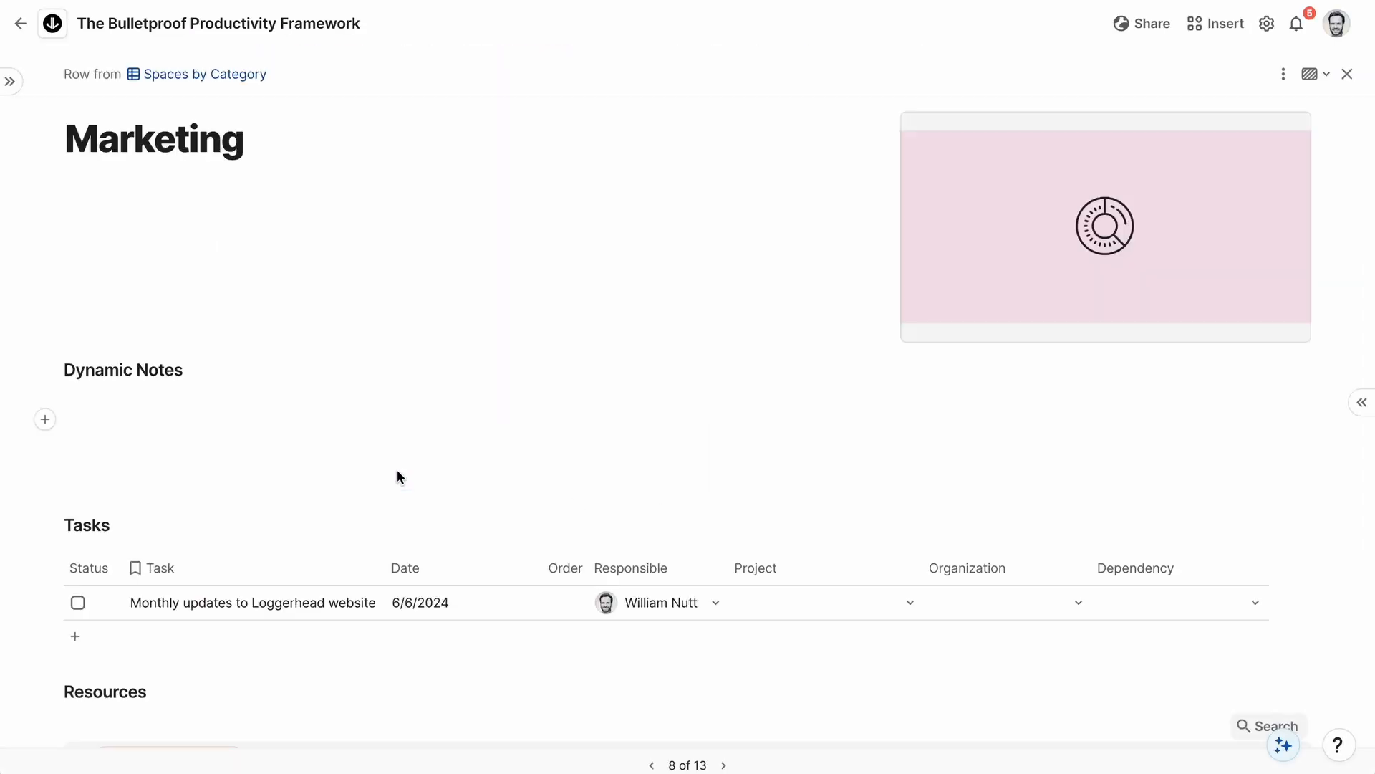
{"action": "scroll", "scroll_direction": "down", "scroll_amount": 3}
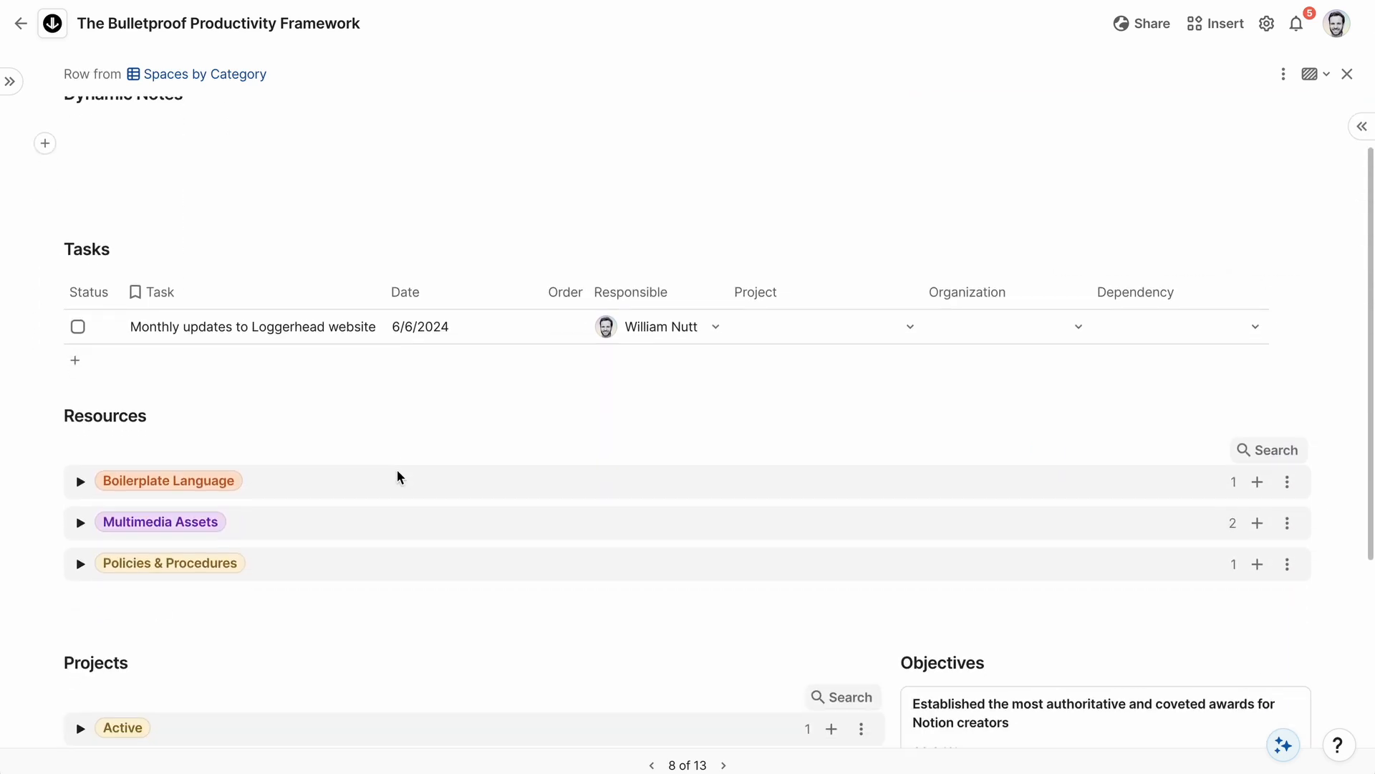
{"action": "scroll", "scroll_direction": "down", "scroll_amount": 3}
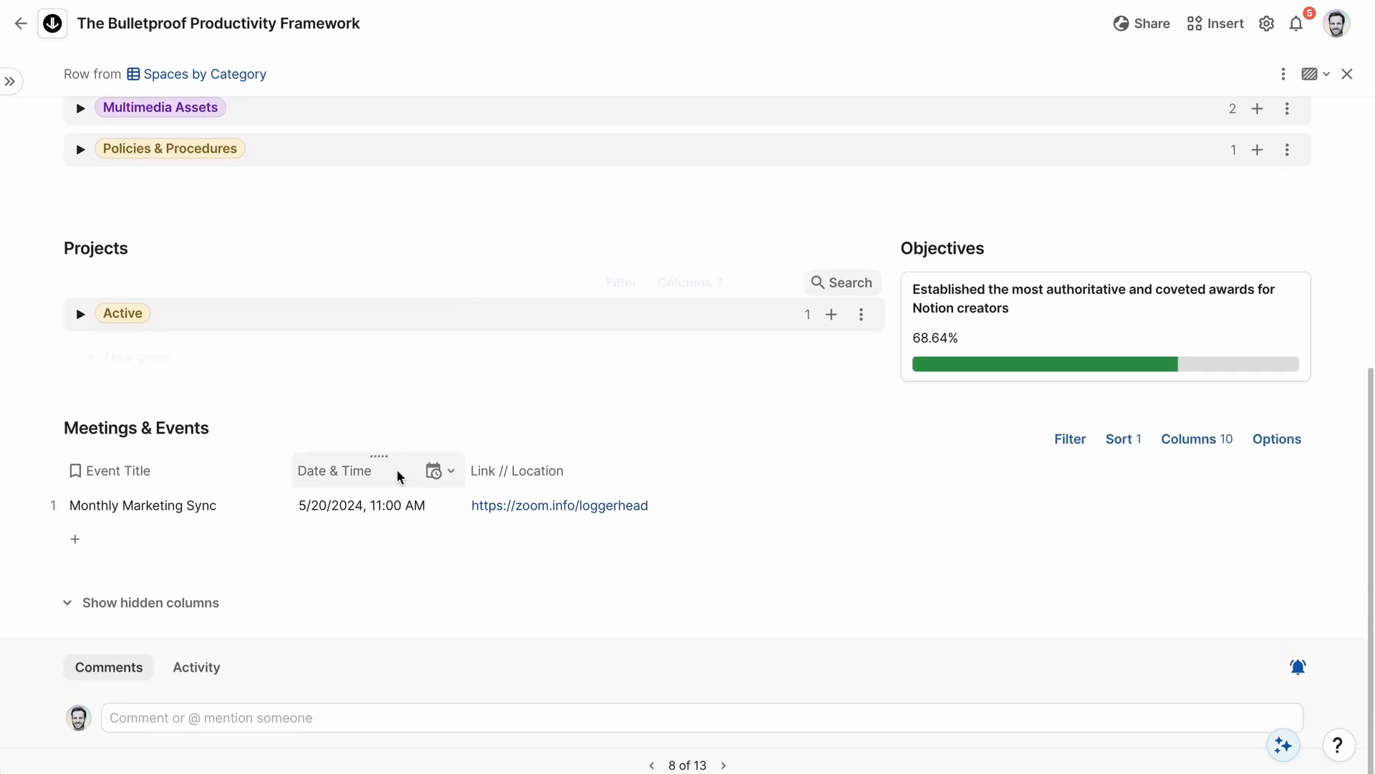
{"action": "scroll", "scroll_direction": "down", "scroll_amount": 3}
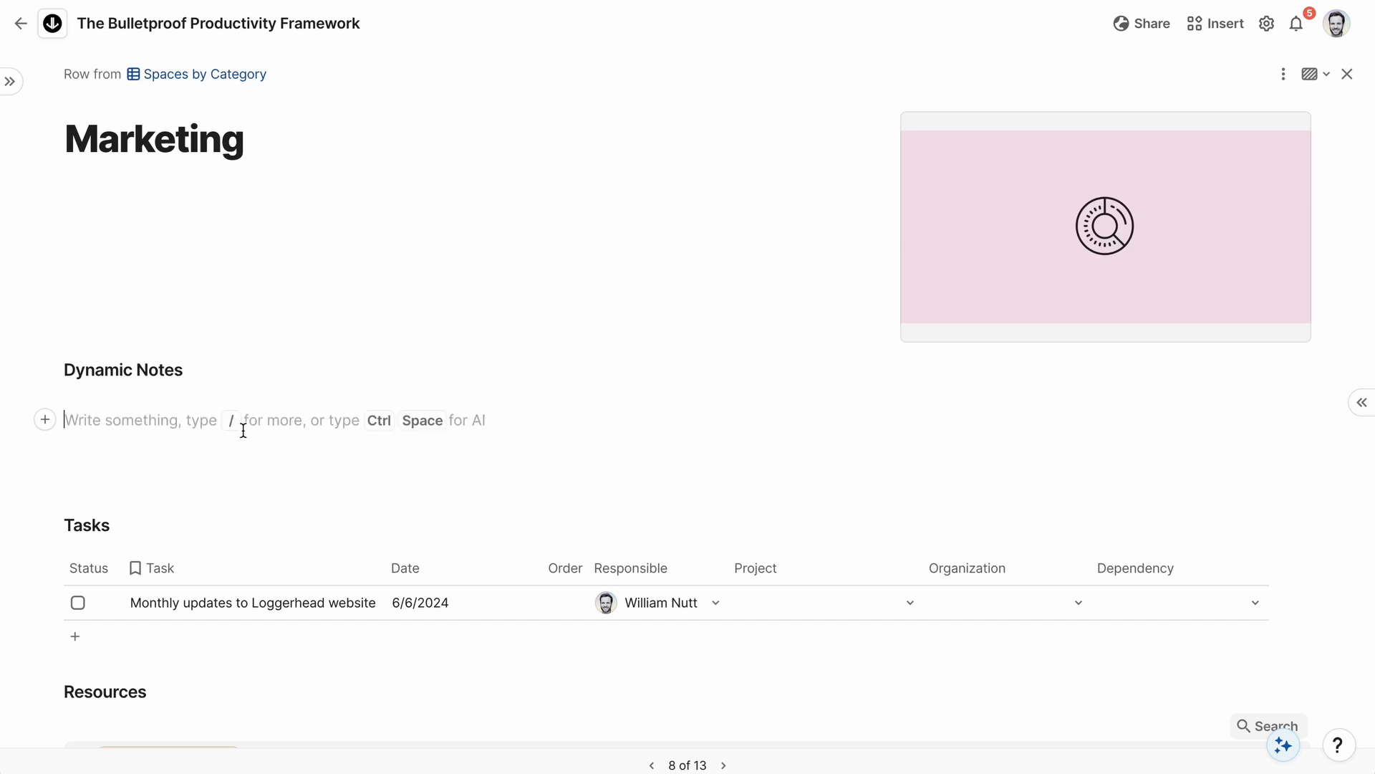
{"action": "scroll", "scroll_direction": "down", "scroll_amount": 3}
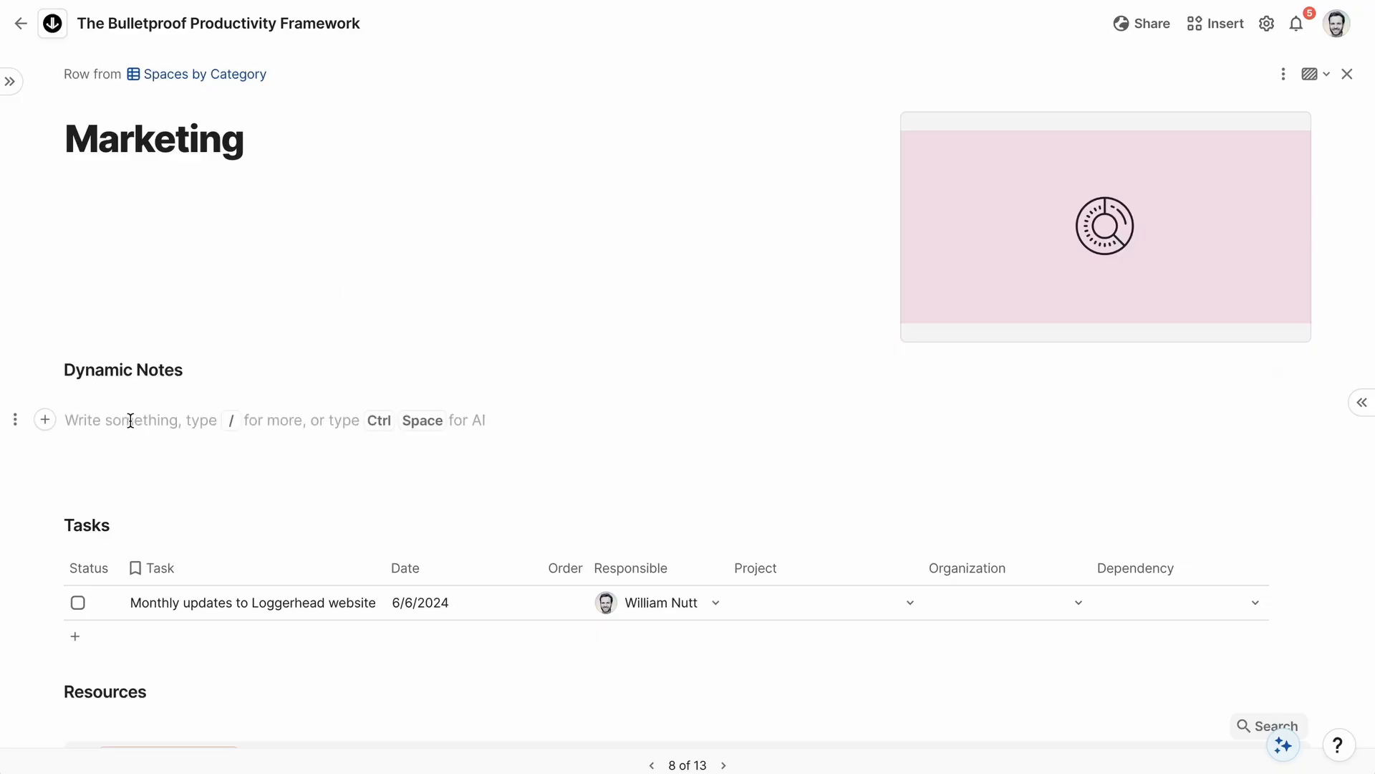
Type /table in Marketing's Dynamic Notes and pick Table from the Display section
{"action": "type", "text": "/table"}
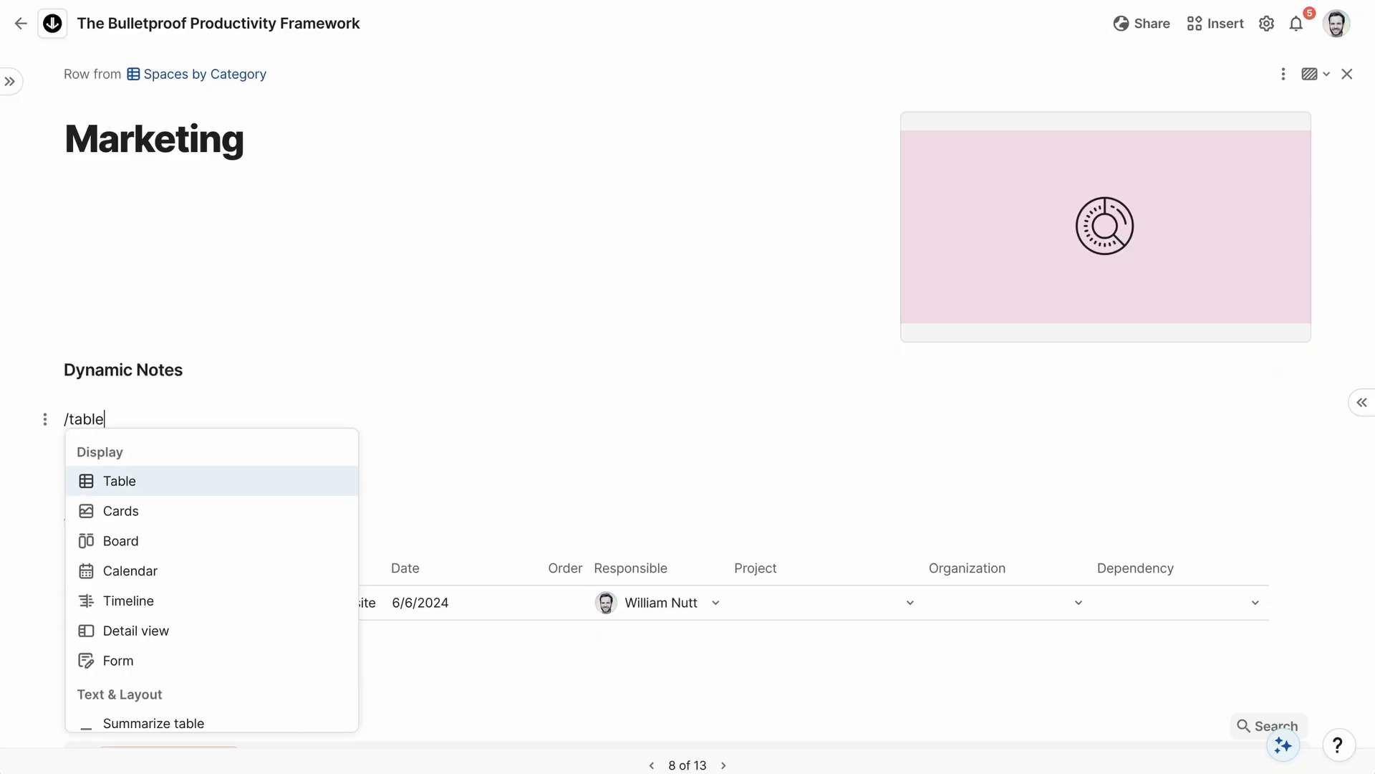
{"action": "left_click", "coordinate": [117, 480]}
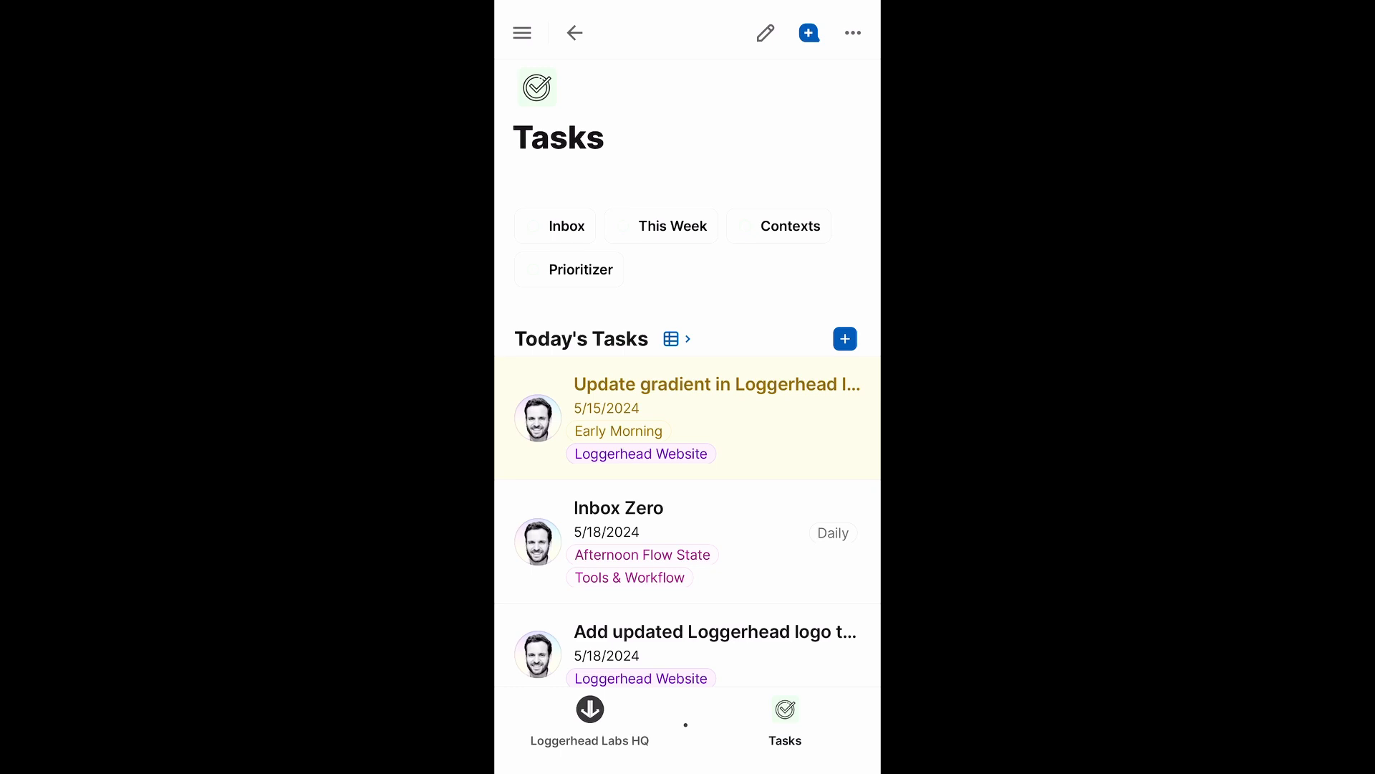
Bring up the doc Appearance setting 'Show pages on the top nav'
{"action": "left_click", "coordinate": [590, 718]}
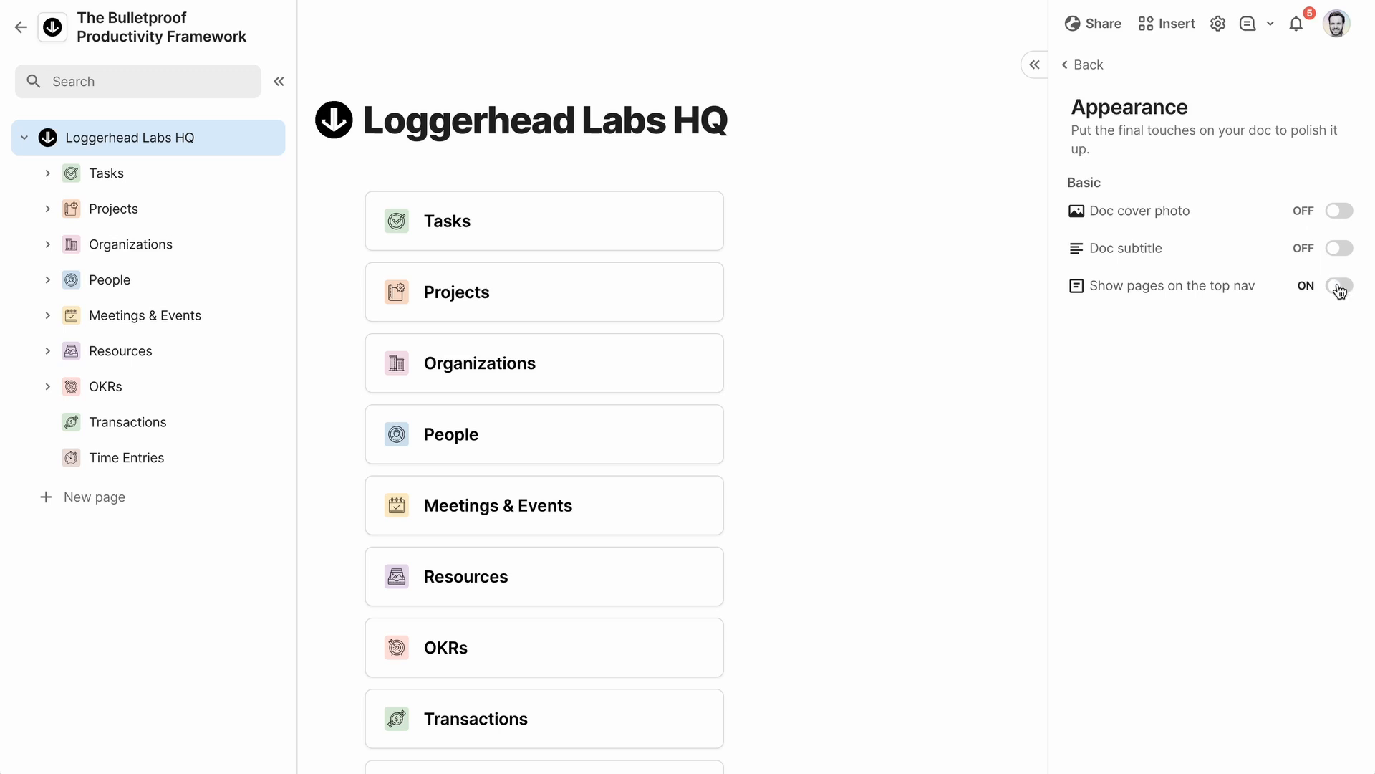
Show pages in the top nav, review its page dropdown, then open Admin's page options
{"action": "left_click", "coordinate": [1339, 285]}
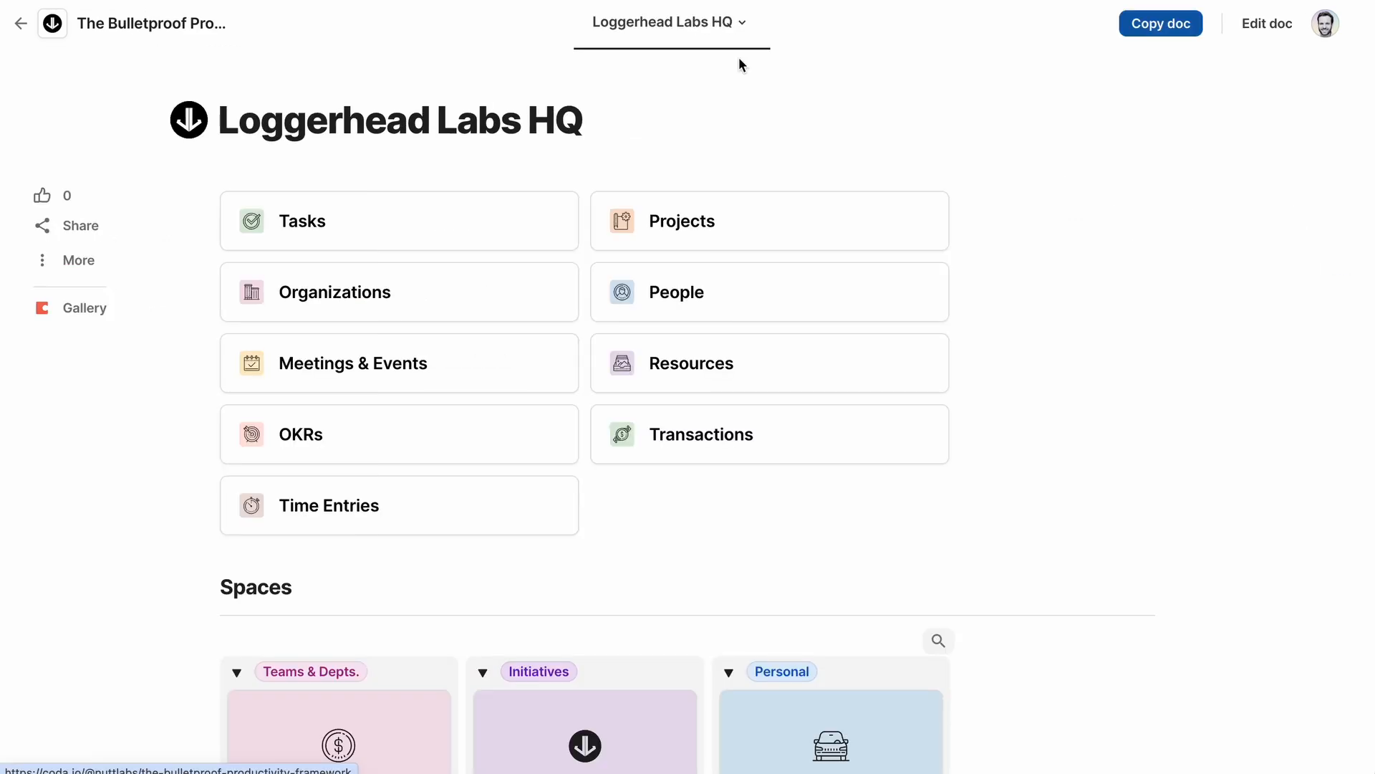
{"action": "left_click", "coordinate": [742, 22]}
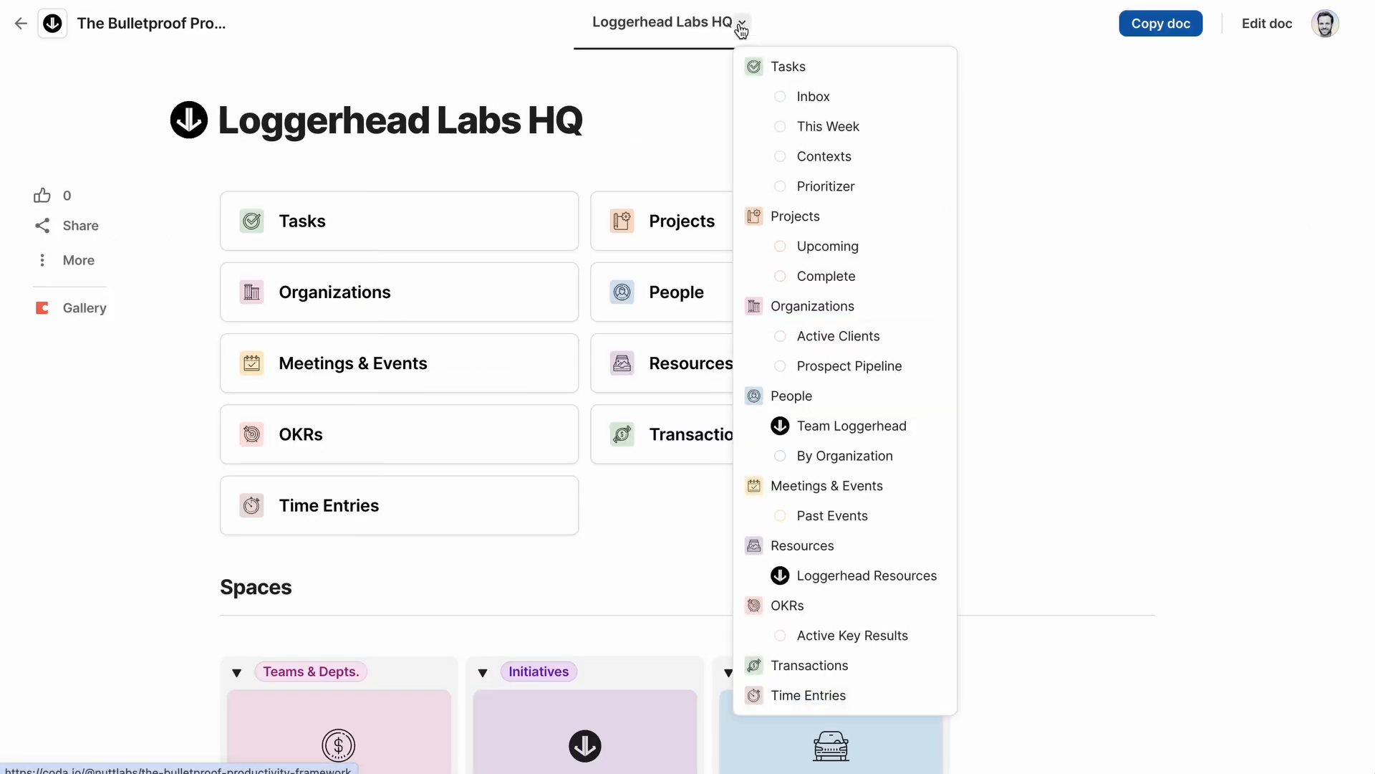
{"action": "left_click", "coordinate": [742, 22]}
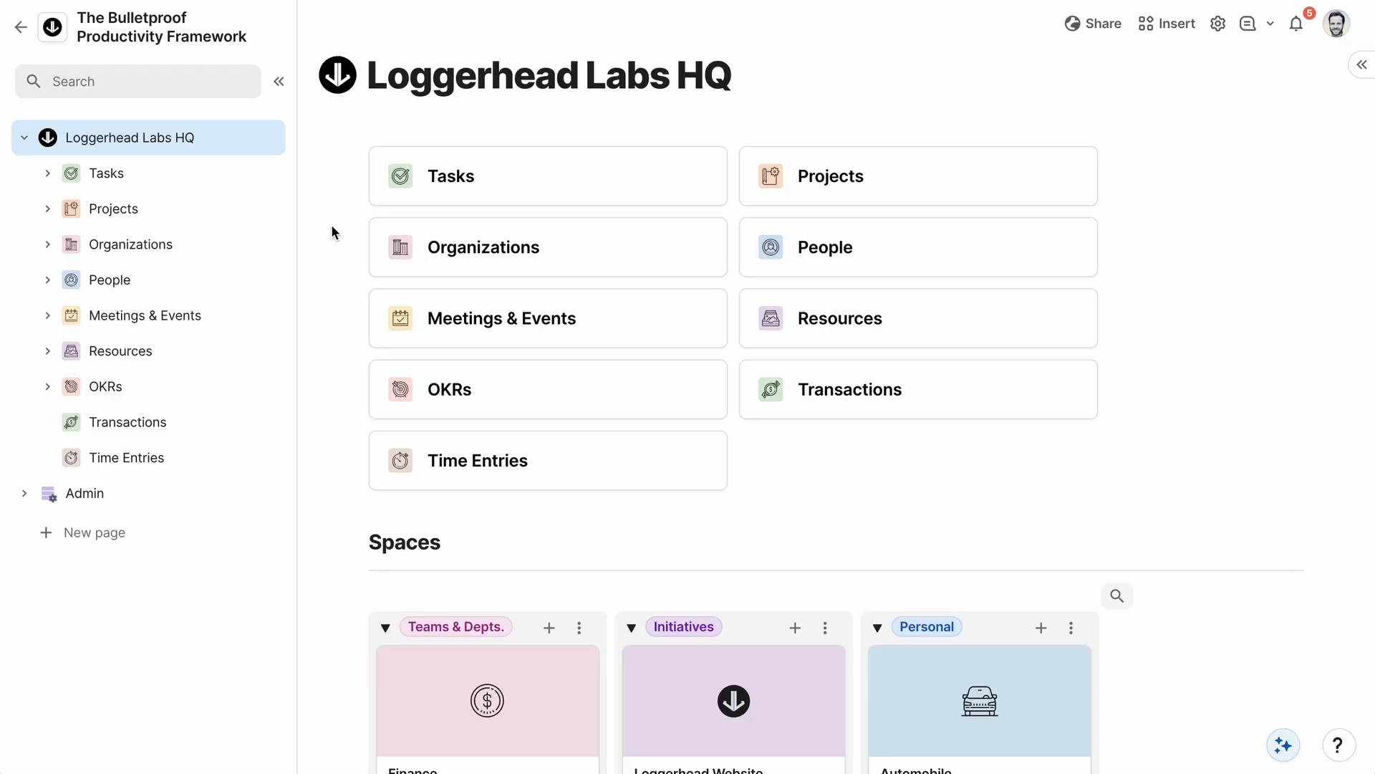
{"action": "mouse_move", "coordinate": [262, 504]}
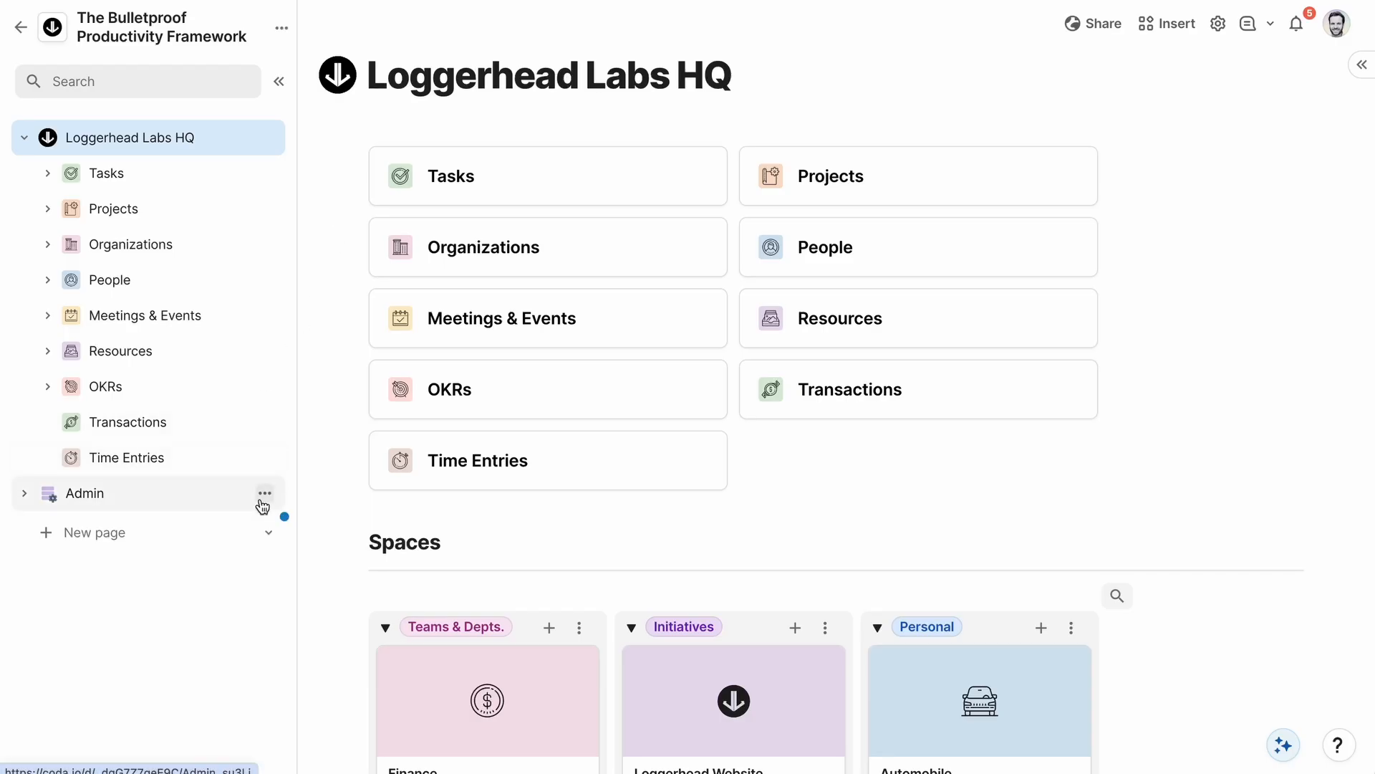
{"action": "left_click", "coordinate": [265, 492]}
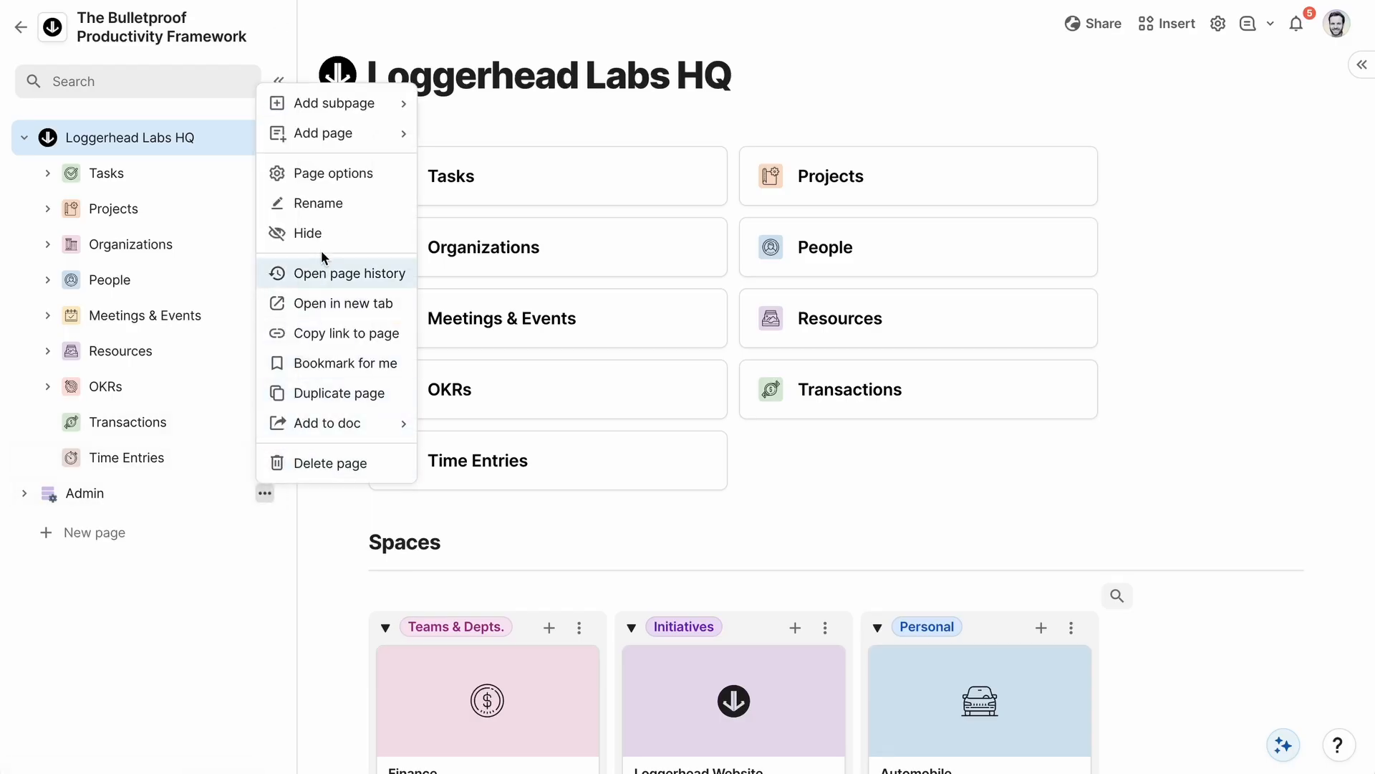
{"action": "left_click", "coordinate": [331, 230]}
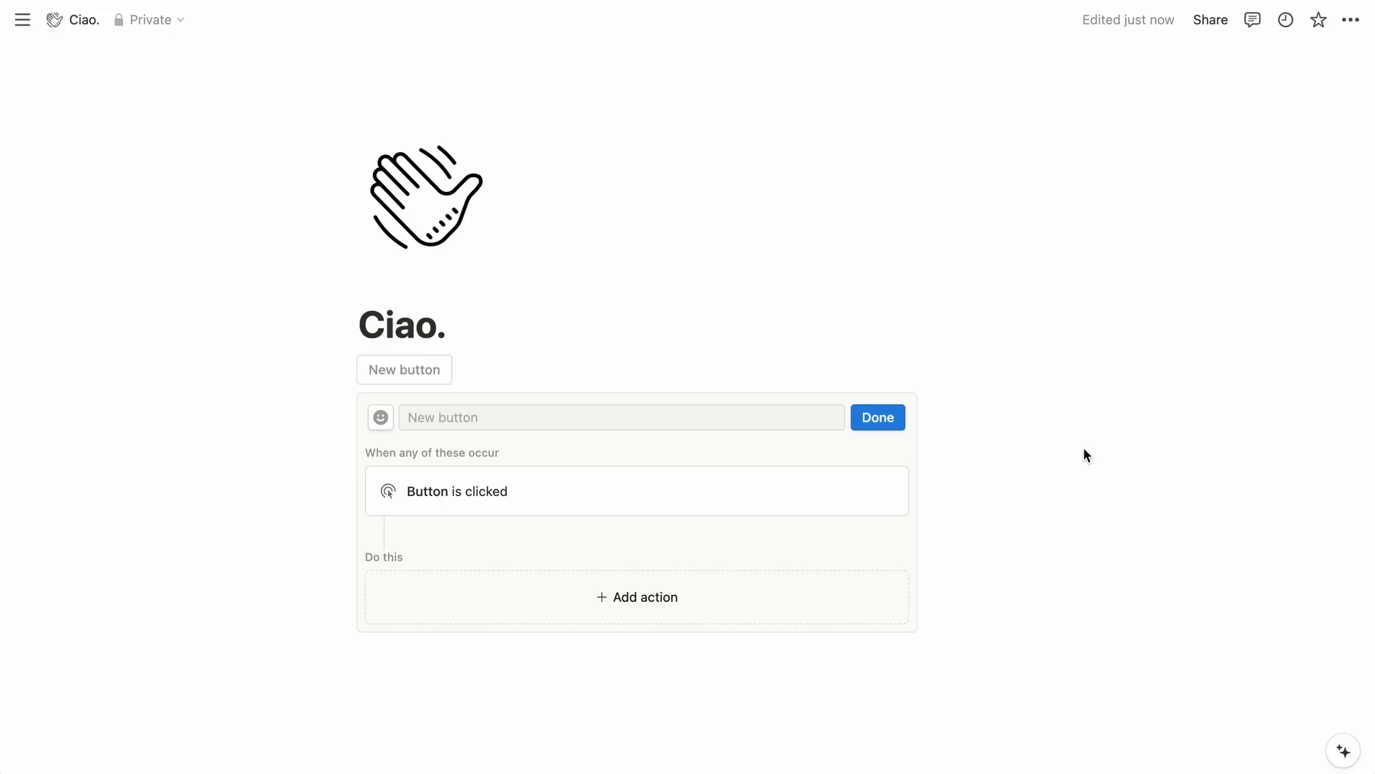
Add a Button block to the Ciao. page and reach its 'Do this' actions
{"action": "left_click", "coordinate": [636, 597]}
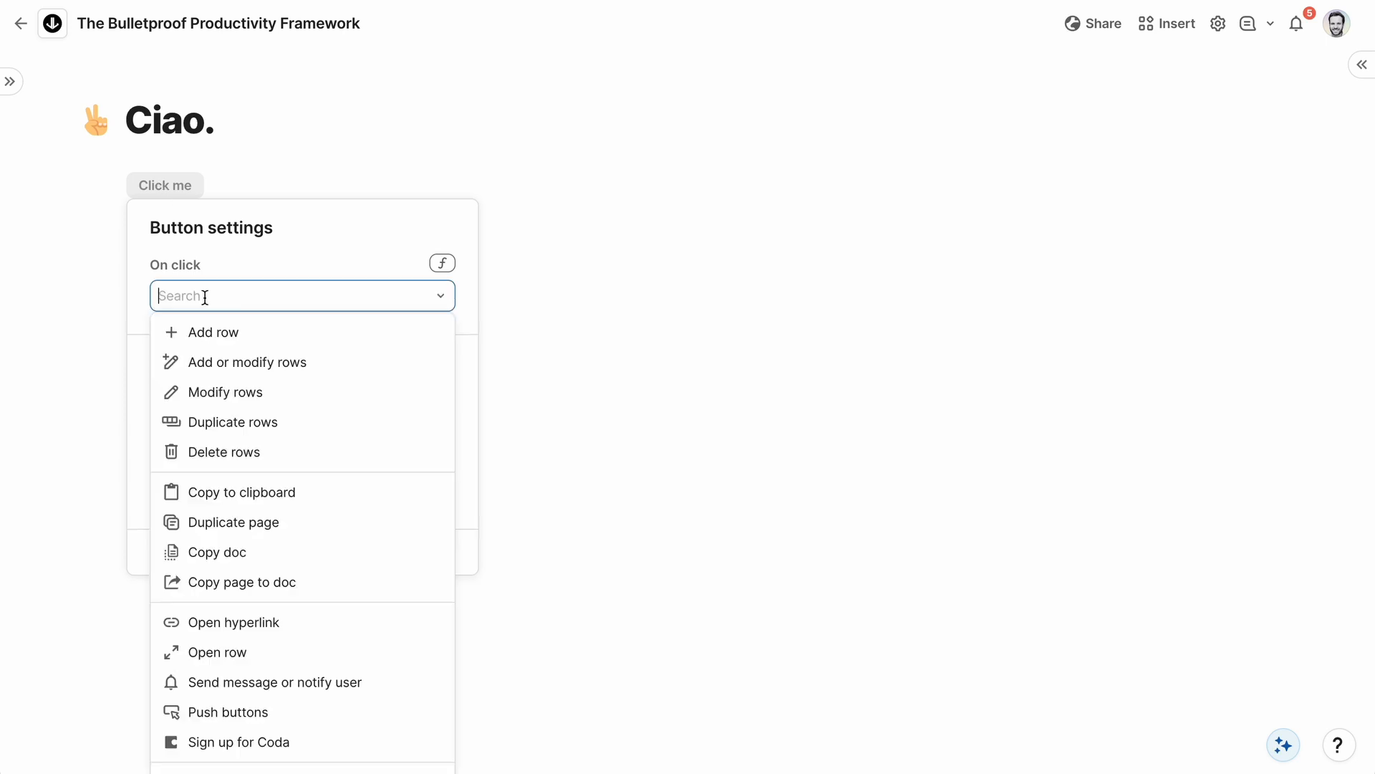
Review the Click me button's On click actions, then scroll the Notion vs. Coda post
{"action": "scroll", "scroll_direction": "down", "scroll_amount": 3}
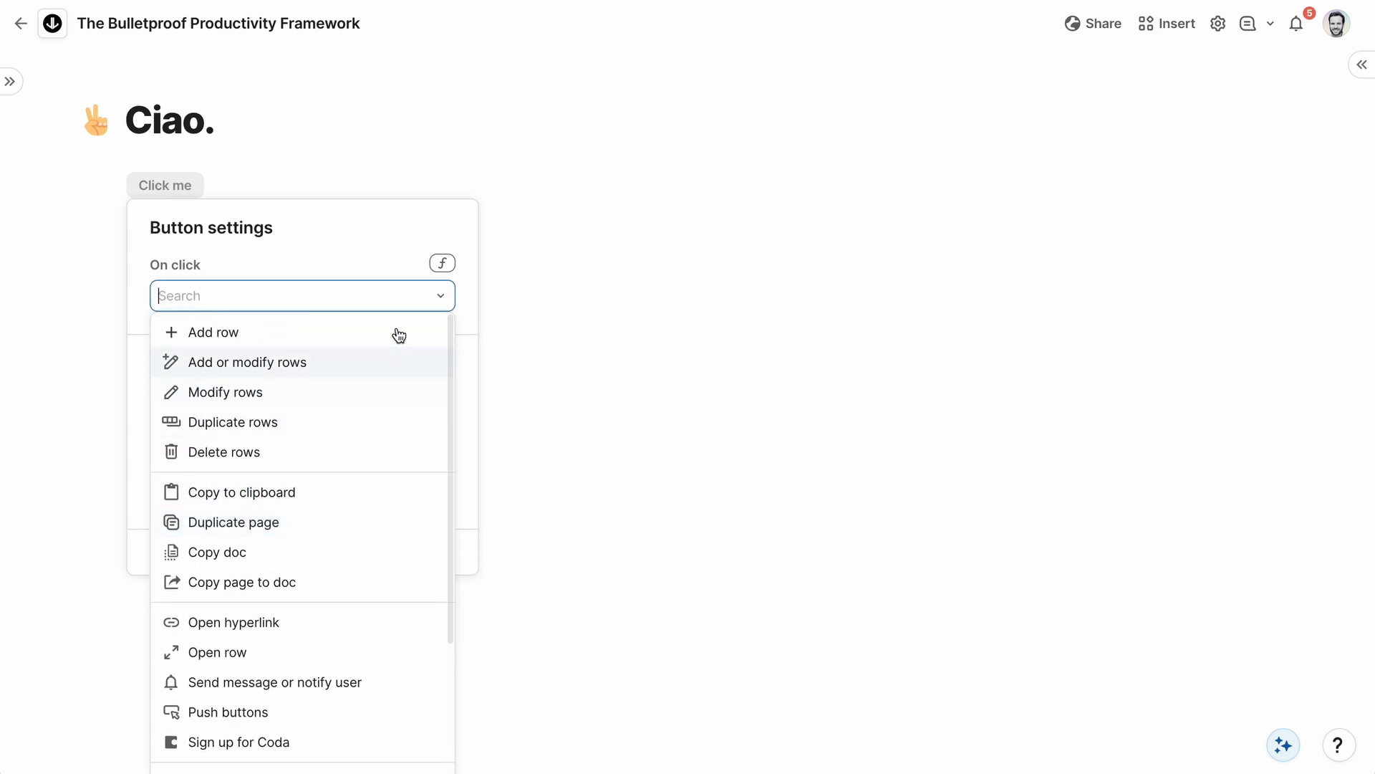
{"action": "left_click", "coordinate": [442, 263]}
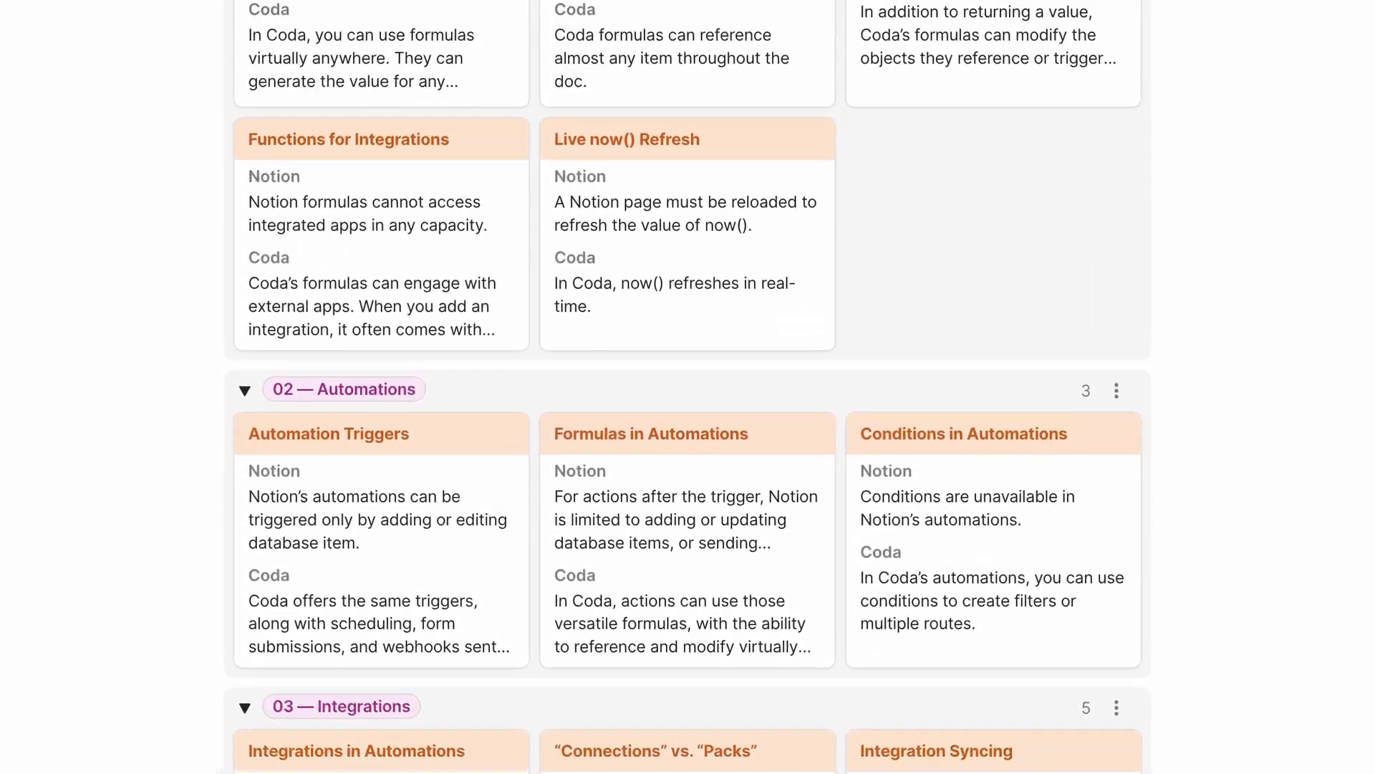
{"action": "scroll", "scroll_direction": "up", "scroll_amount": 3}
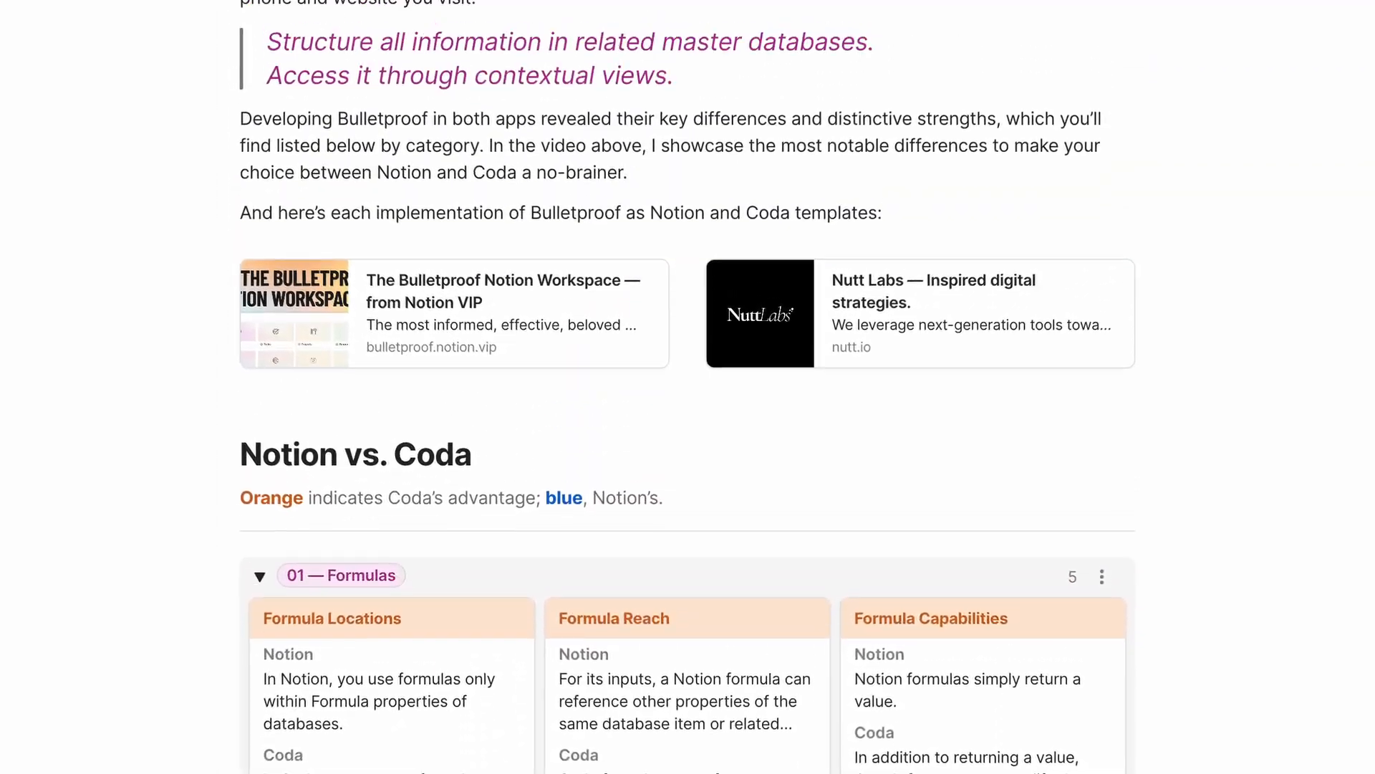